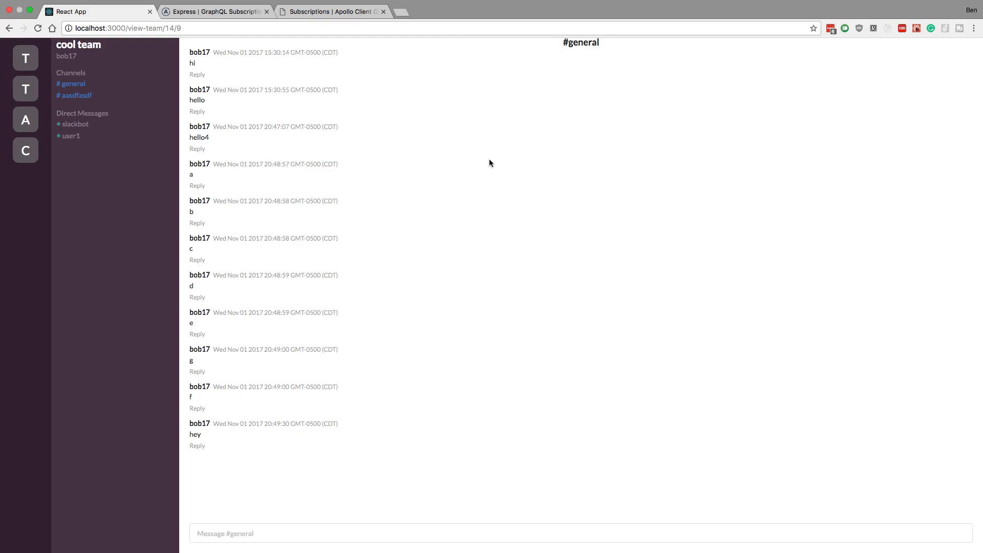
mouse_move(226, 89)
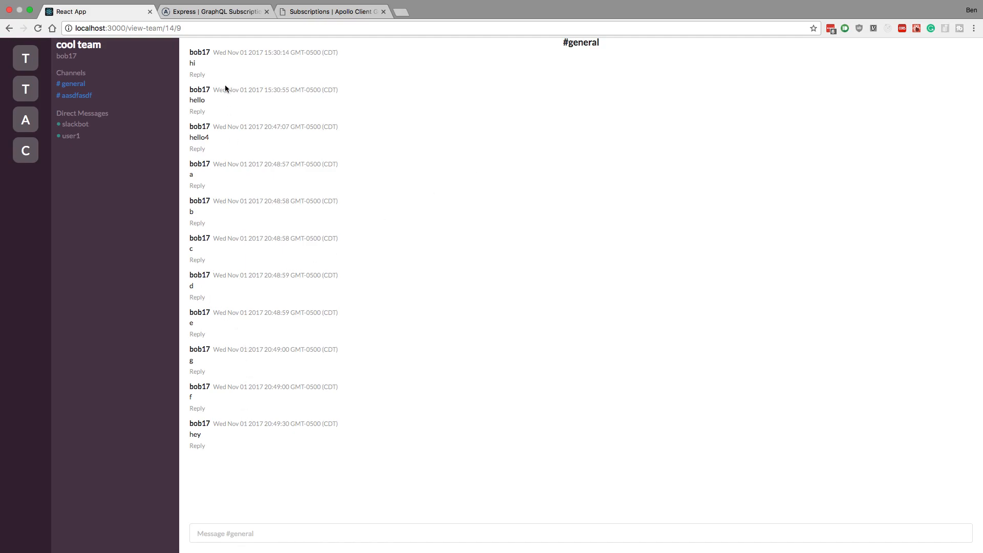
mouse_move(244, 422)
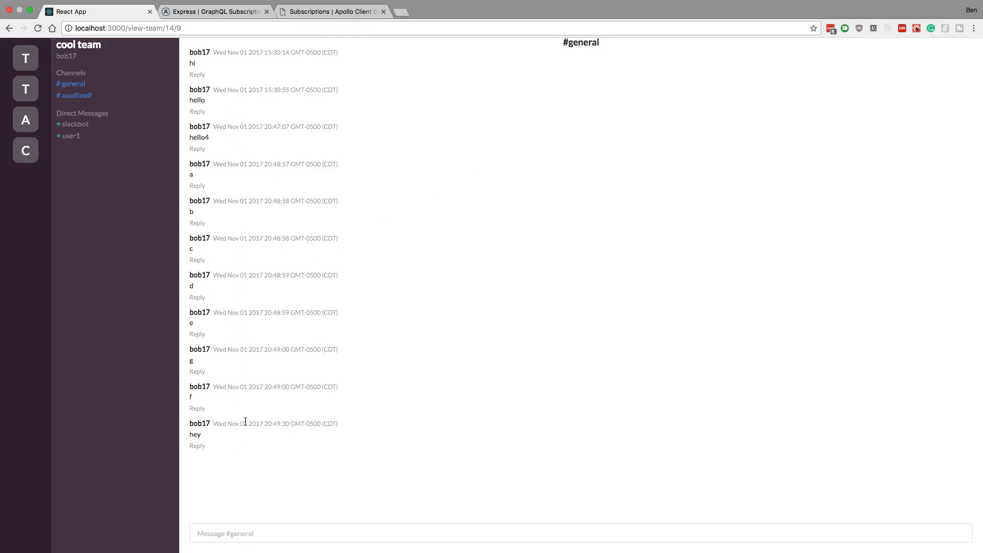
mouse_move(238, 385)
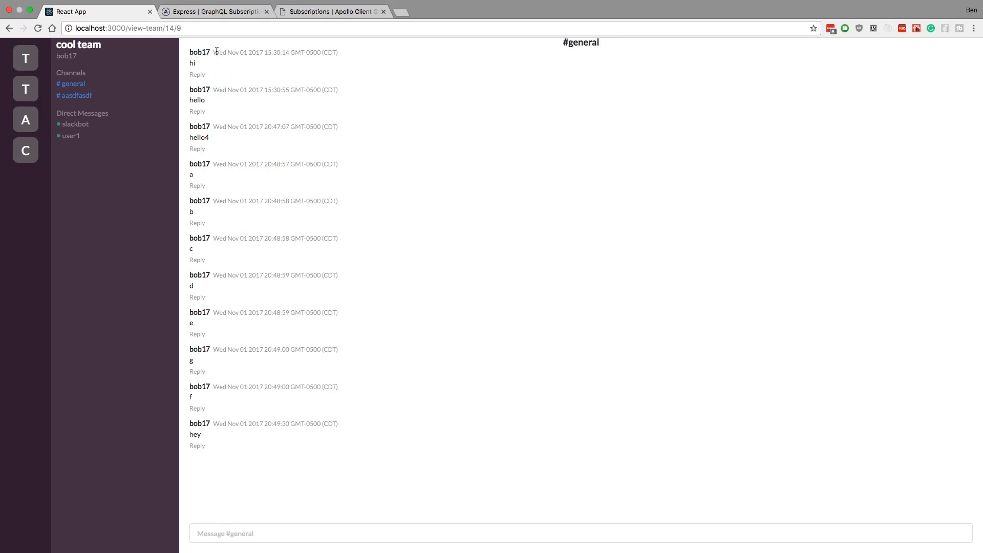
Open the browser DevTools Console beneath the Slack clone's #general channel messages.
right_click(498, 345)
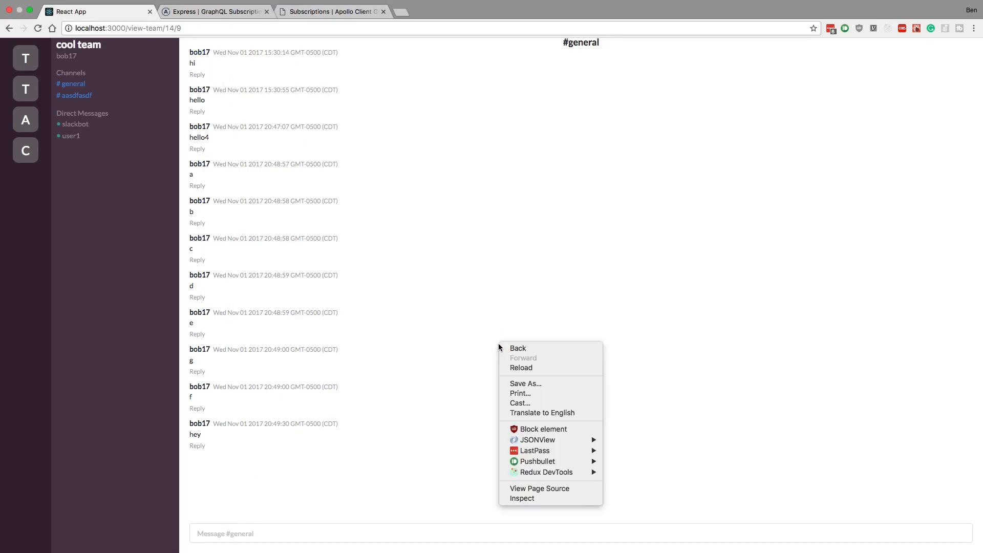
left_click(522, 498)
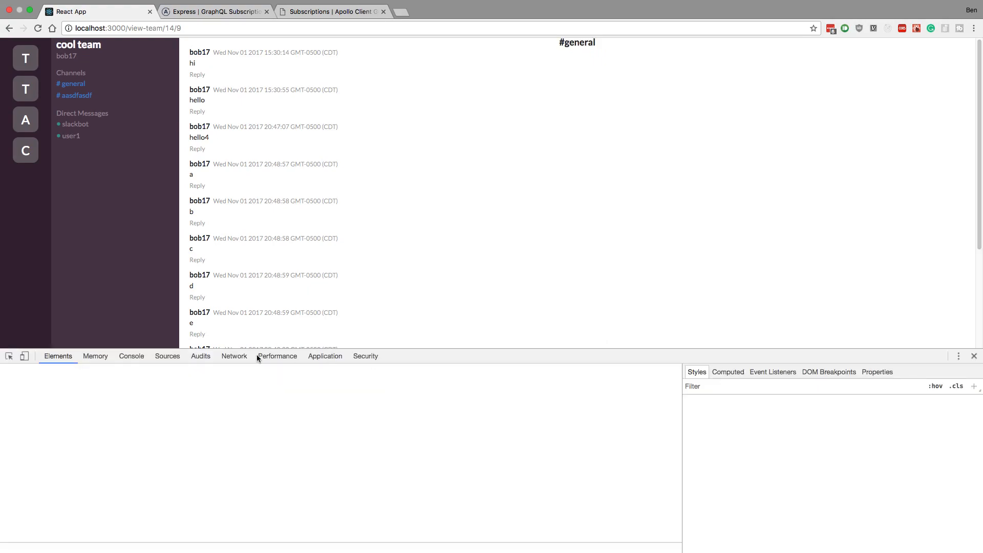
left_click(131, 356)
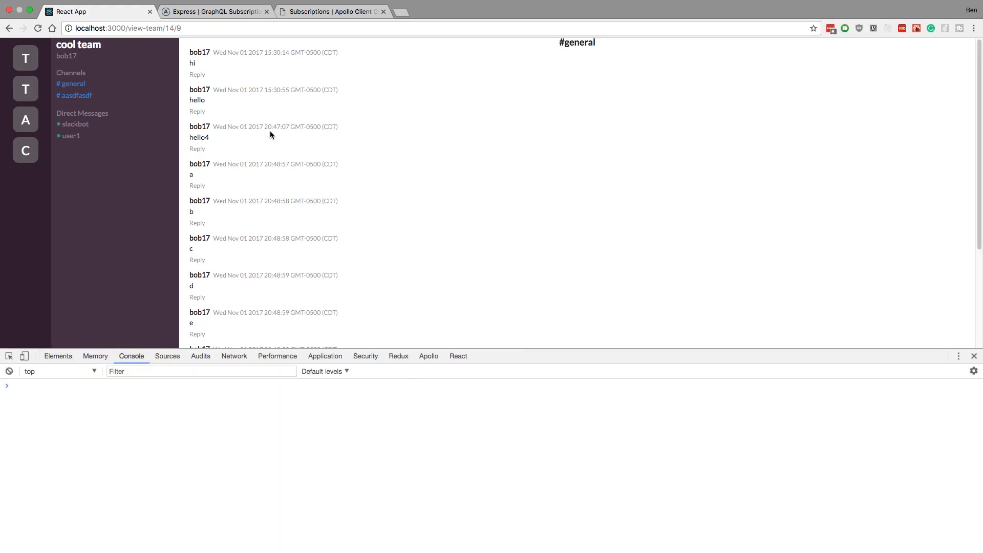
mouse_move(326, 191)
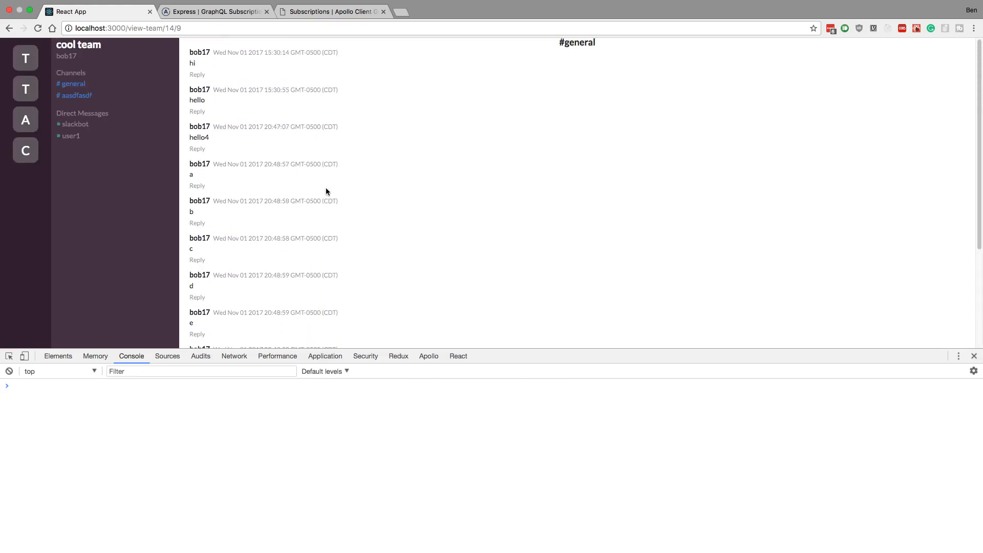
scroll("down", 3)
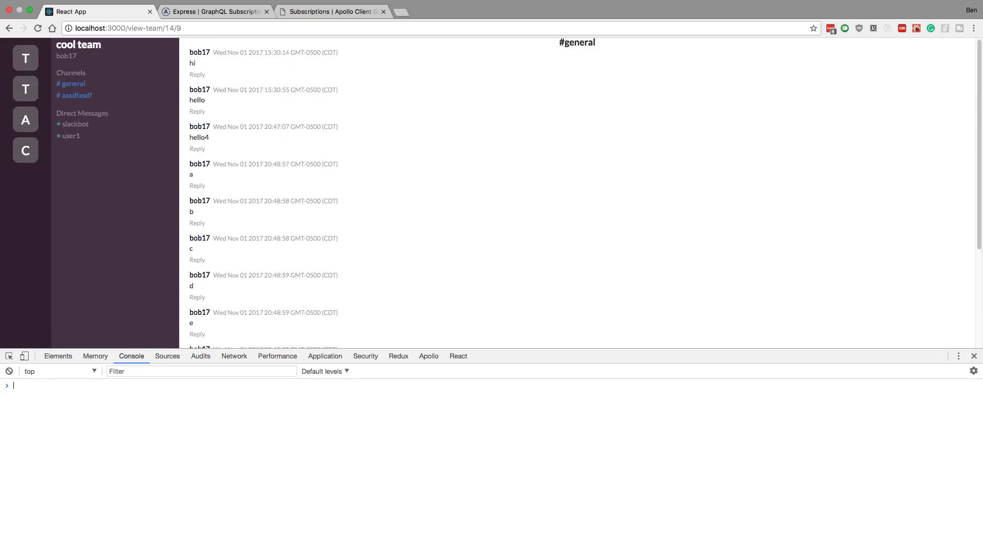
In Messages.js, add display: flex and flex-direction: column-reverse to the styled div.
left_click(974, 355)
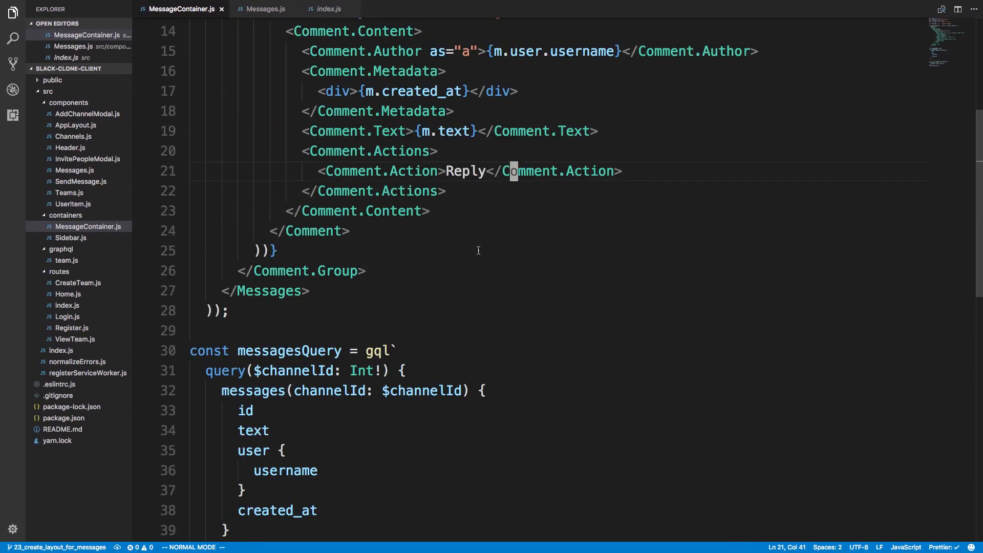
scroll("up", 3)
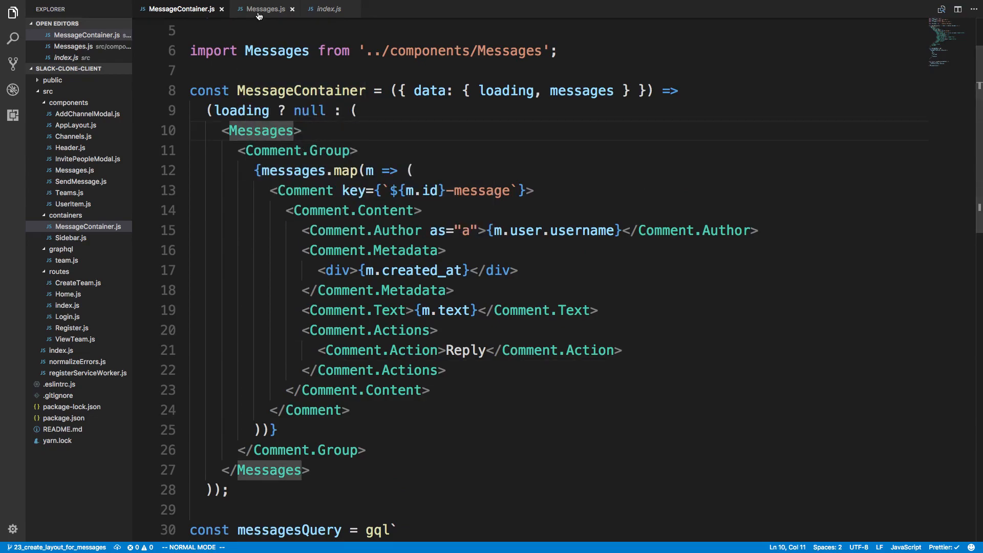
left_click(264, 9)
type("display: flex;")
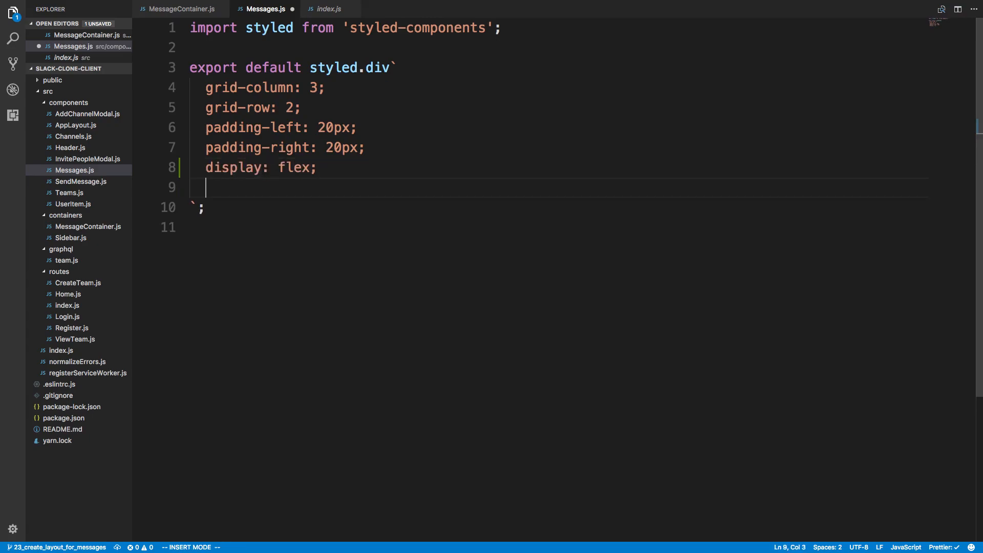
type("flex-d")
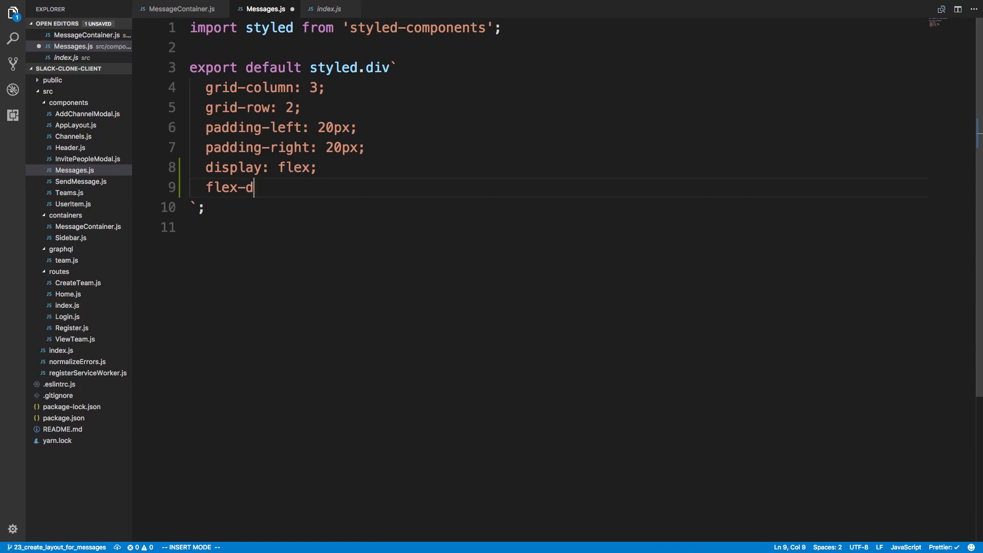
type("irection: colu")
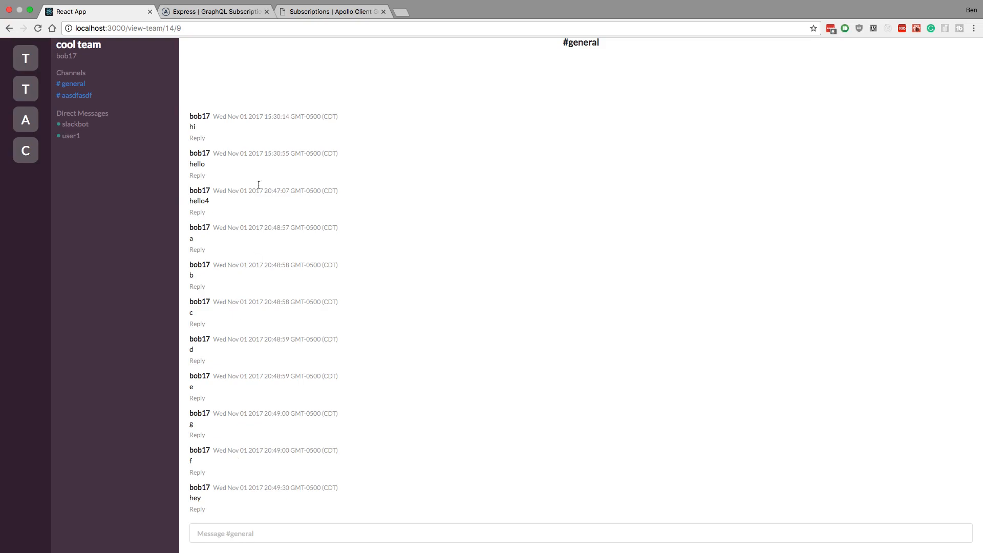
mouse_move(262, 119)
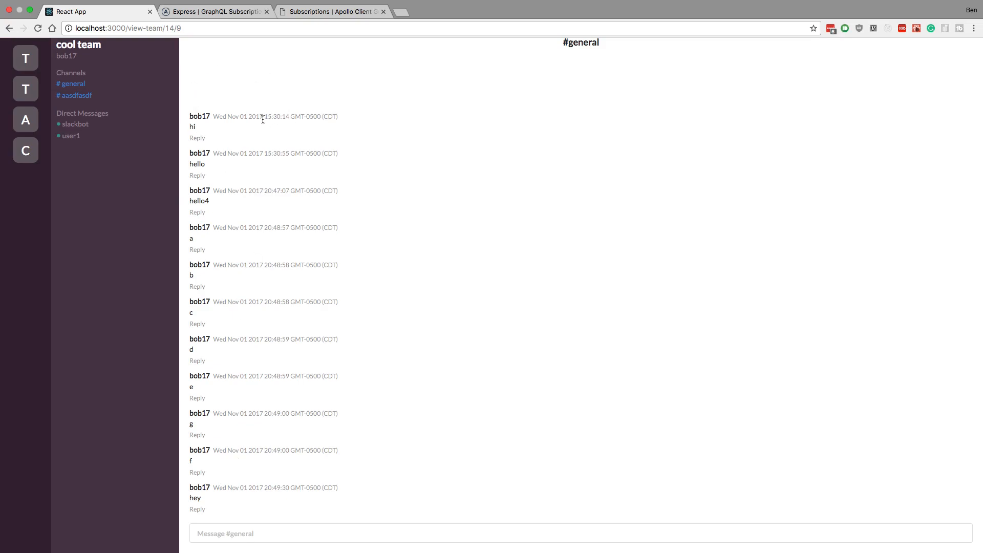
right_click(577, 210)
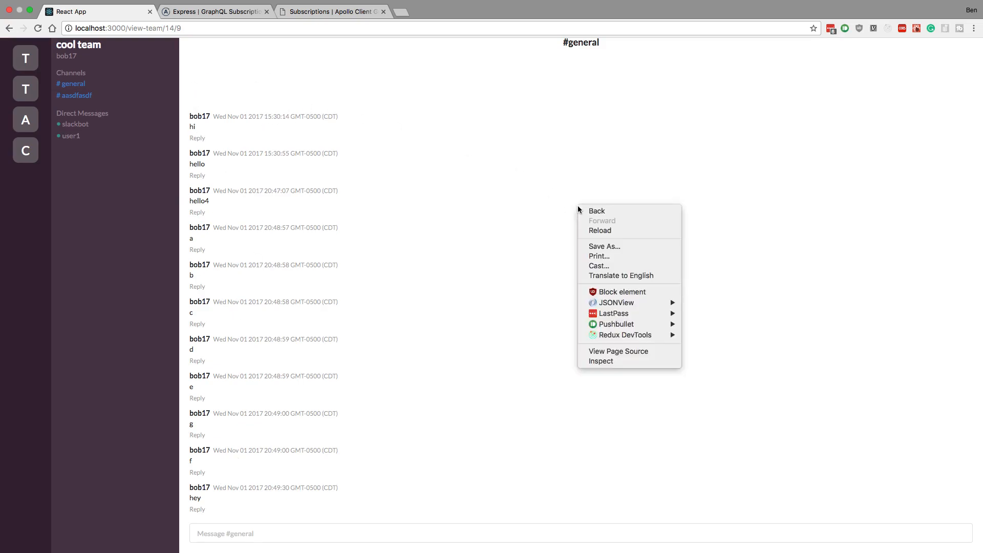
left_click(600, 360)
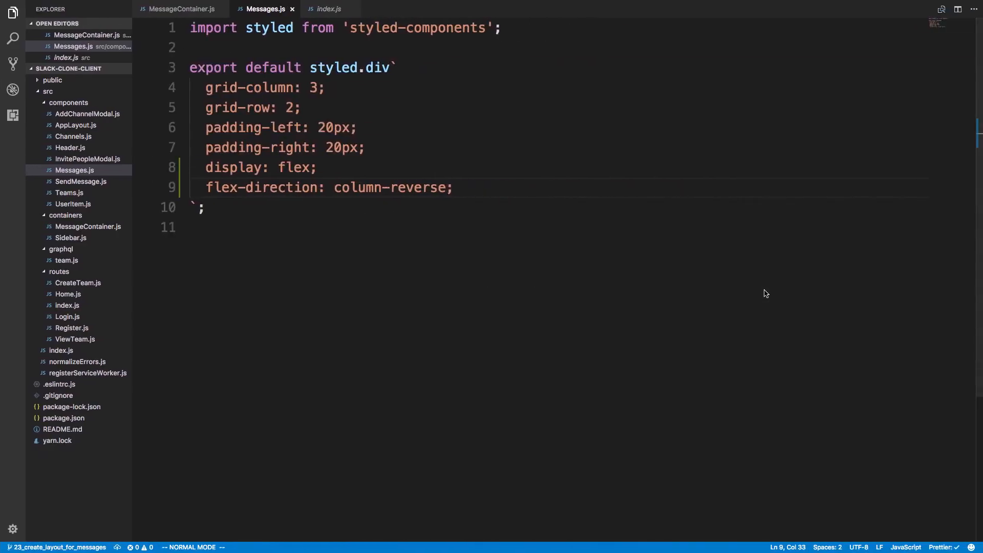
Add overflow-y: auto below flex-direction in the Messages styled div.
type("ov")
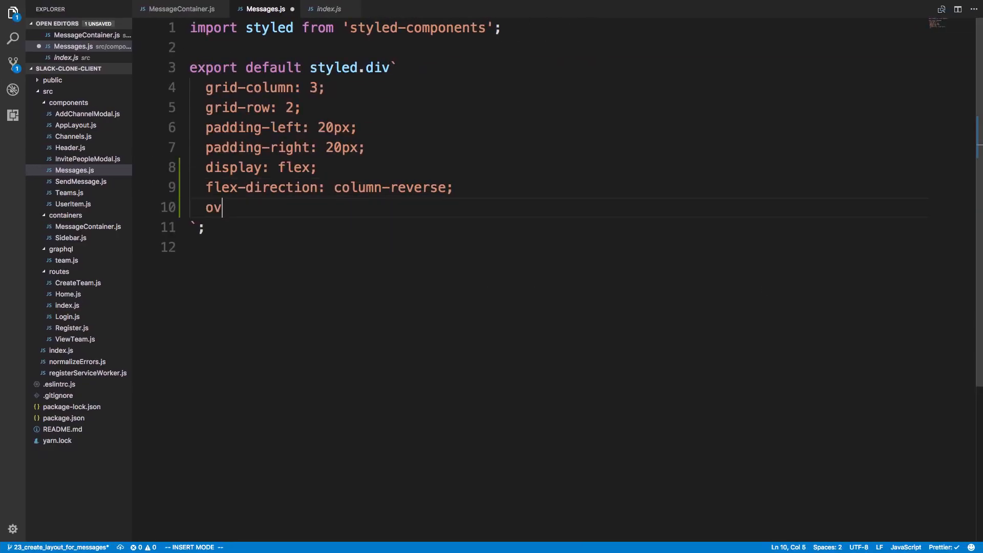
type("erflo")
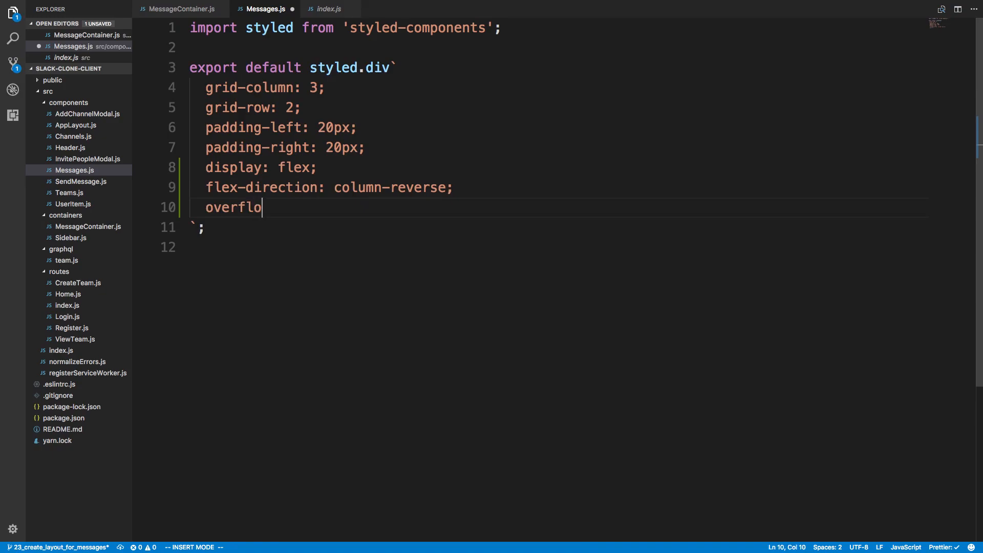
type("w-y:")
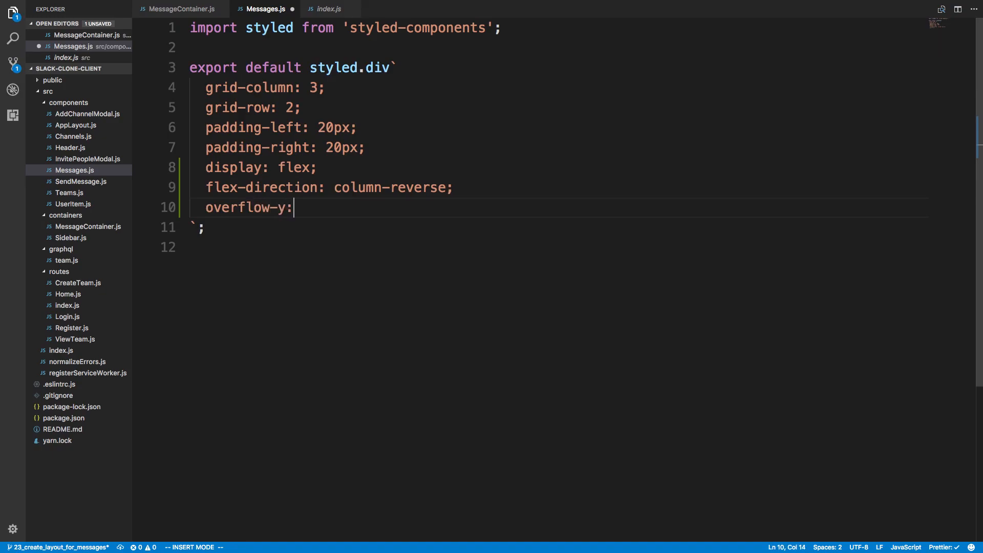
type("auto")
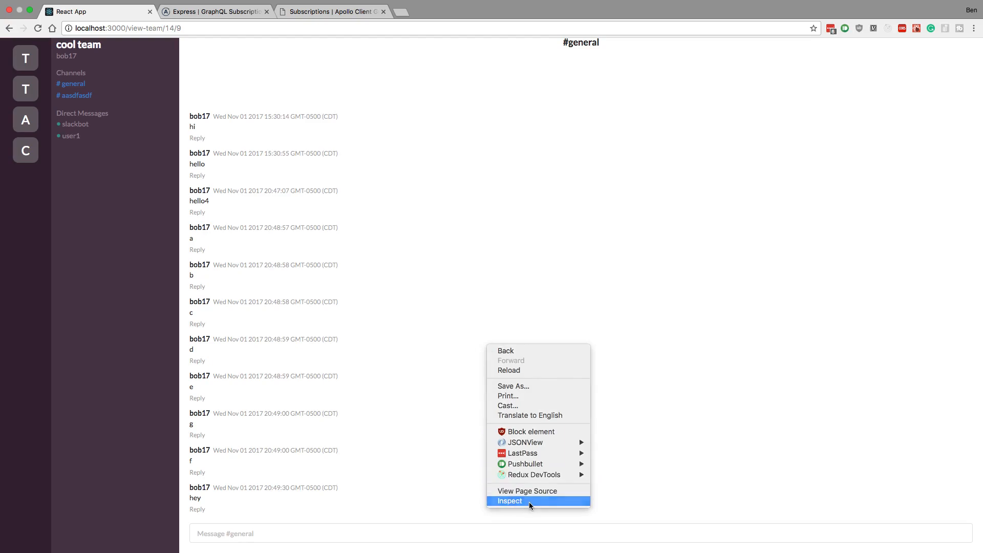
left_click(508, 500)
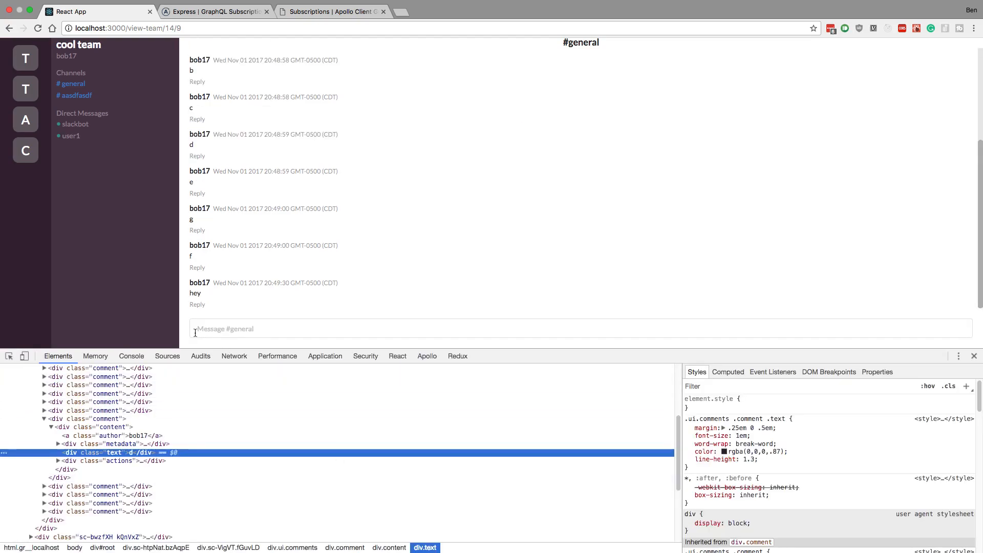
mouse_move(399, 212)
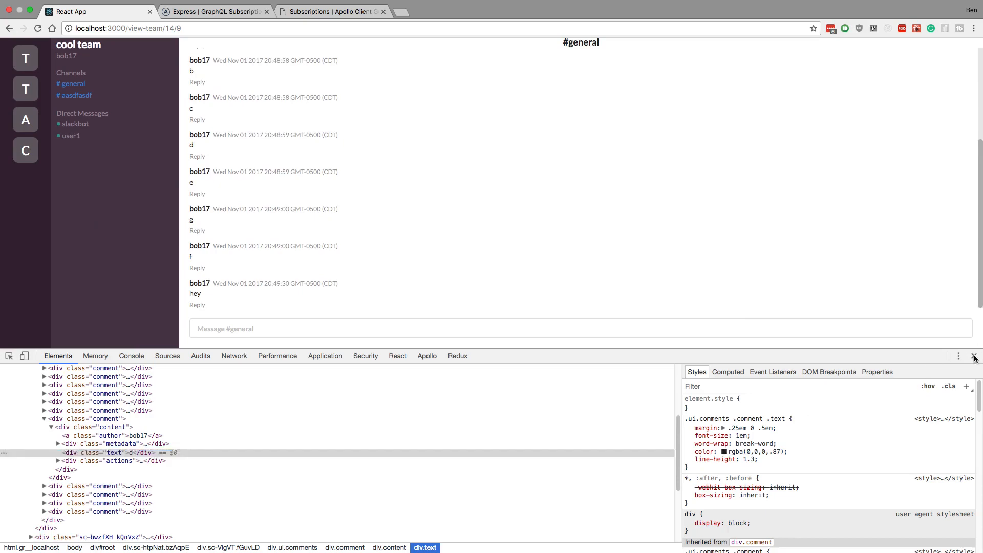
left_click(975, 356)
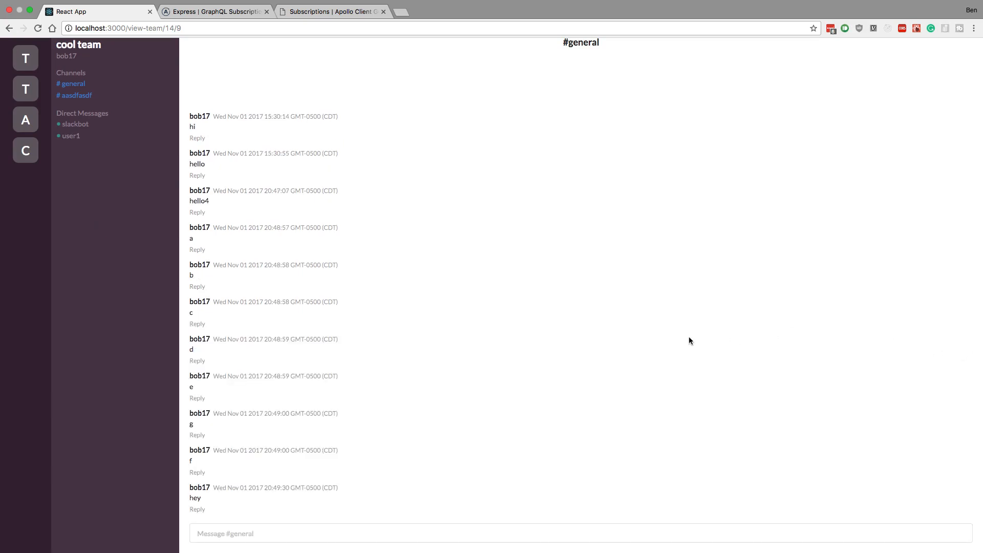
mouse_move(561, 319)
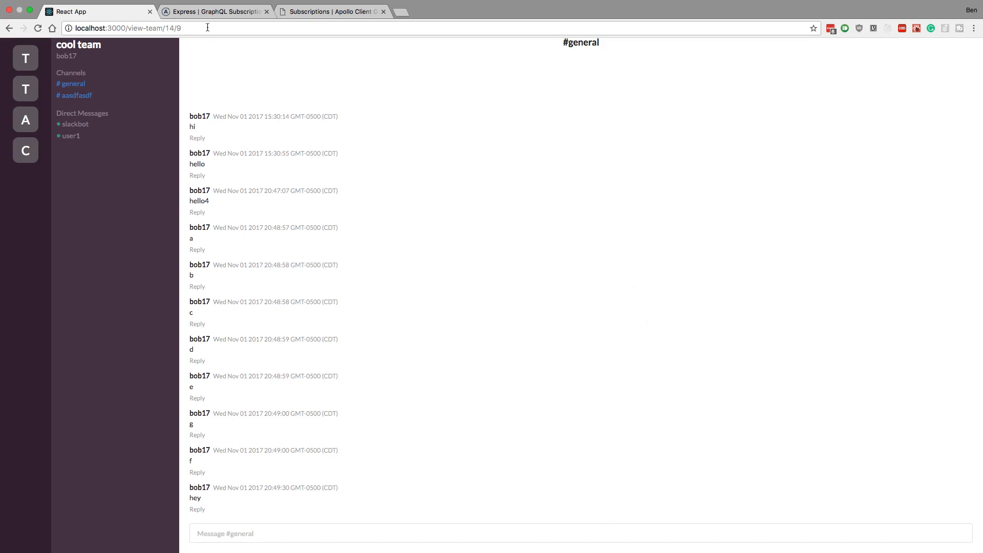
Copy the Express subscriptions sample code from the Apollo GraphQL docs page.
left_click(216, 11)
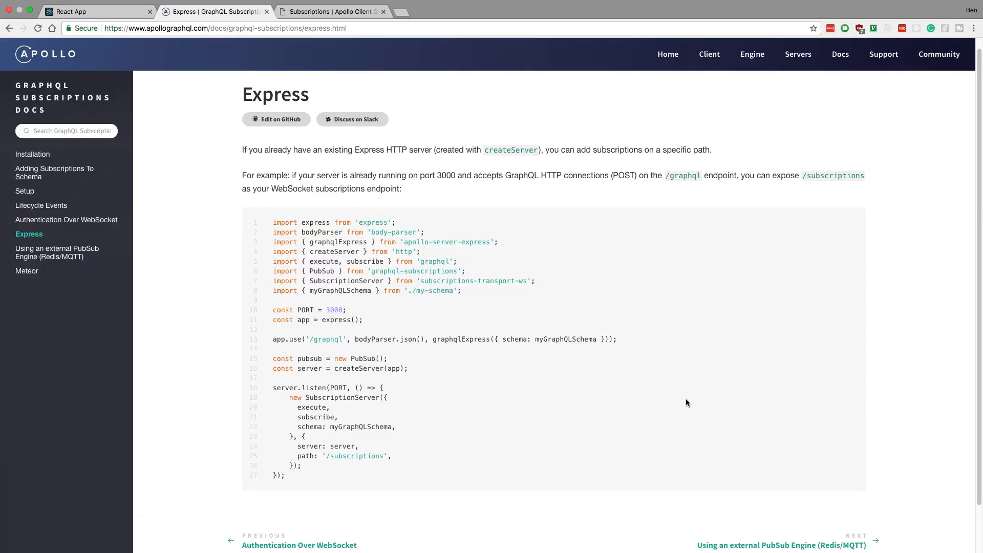
mouse_move(428, 258)
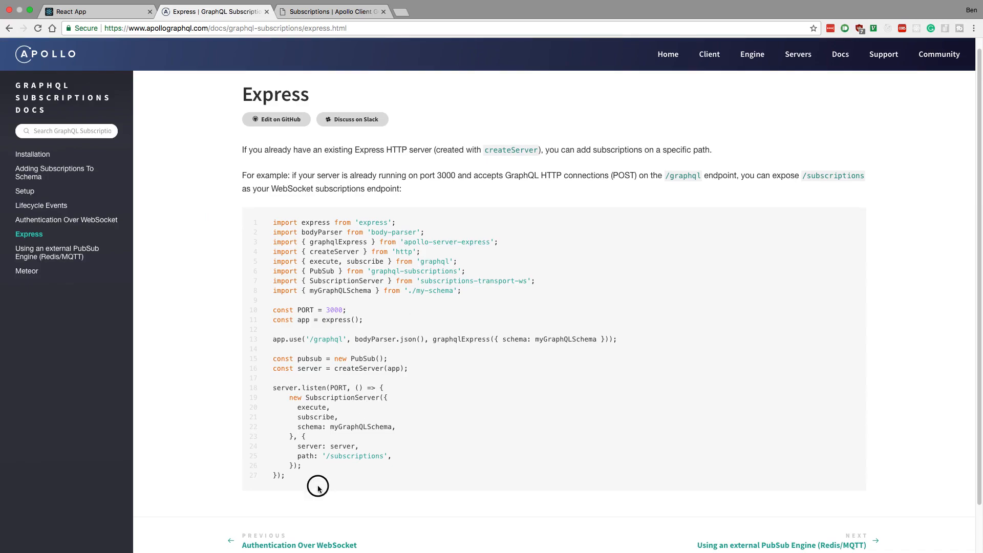
right_click(318, 486)
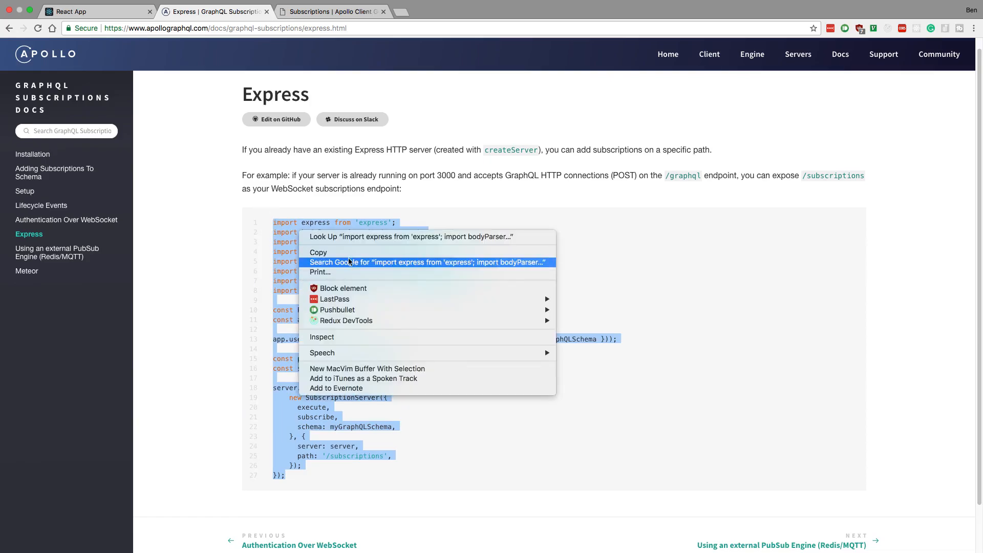
left_click(489, 235)
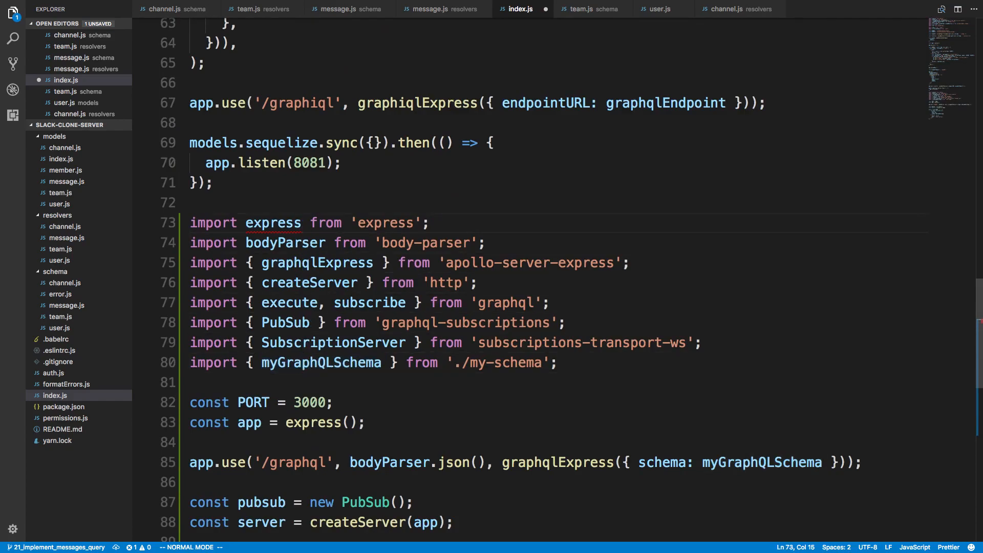
Delete the redundant express and body-parser imports from the pasted example in index.js.
key("dd")
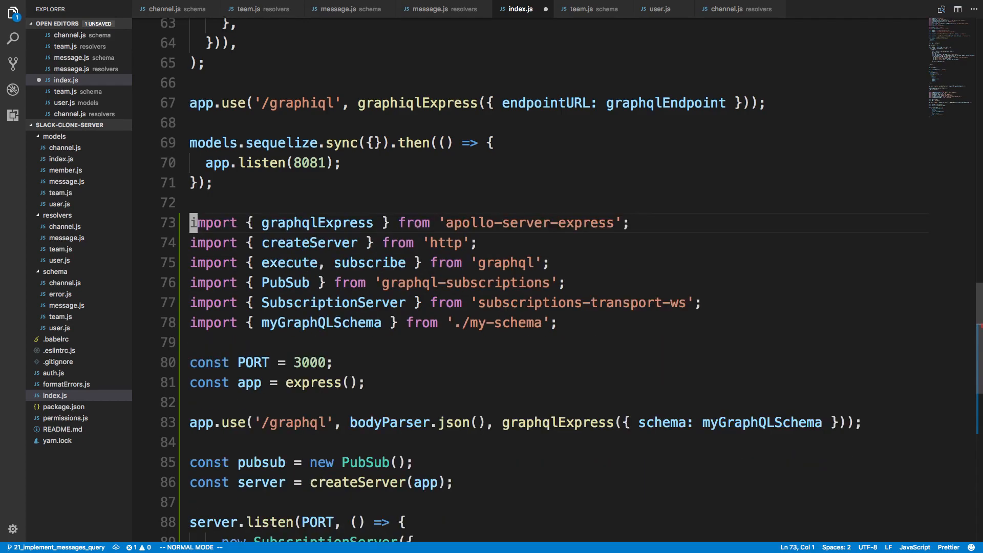
key("dd")
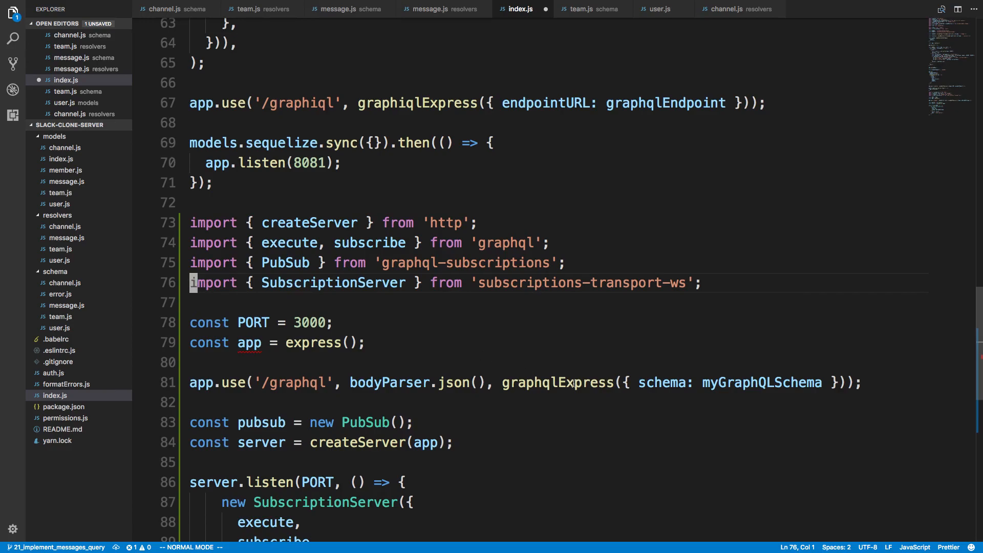
left_click(502, 242)
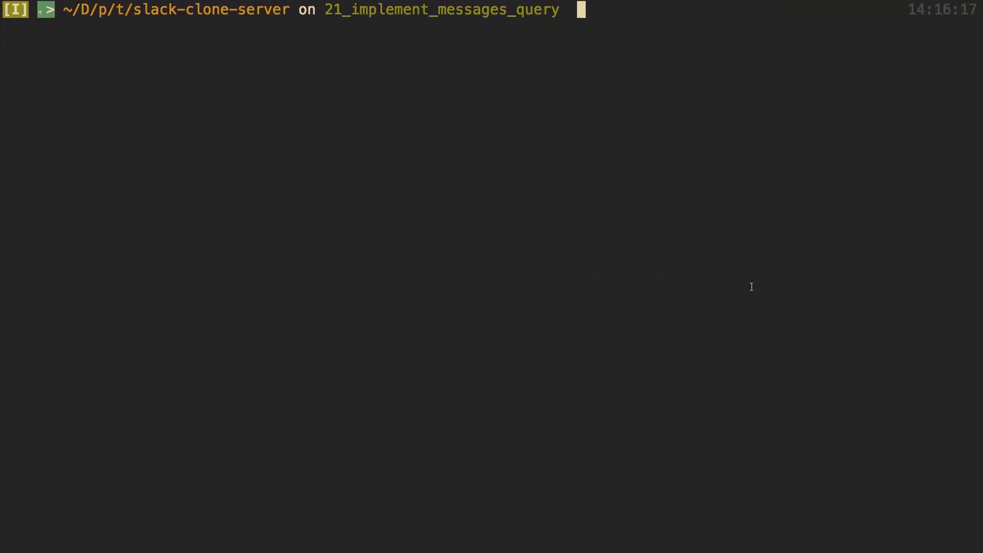
mouse_move(572, 172)
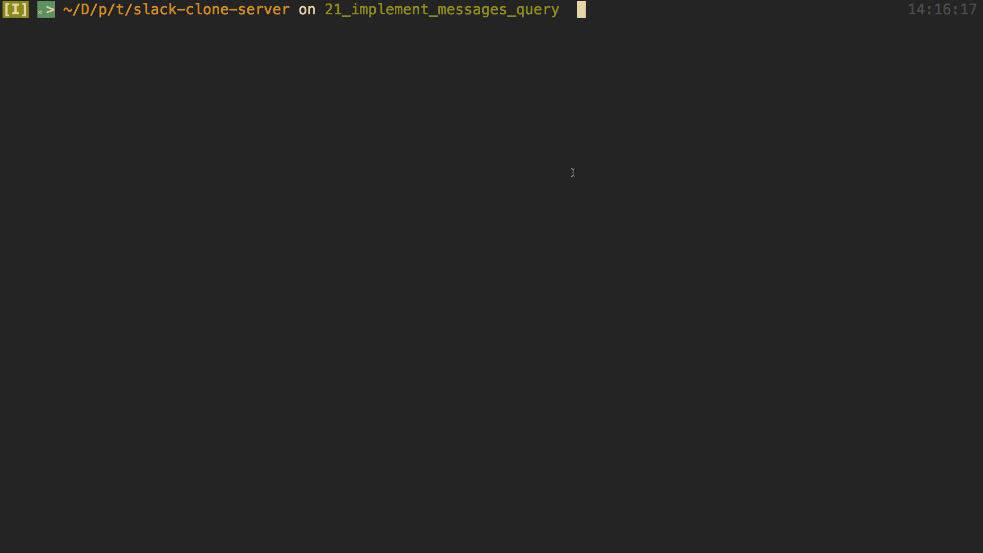
Run yarn add for graphql-subscriptions and subscriptions-transport-ws in slack-clone-server.
type("yarn add react-infinite-scroller")
type("yarn add graphql-")
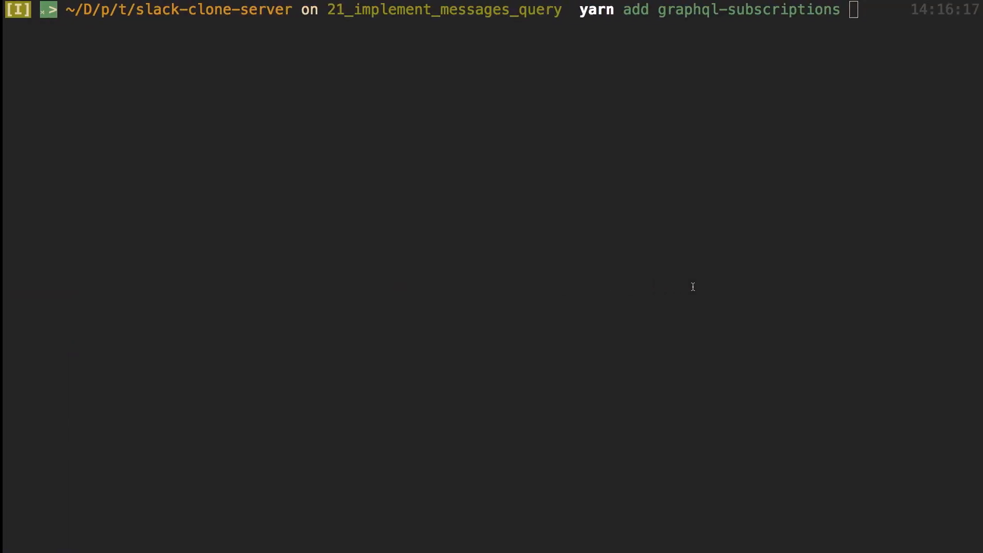
type("subscriptions-trasn")
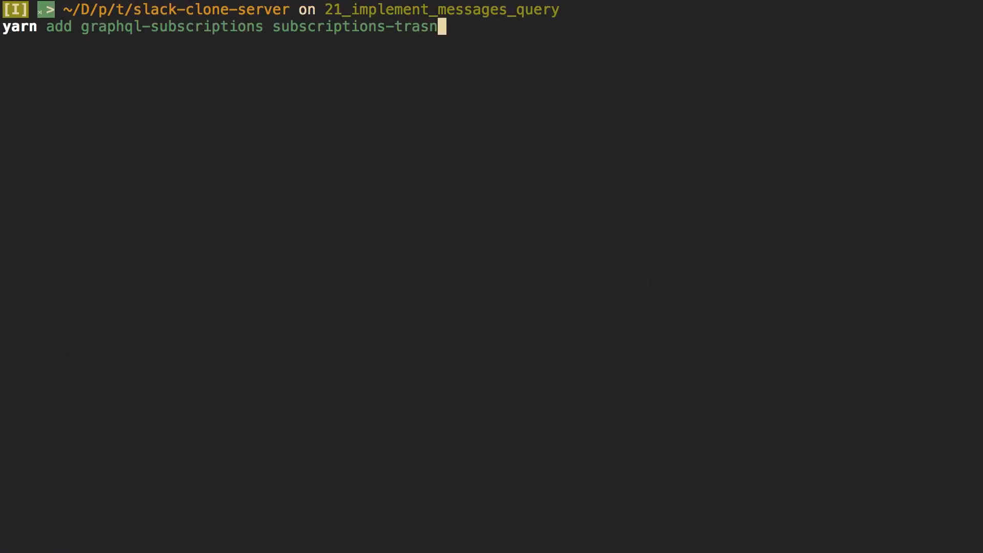
type("port-ws';")
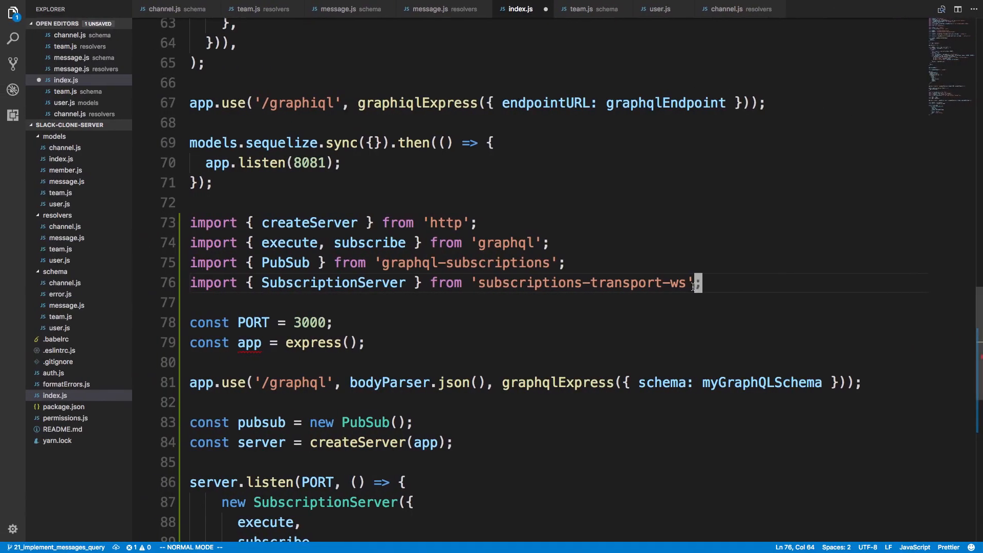
mouse_move(253, 322)
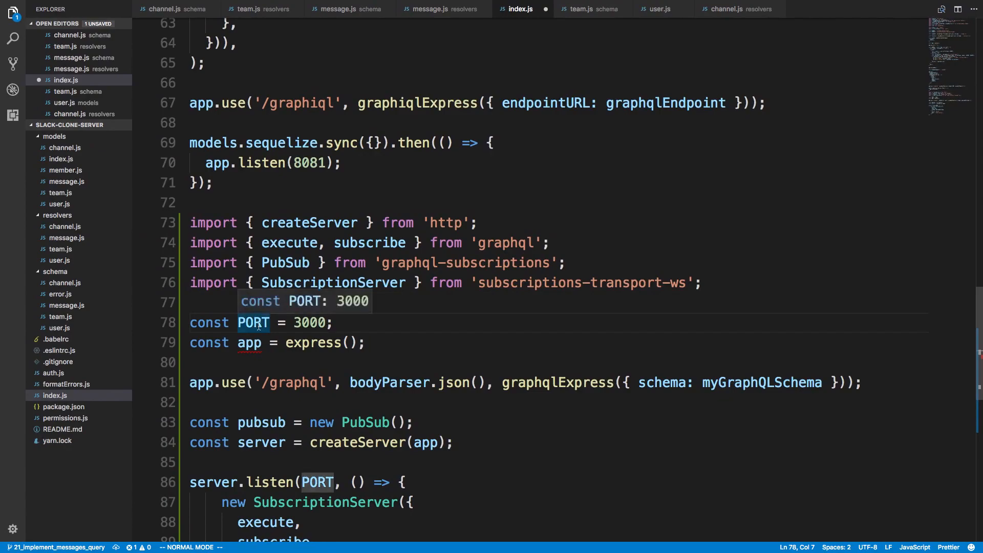
Delete the duplicate const PORT = 3000 and const app = express() lines.
key("d")
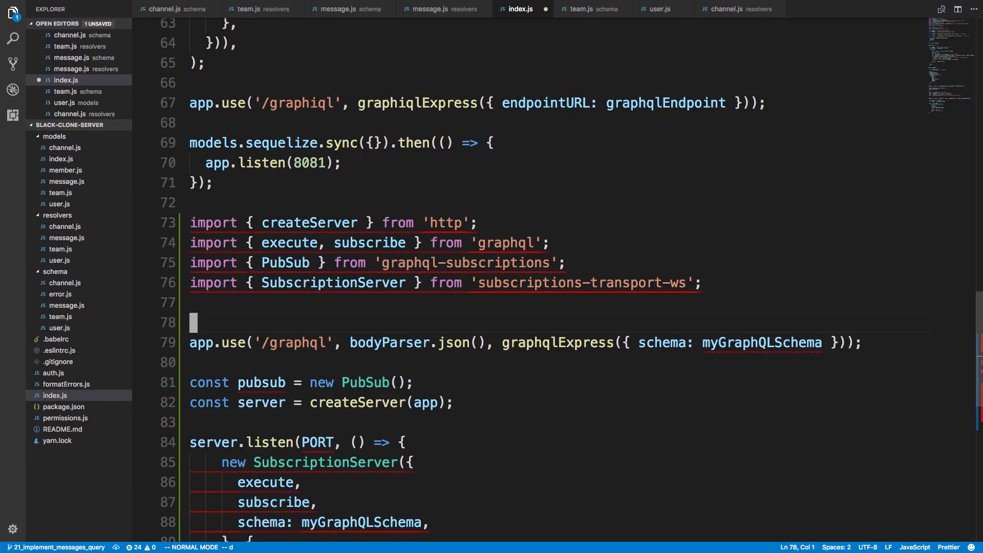
key("dd")
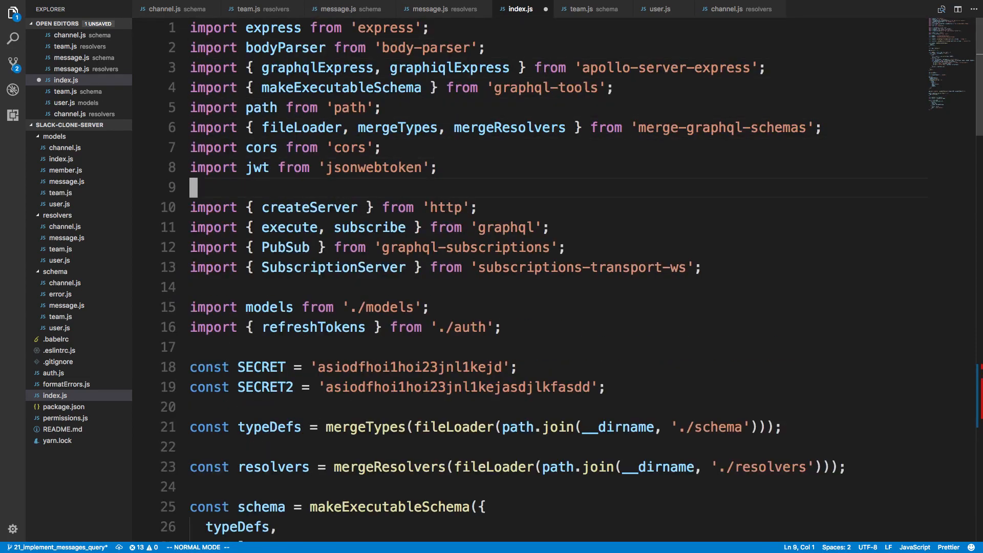
Drop the duplicate /graphql route and pubsub line; move server creation after graphiql.
scroll("down", 3)
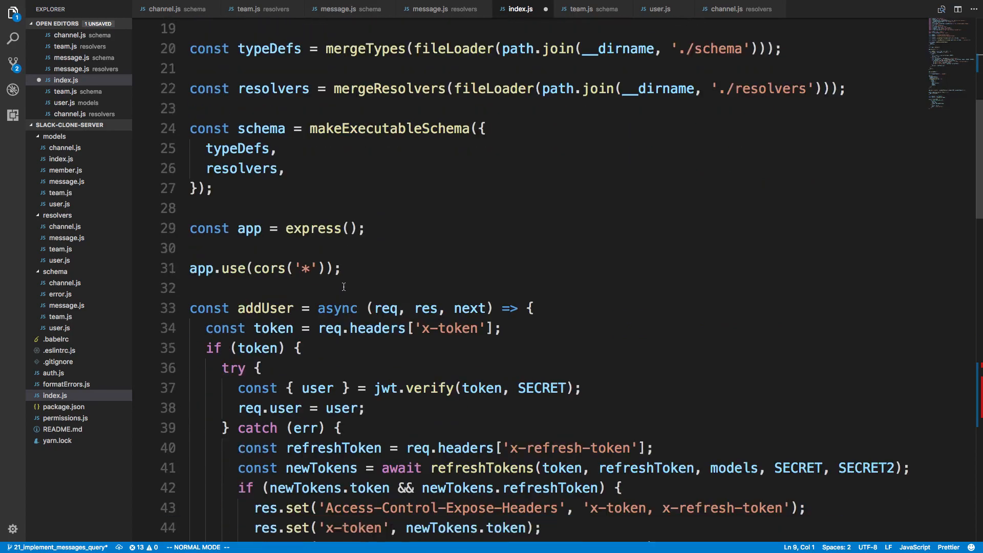
scroll("down", 3)
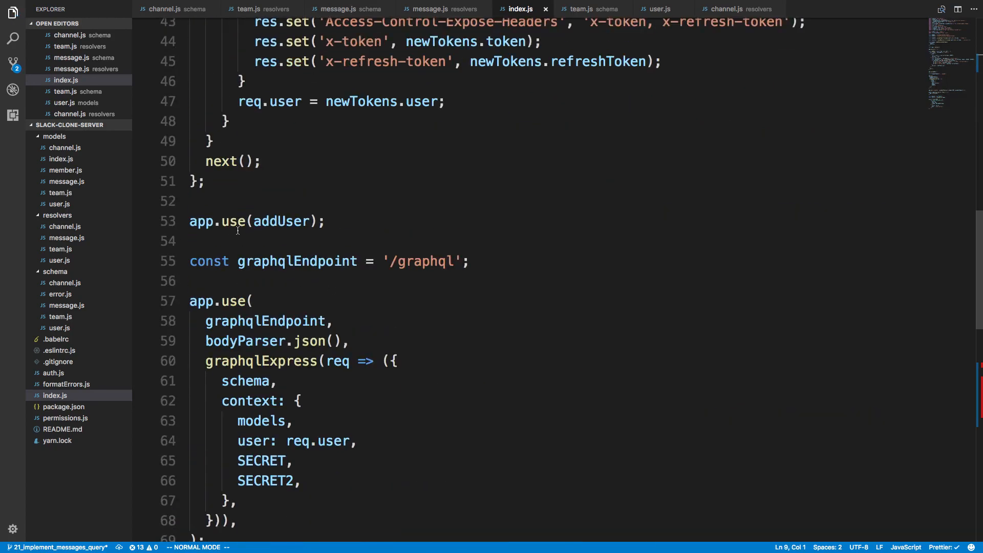
scroll("down", 3)
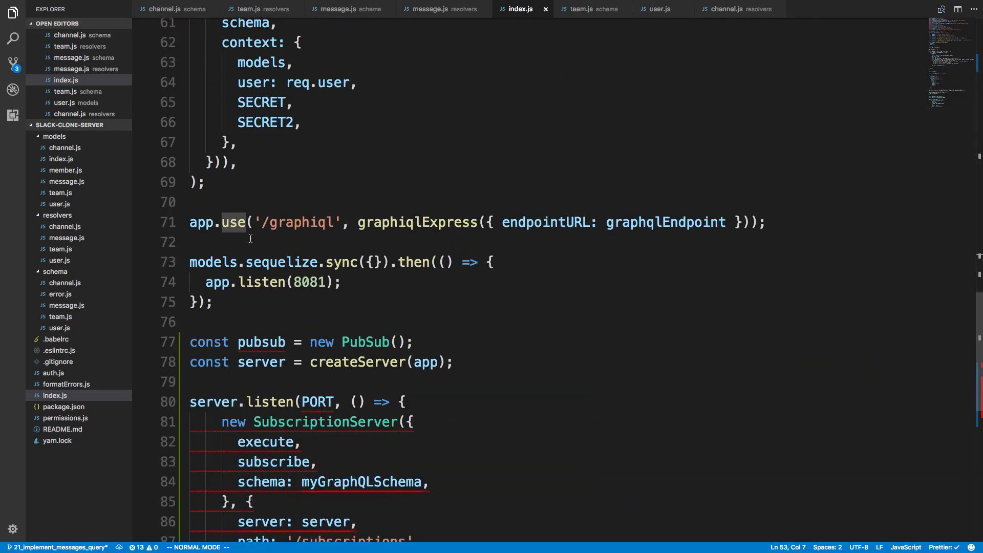
scroll("down", 3)
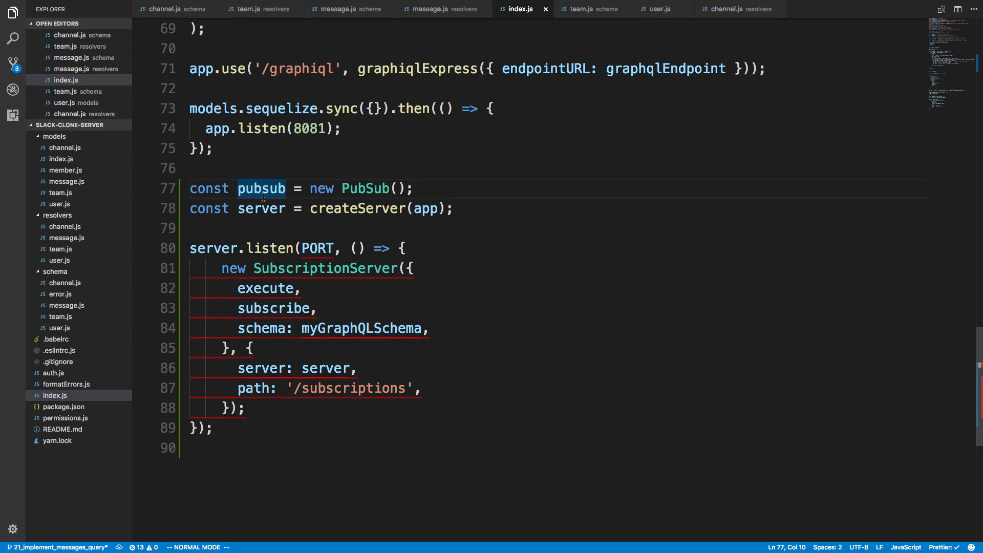
scroll("up", 3)
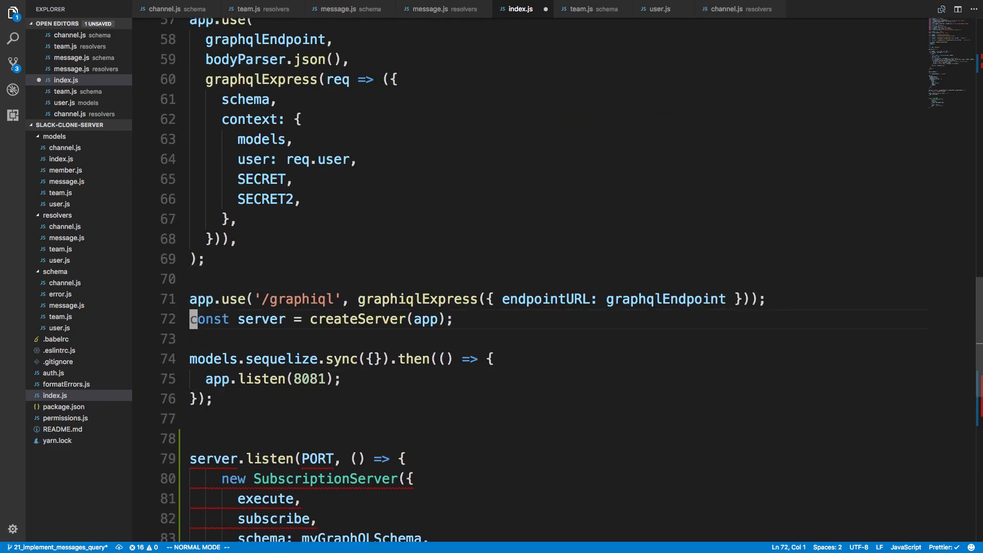
Make server.listen use port 8081 inside sequelize.sync().then, passing schema, and save.
scroll("down", 3)
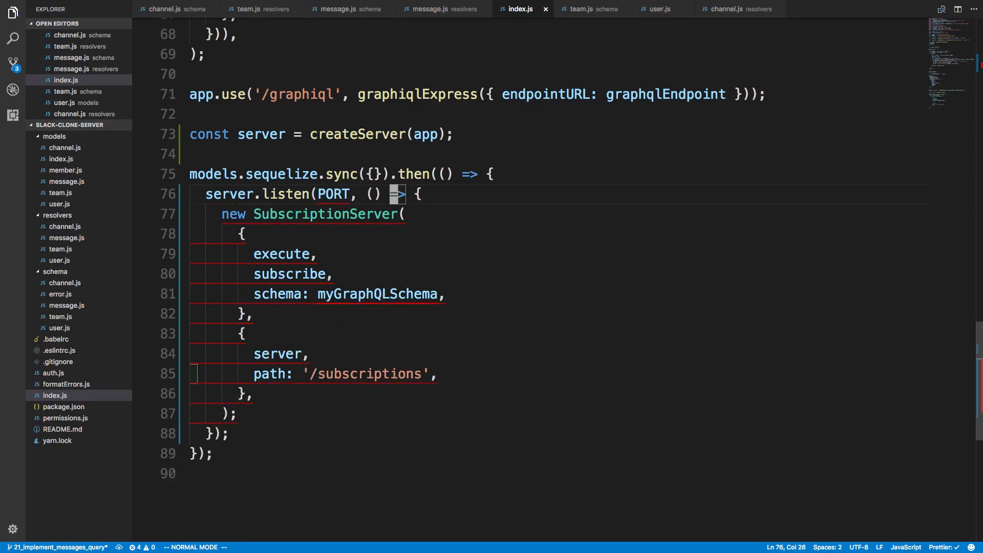
type("8081")
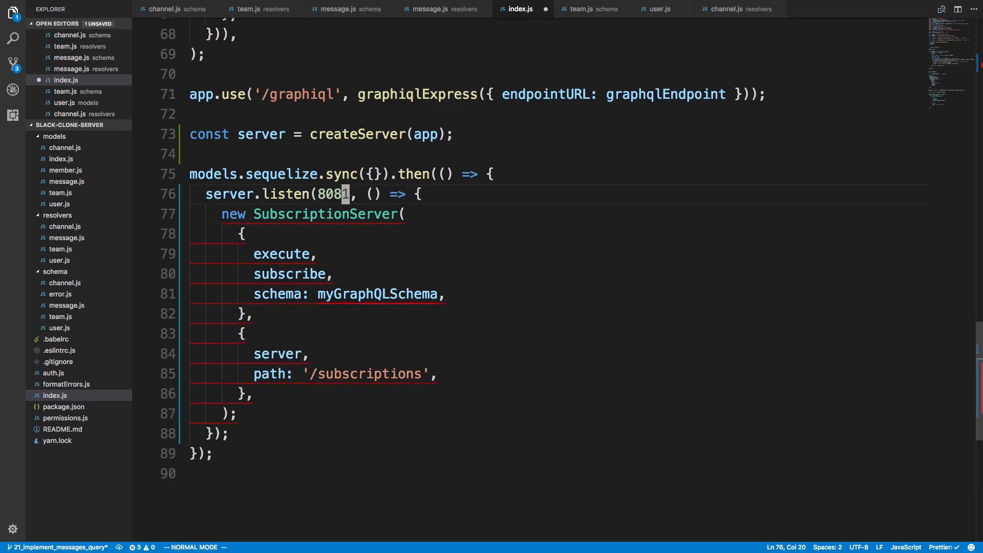
key("ctrl+s")
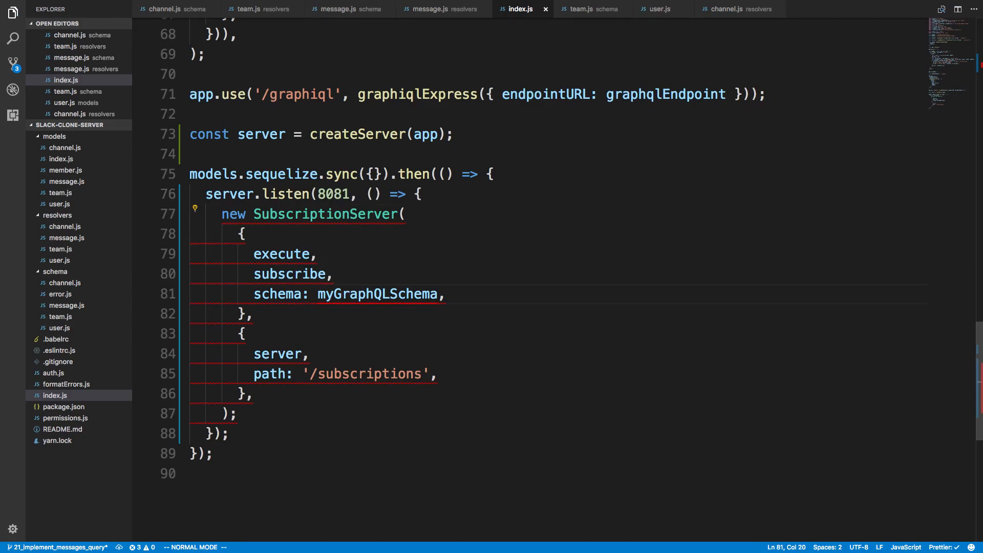
scroll("up", 3)
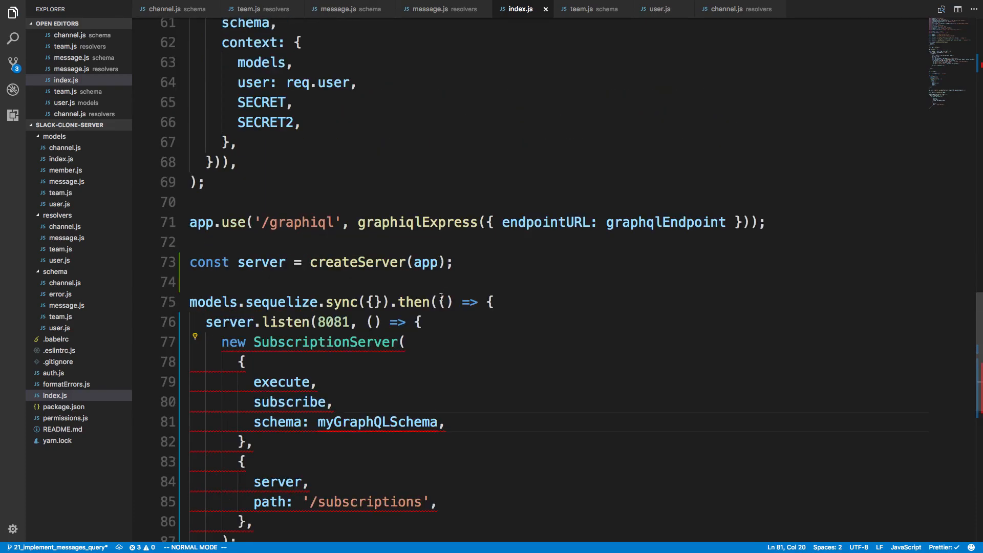
scroll("up", 3)
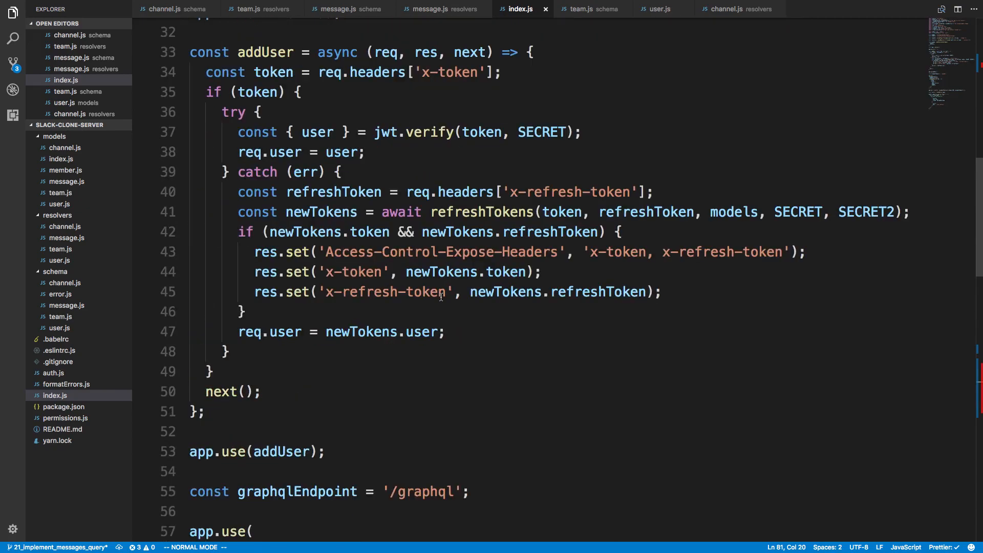
scroll("up", 3)
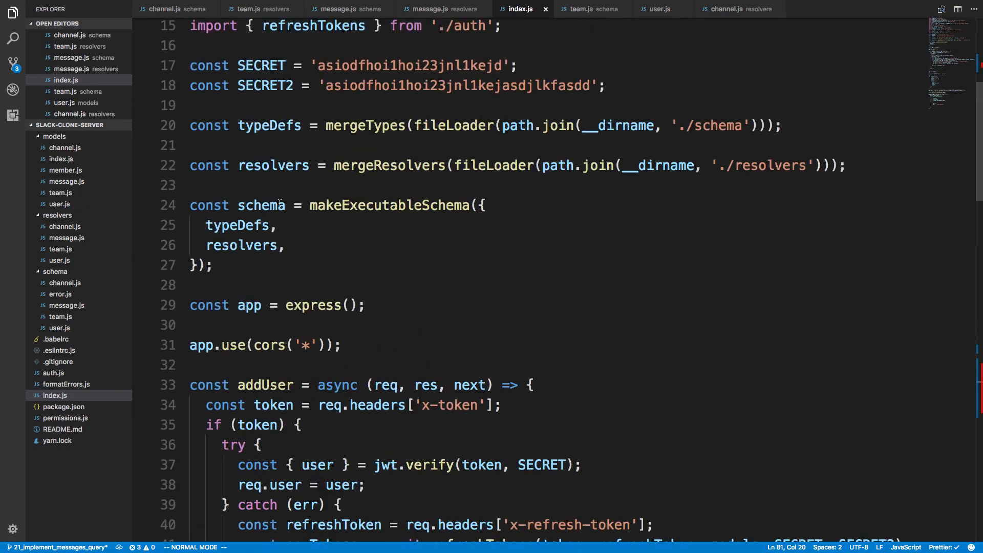
scroll("down", 3)
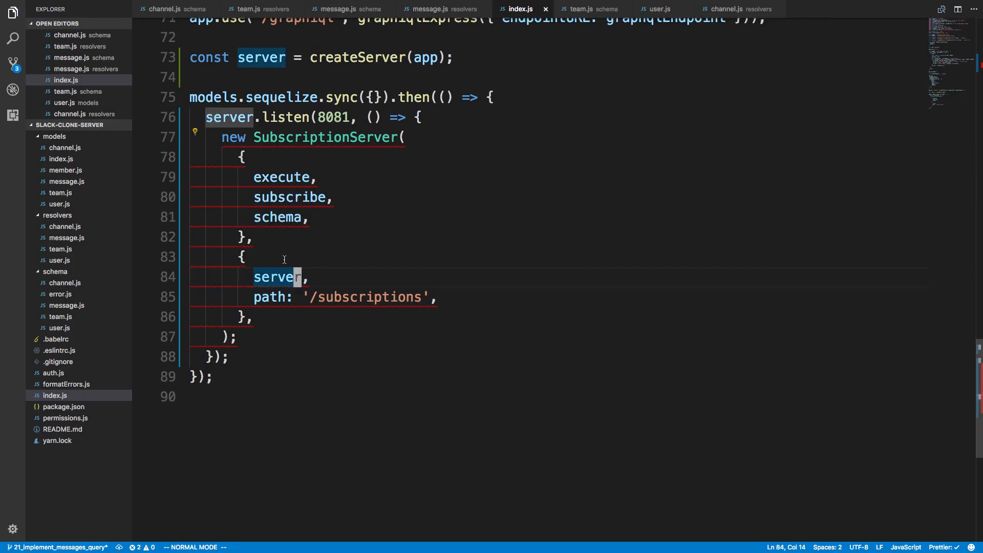
mouse_move(268, 297)
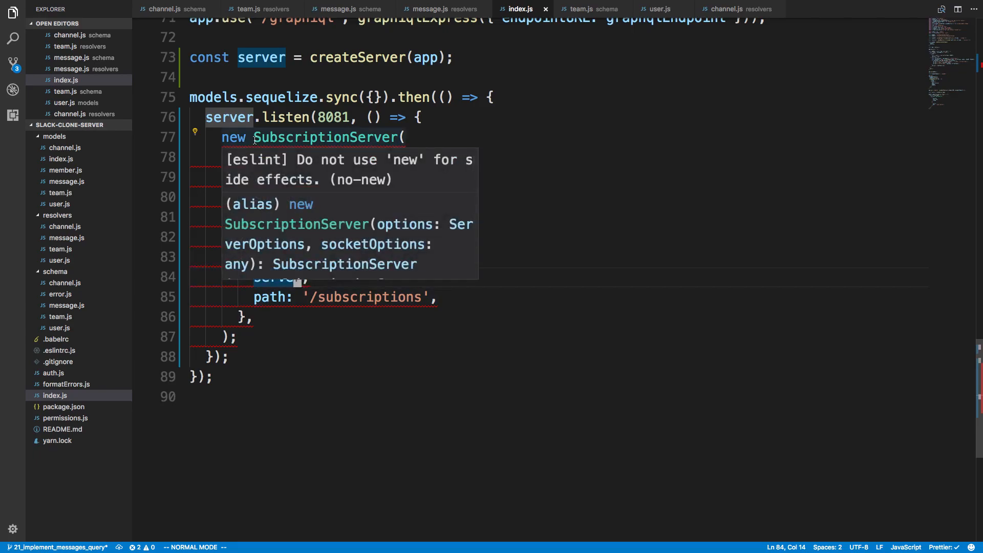
mouse_move(338, 182)
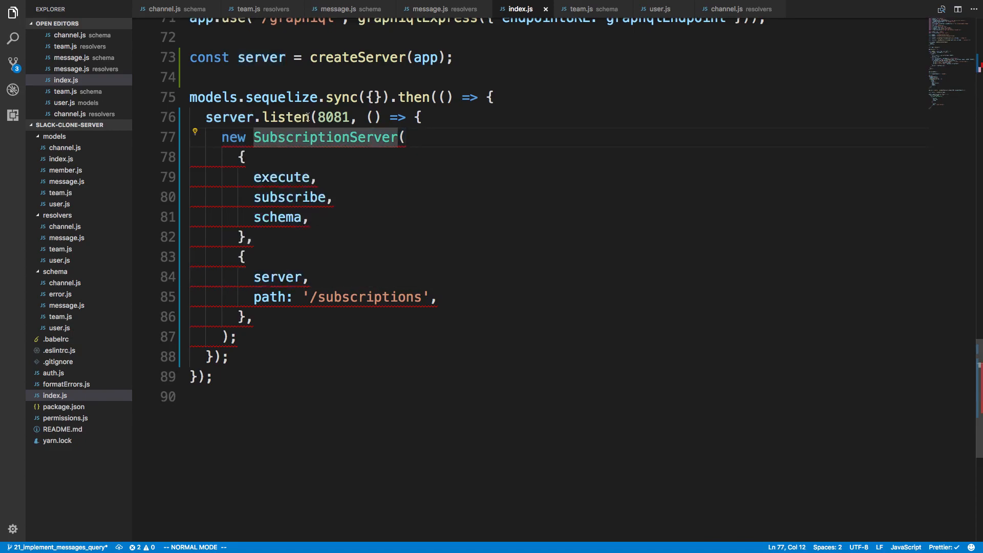
Add // eslint-disable-next-line no-new above the new SubscriptionServer call.
type("// esl")
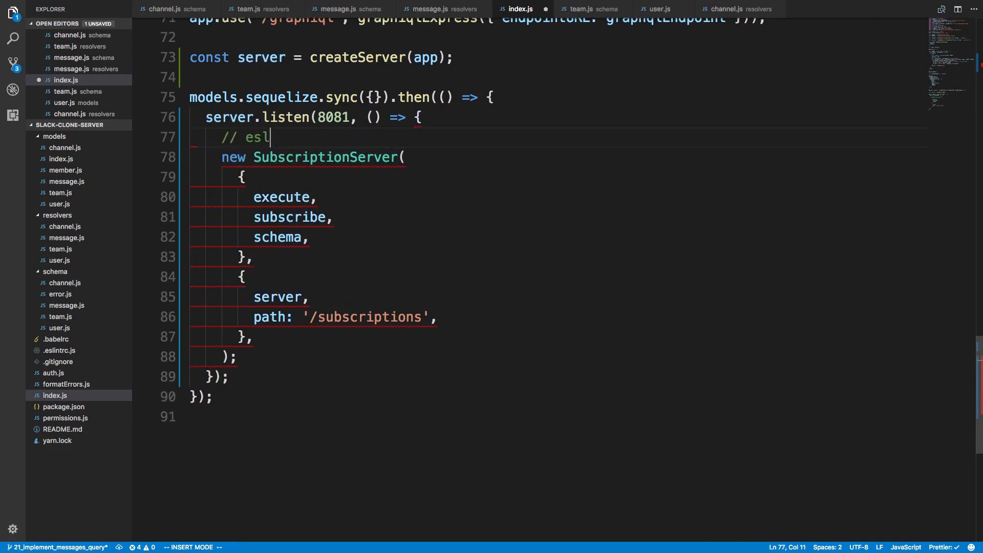
type("int-disable-")
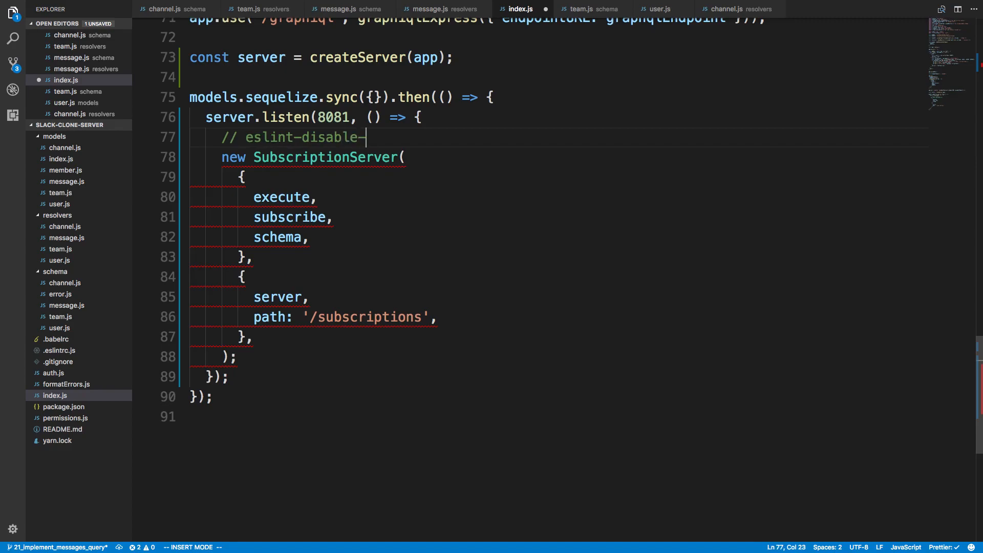
type("next-line no-new")
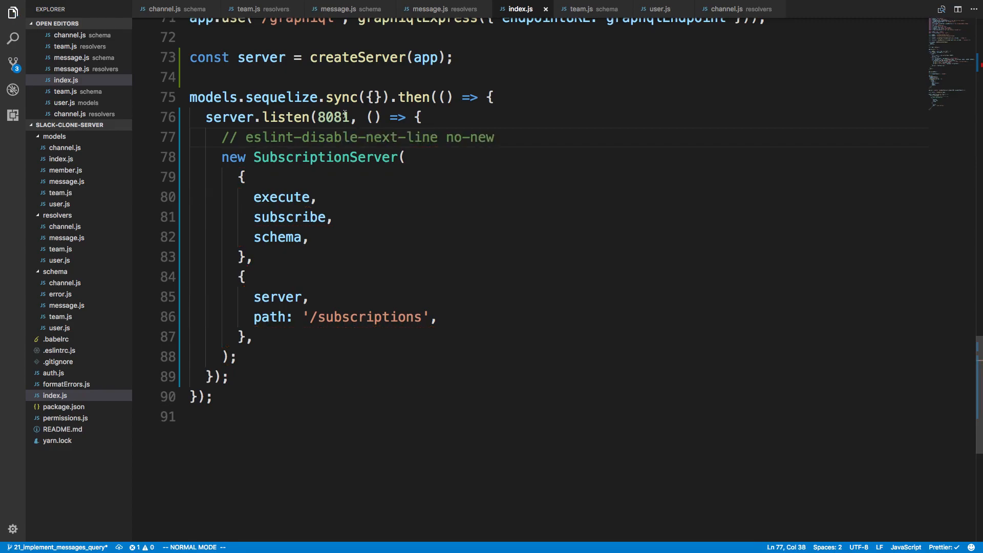
scroll("up", 3)
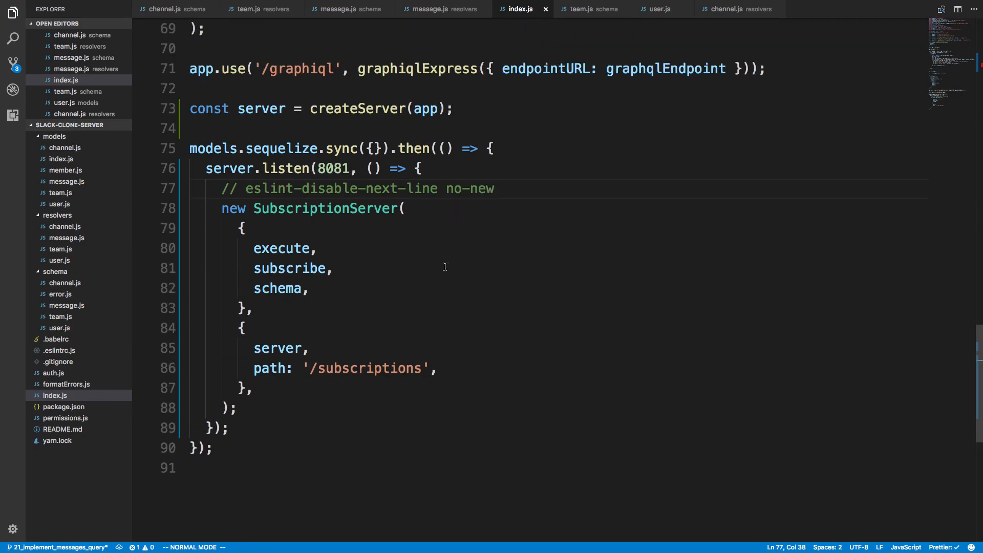
mouse_move(498, 247)
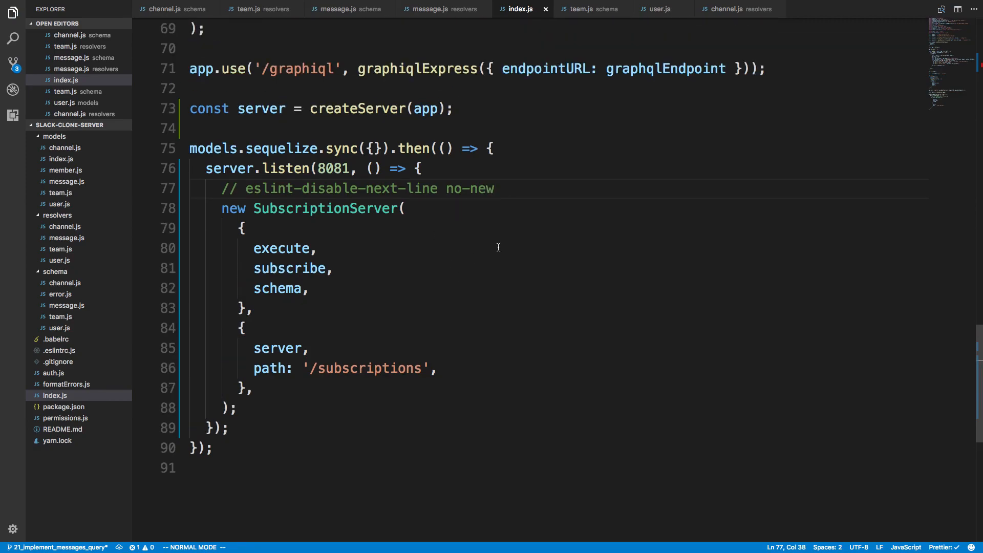
mouse_move(481, 314)
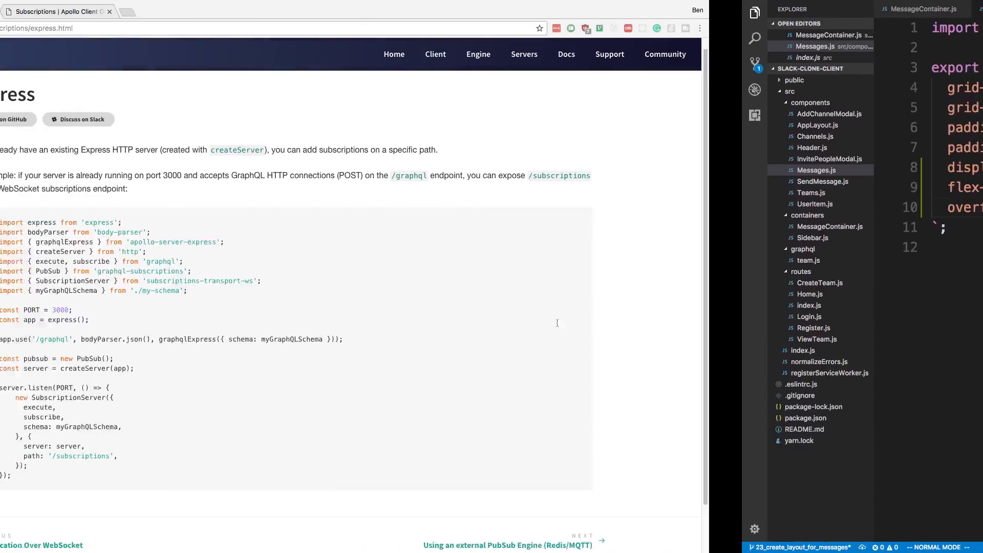
Review the server index.js graphql-subscriptions imports and SubscriptionServer setup on port 8081.
left_click(98, 11)
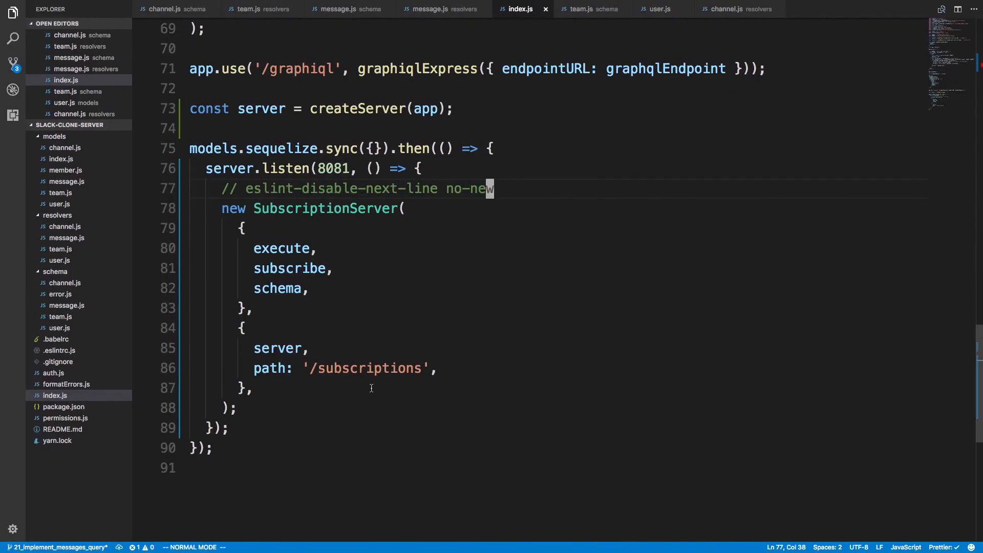
mouse_move(521, 274)
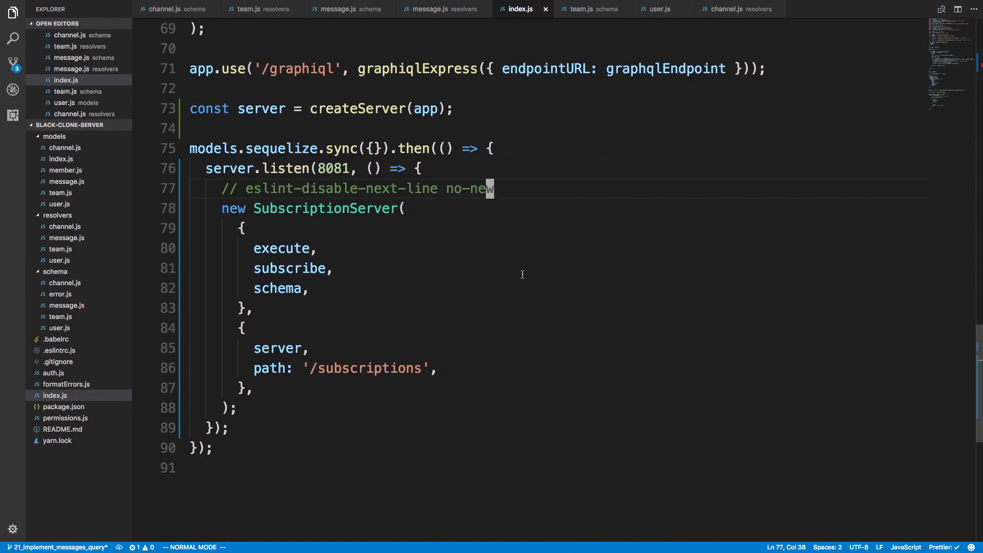
scroll("up", 3)
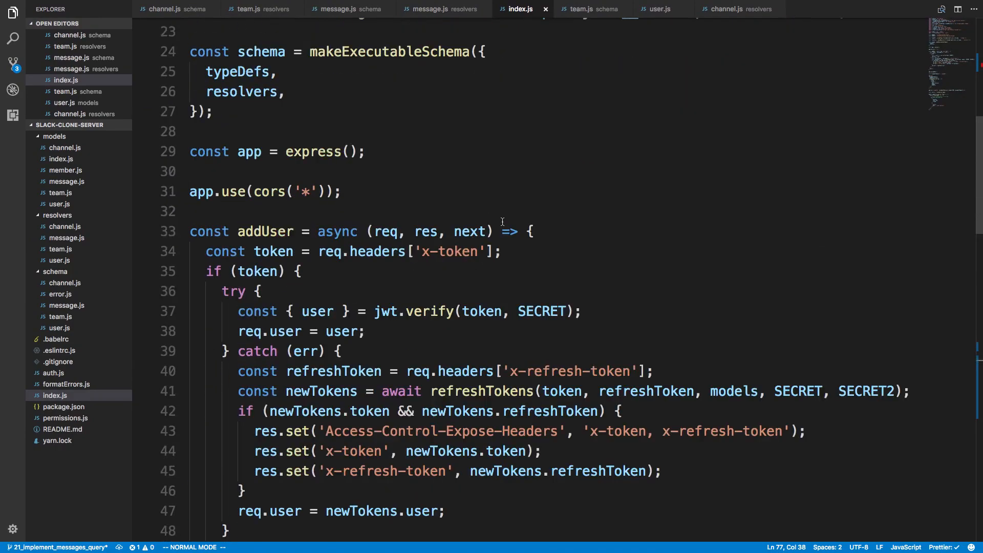
scroll("up", 3)
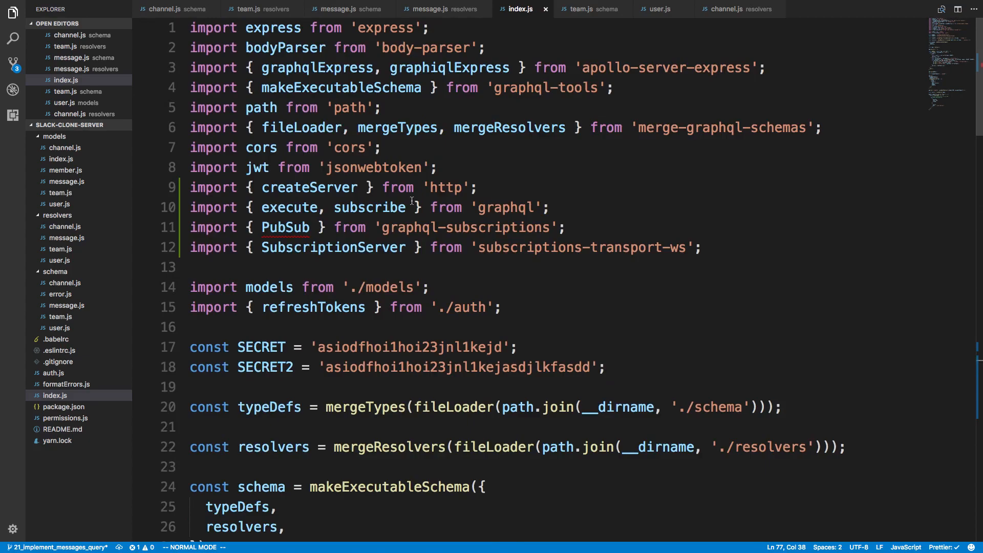
left_click(379, 227)
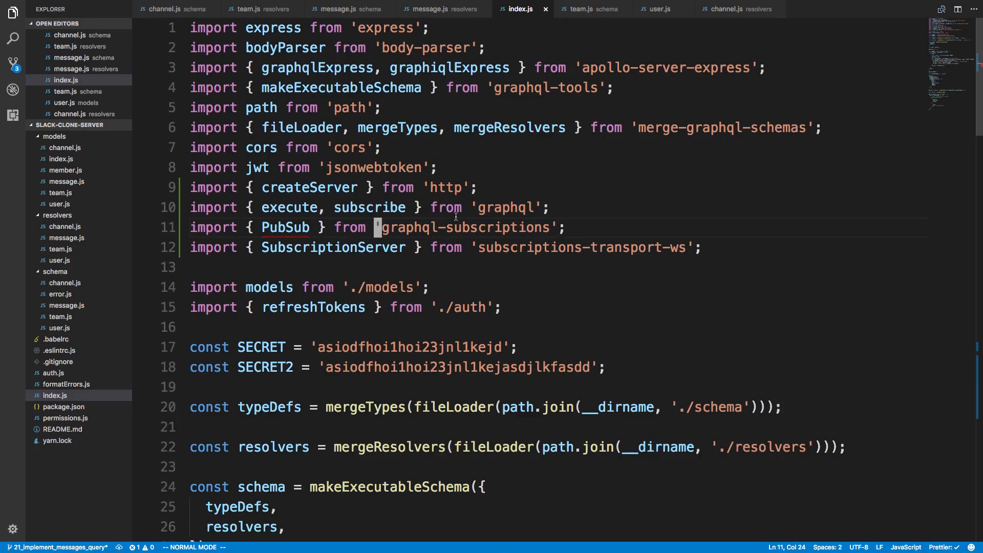
mouse_move(467, 226)
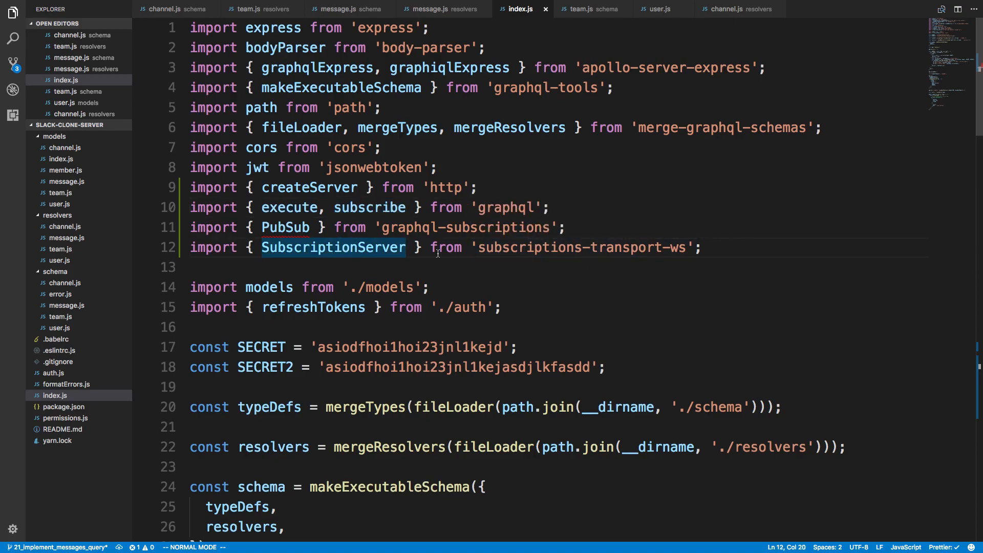
scroll("down", 3)
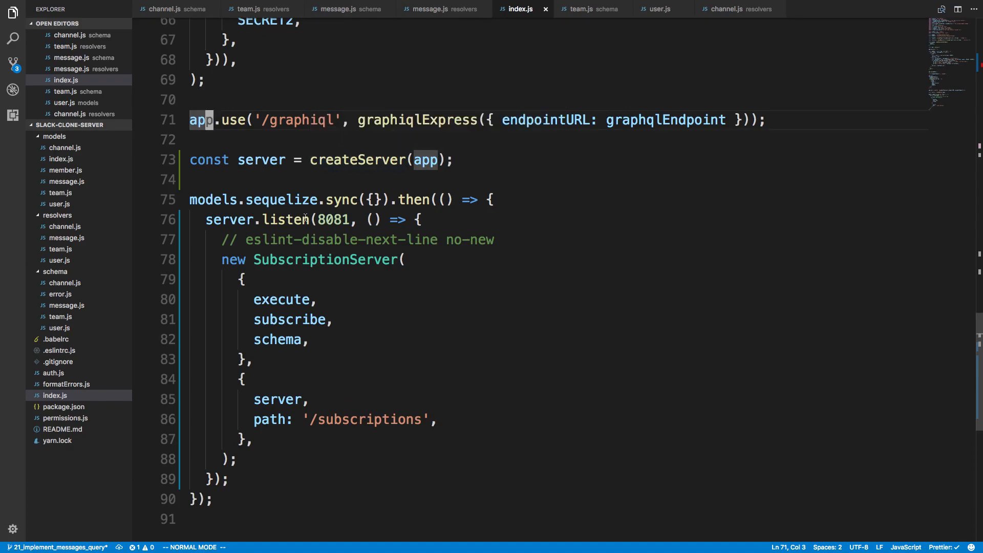
scroll("up", 3)
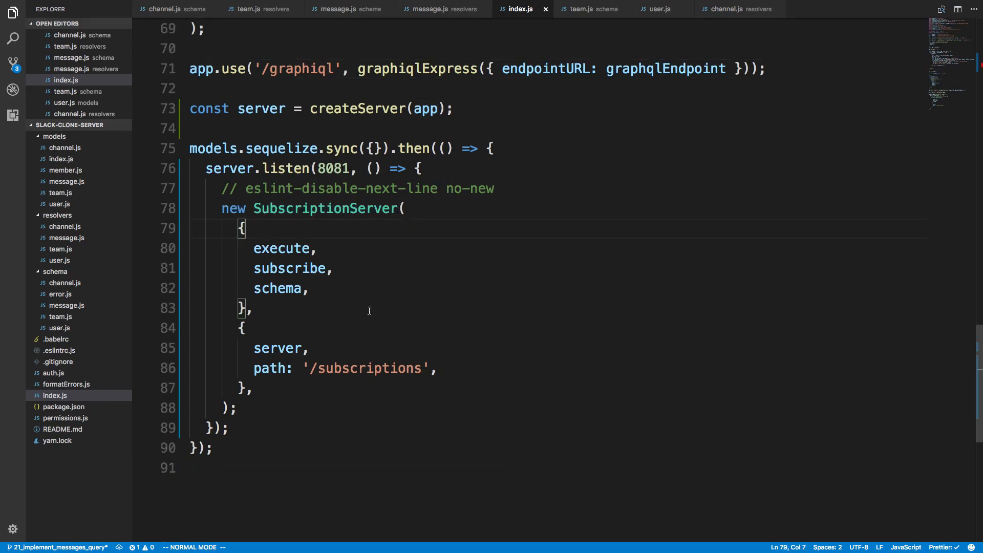
mouse_move(408, 368)
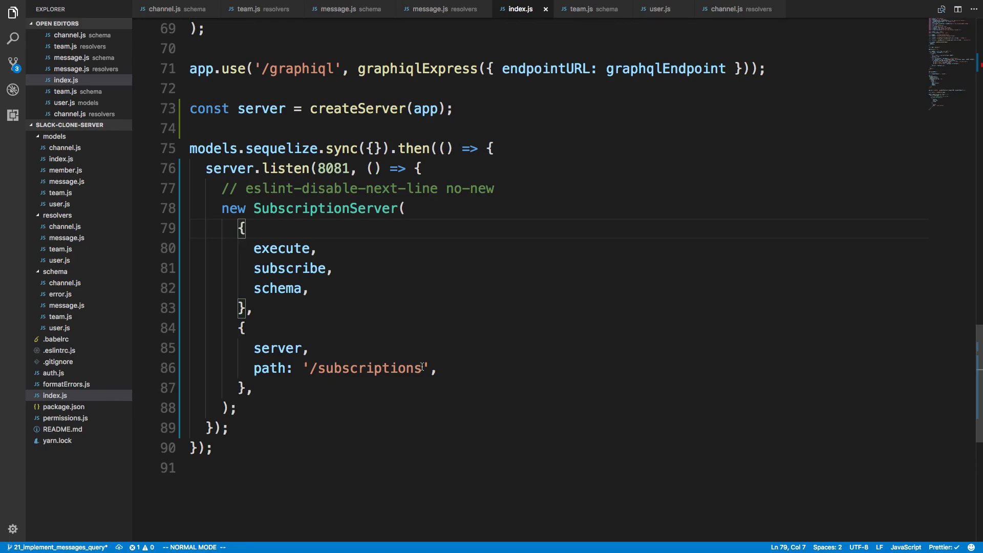
scroll("up", 3)
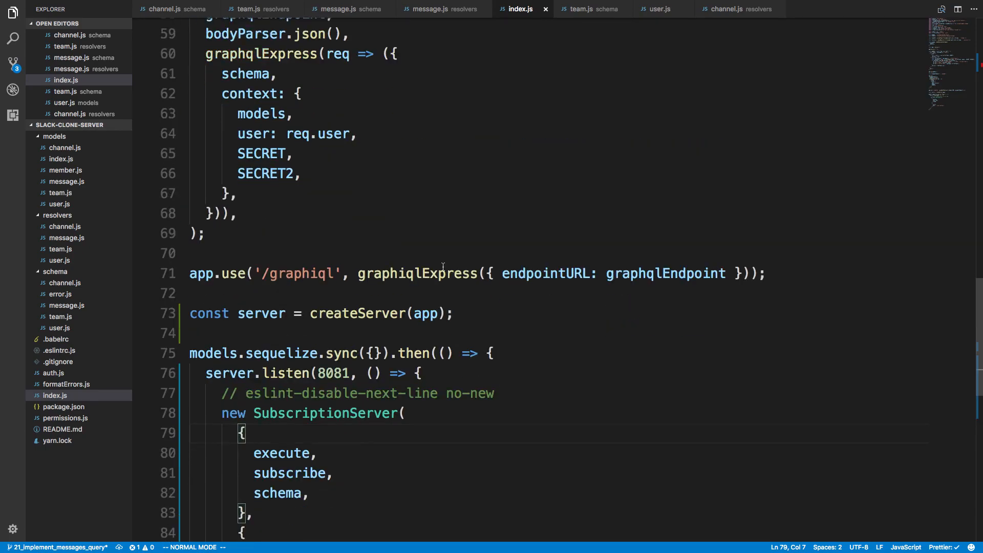
scroll("down", 3)
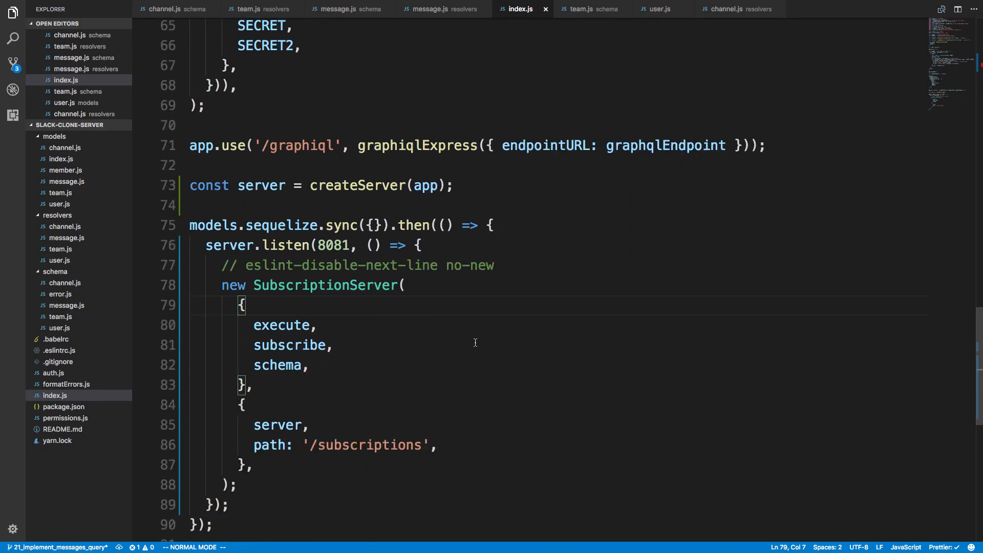
scroll("down", 3)
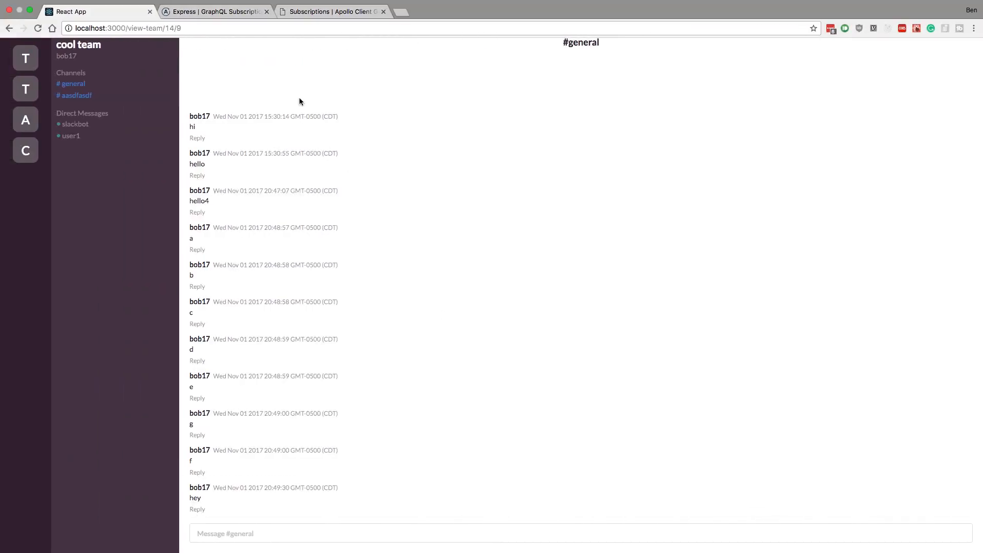
Read the Apollo Docs split-link client example, then bring up the client's index.js in VS Code.
left_click(332, 12)
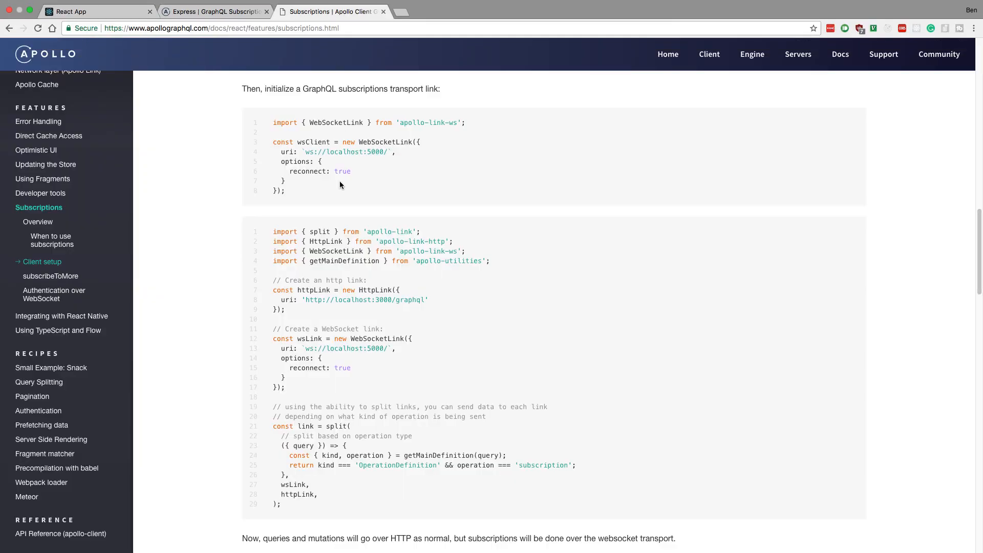
mouse_move(325, 189)
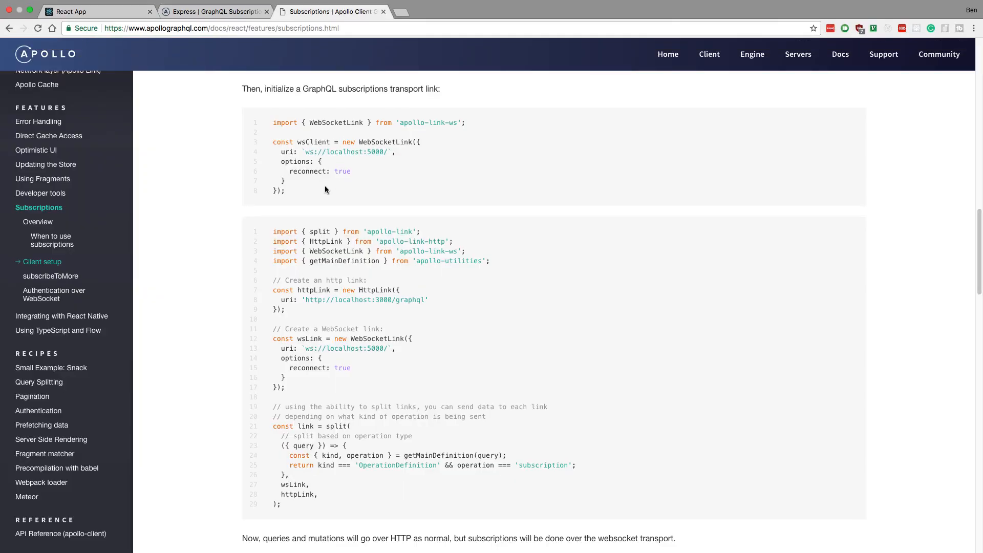
scroll("up", 3)
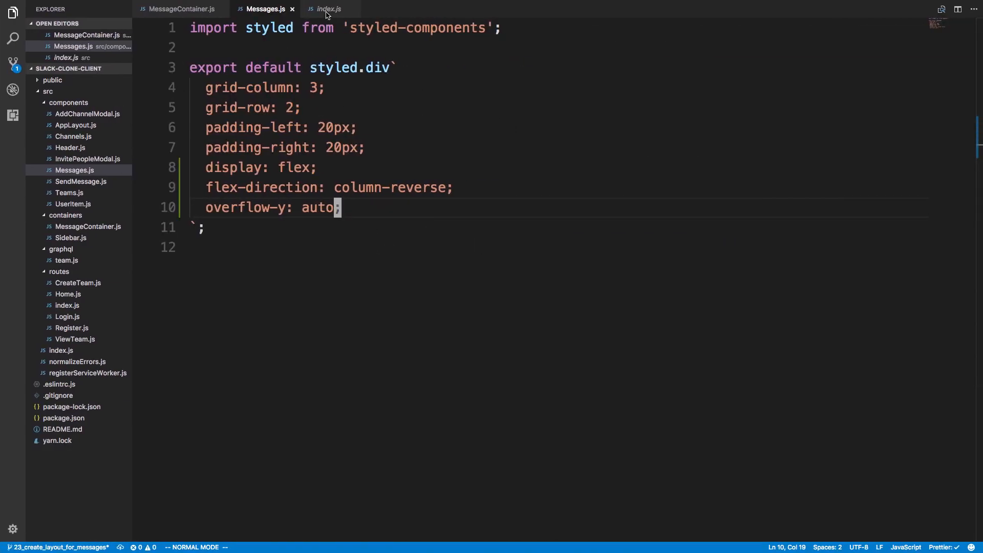
left_click(327, 9)
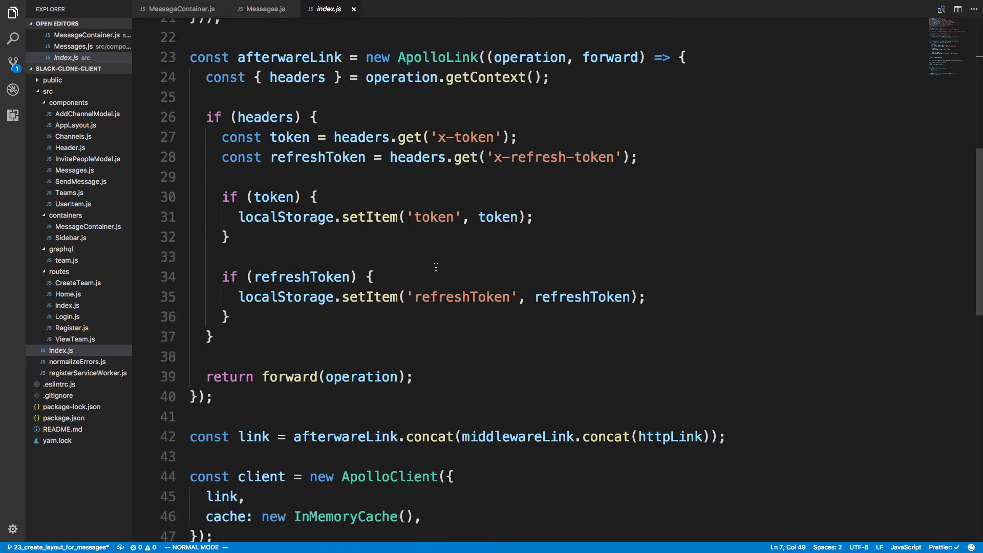
scroll("up", 3)
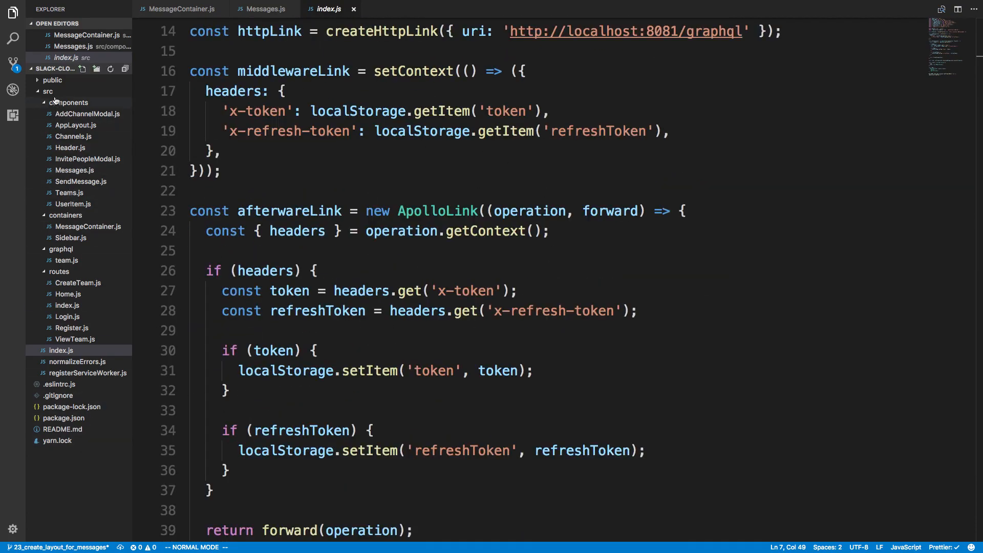
right_click(69, 102)
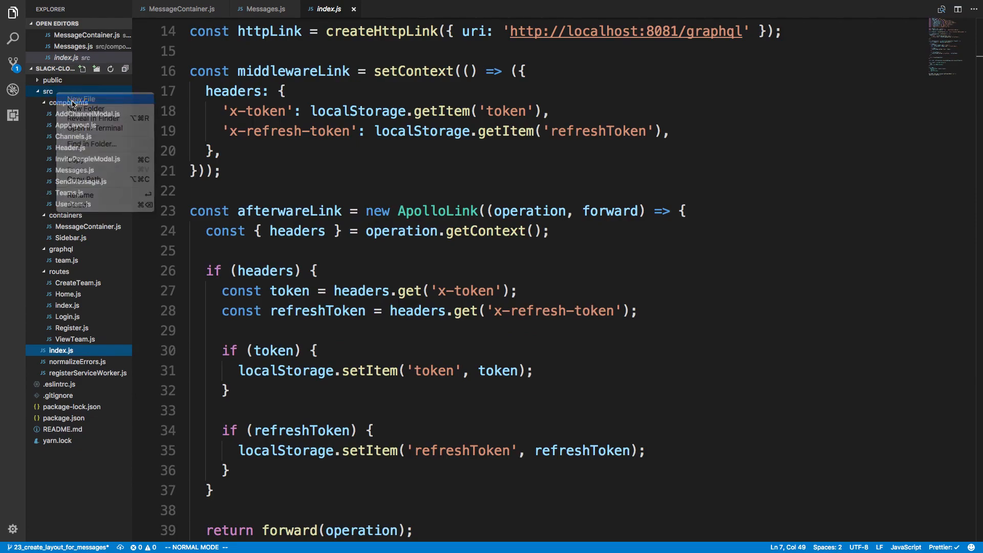
Create src/apollo.js with the docs' split-link code and grab the Apollo imports from index.js.
left_click(81, 99)
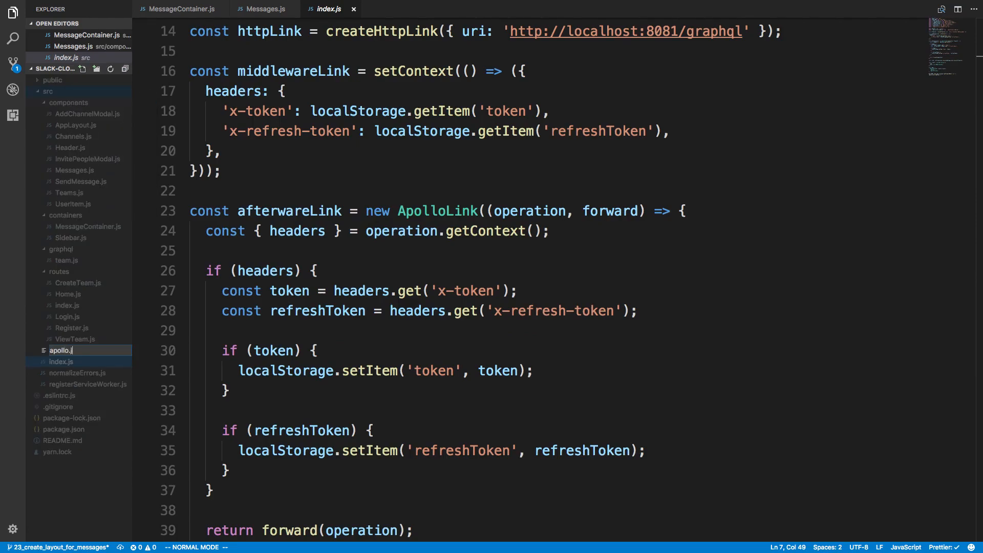
left_click(61, 360)
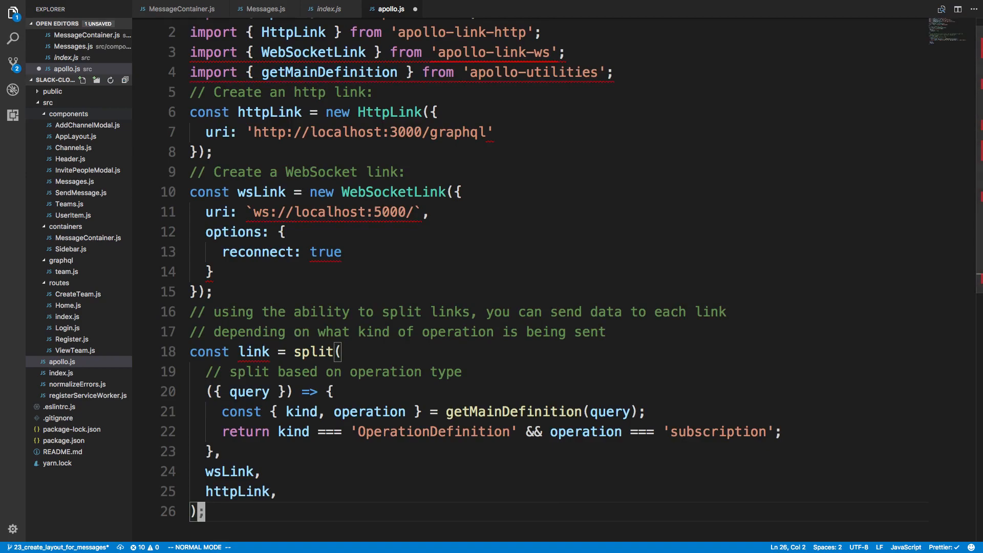
left_click(328, 8)
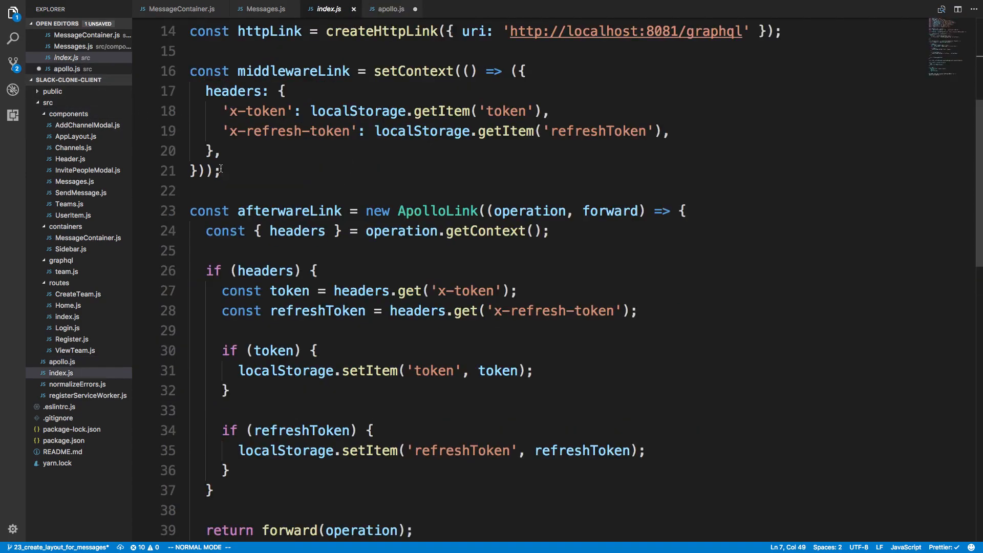
scroll("up", 3)
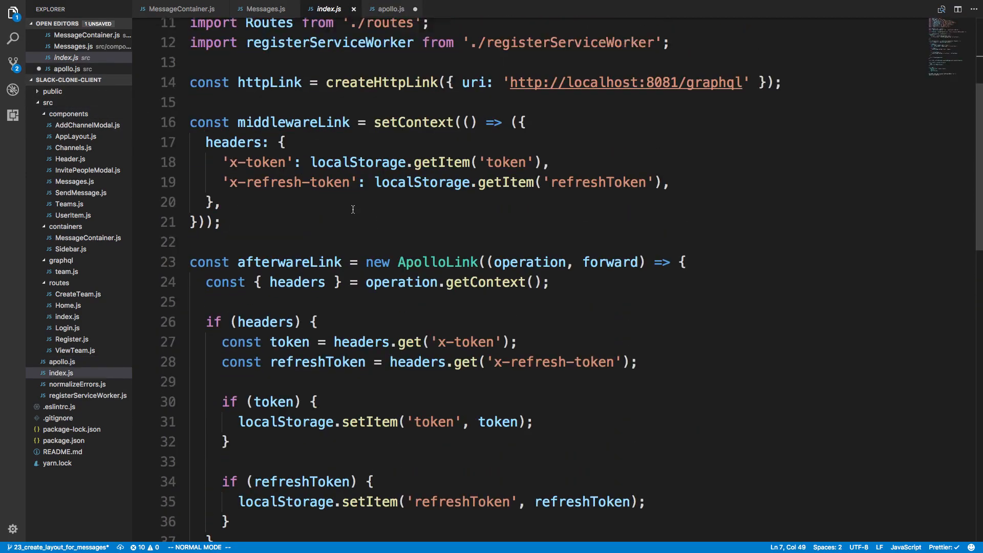
scroll("up", 3)
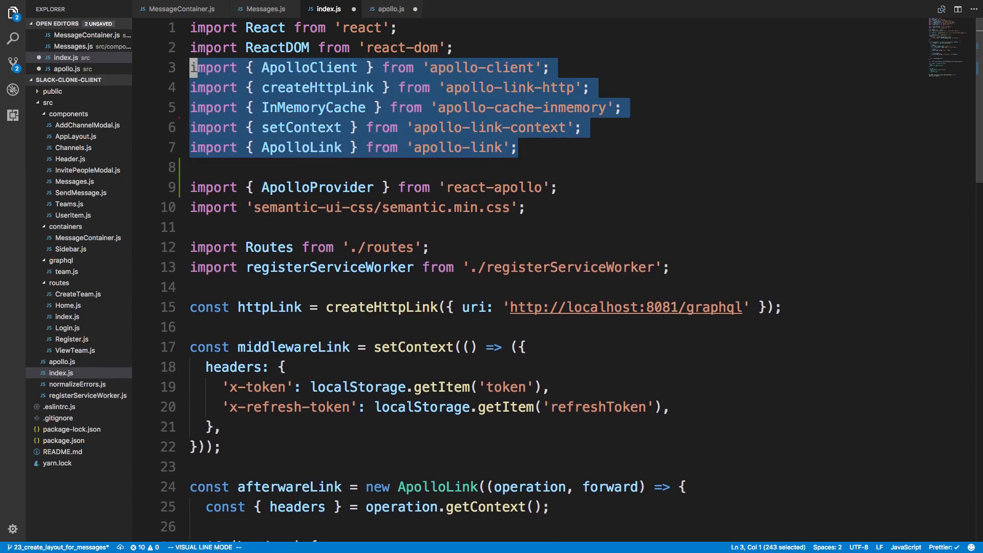
left_click(391, 9)
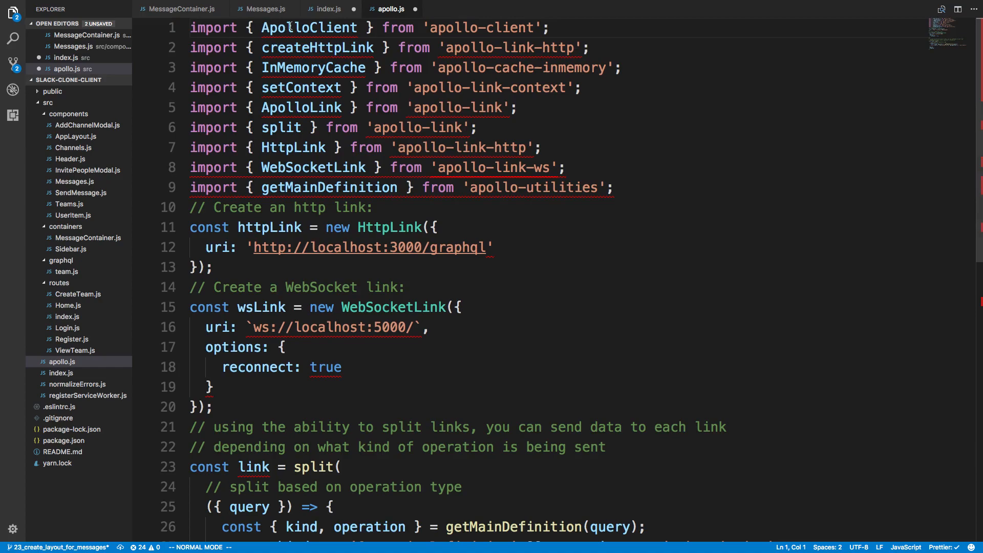
Move the link and client setup code from index.js into apollo.js.
left_click(327, 8)
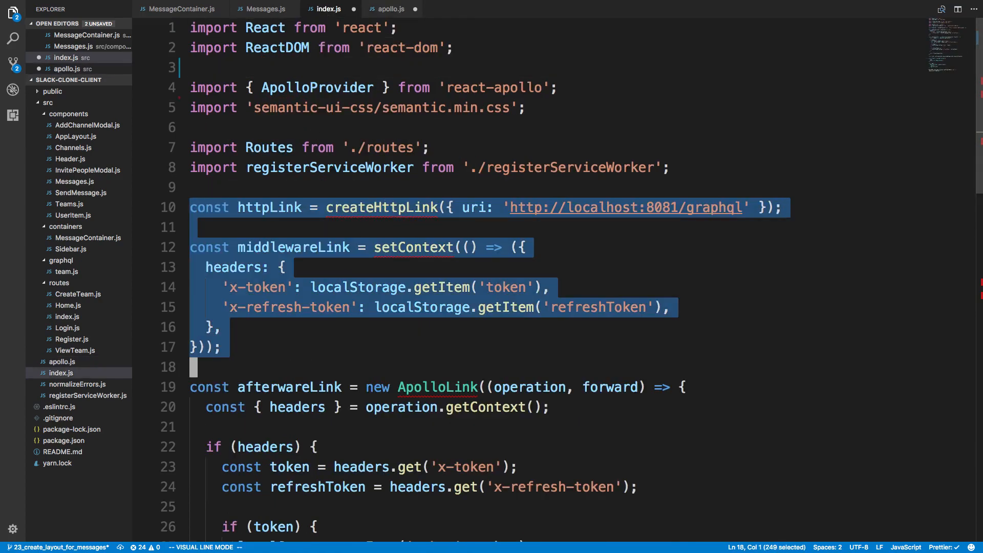
scroll("down", 3)
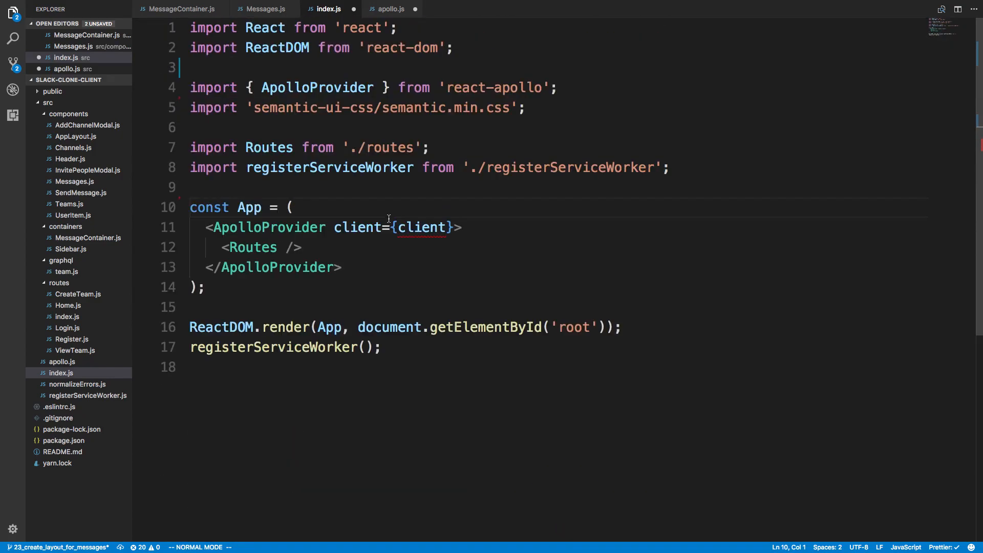
left_click(389, 8)
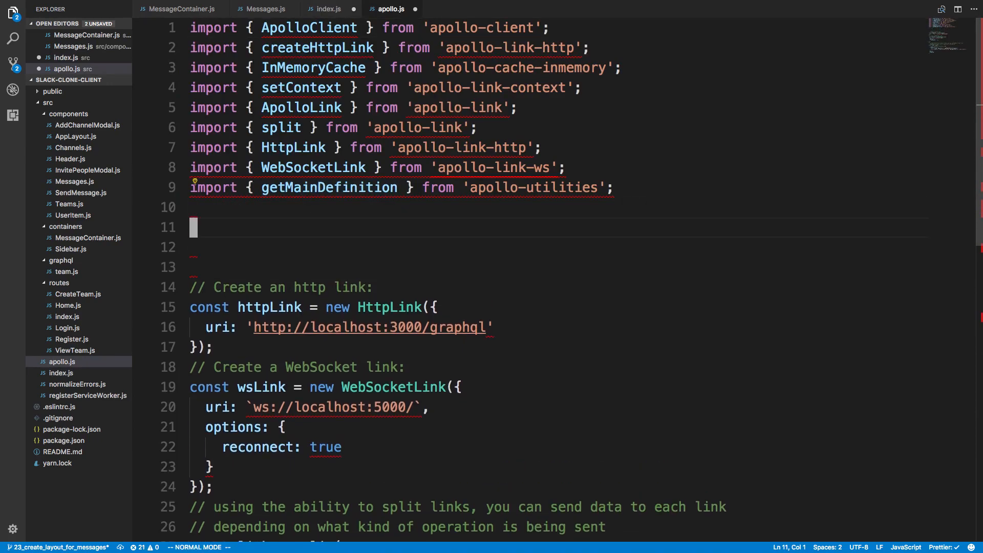
Add import client from './apollo' to the client's index.js.
left_click(327, 8)
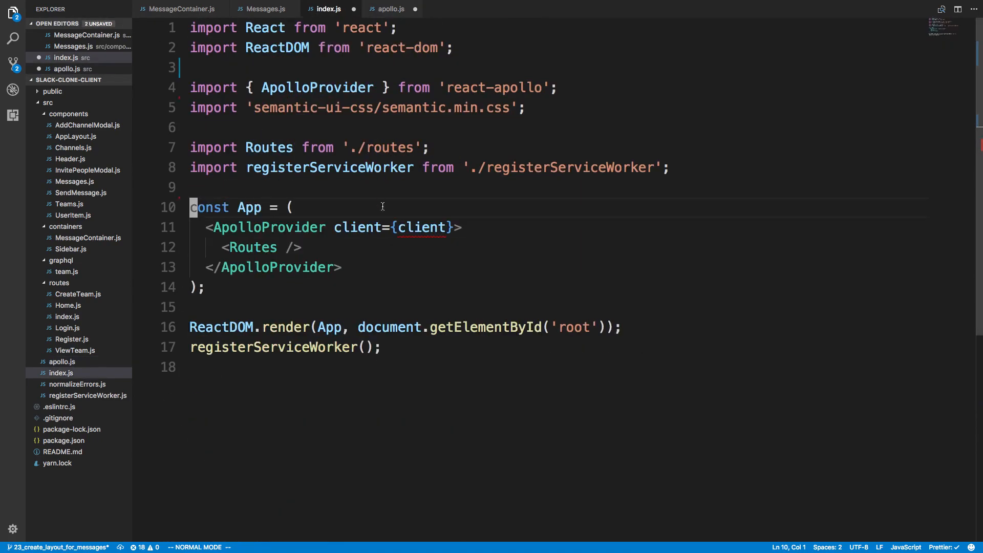
left_click(400, 167)
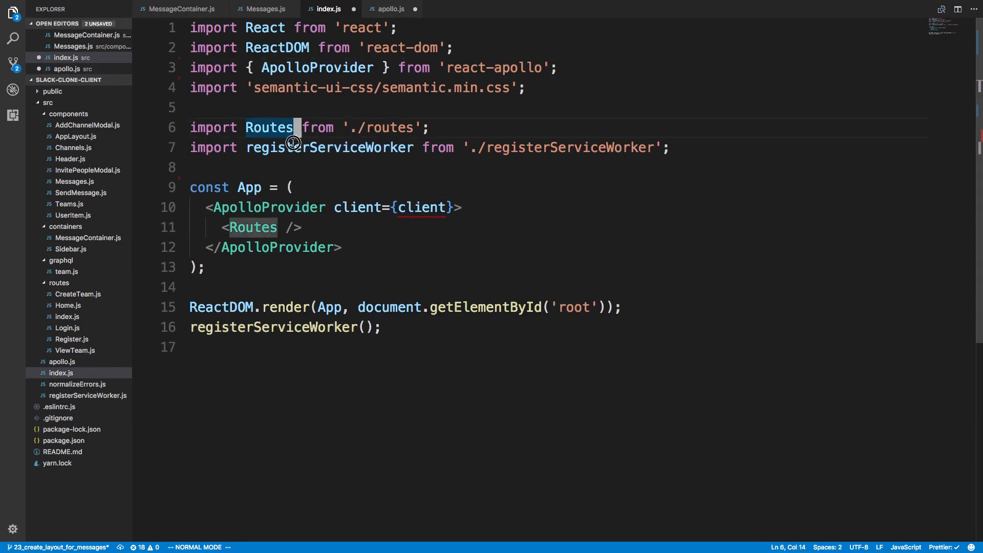
type("import client from './apollo';")
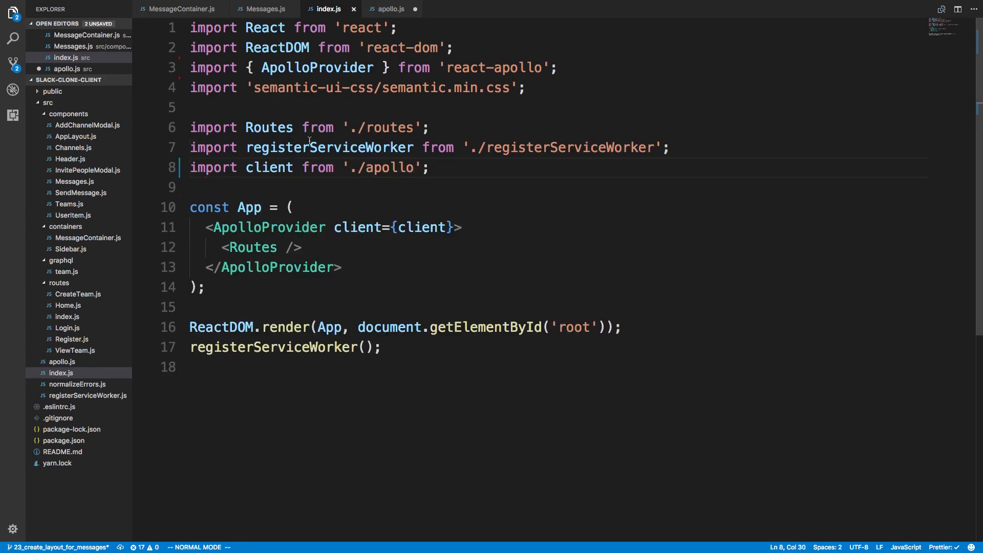
mouse_move(420, 227)
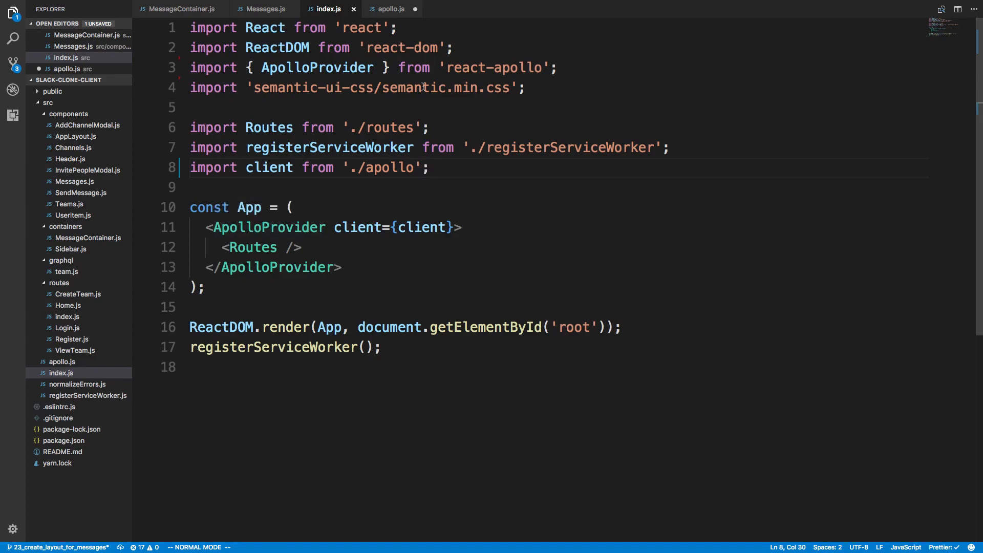
Merge split into the apollo-link import, remove extra import lines, and add HttpLink beside createHttpLink.
left_click(389, 9)
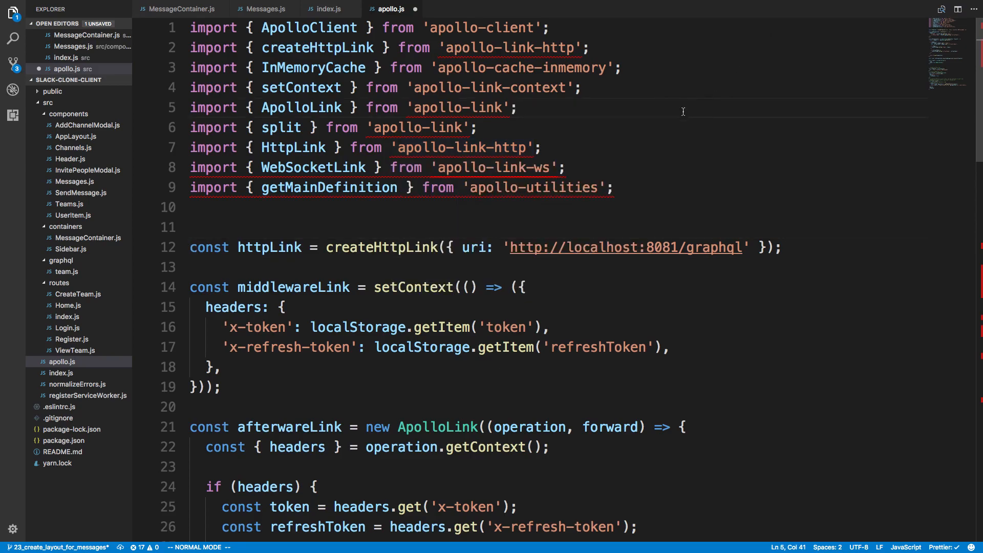
mouse_move(312, 112)
type(", split")
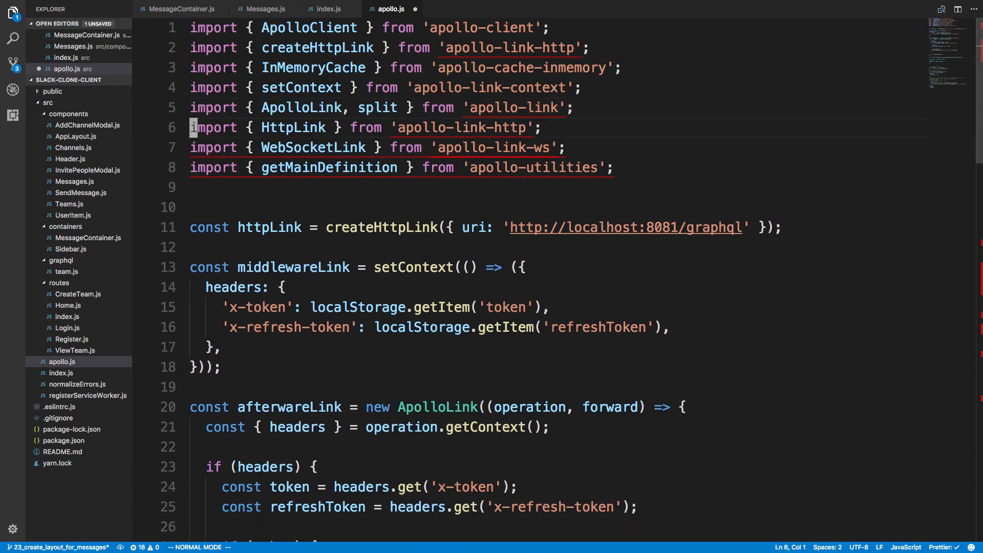
key("ctrl+s")
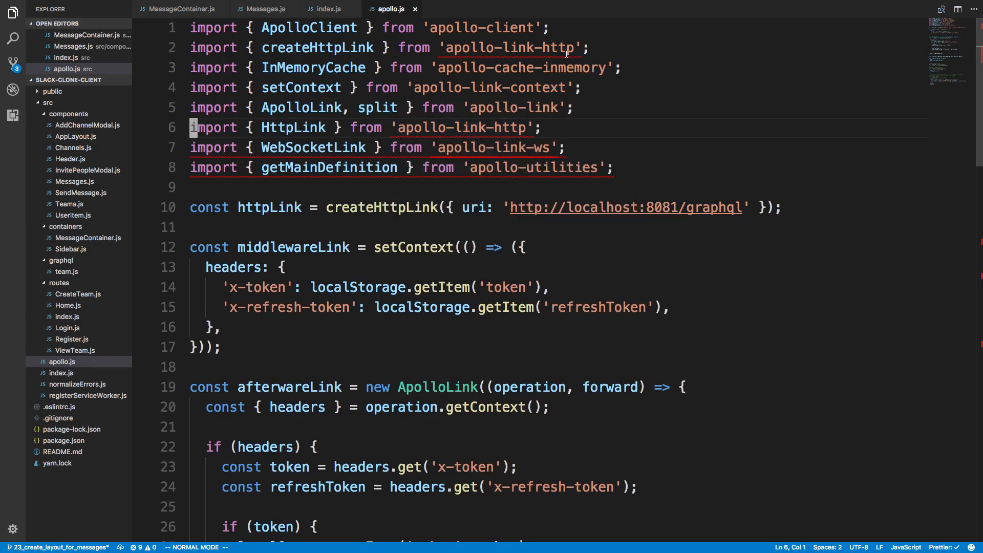
left_click(567, 48)
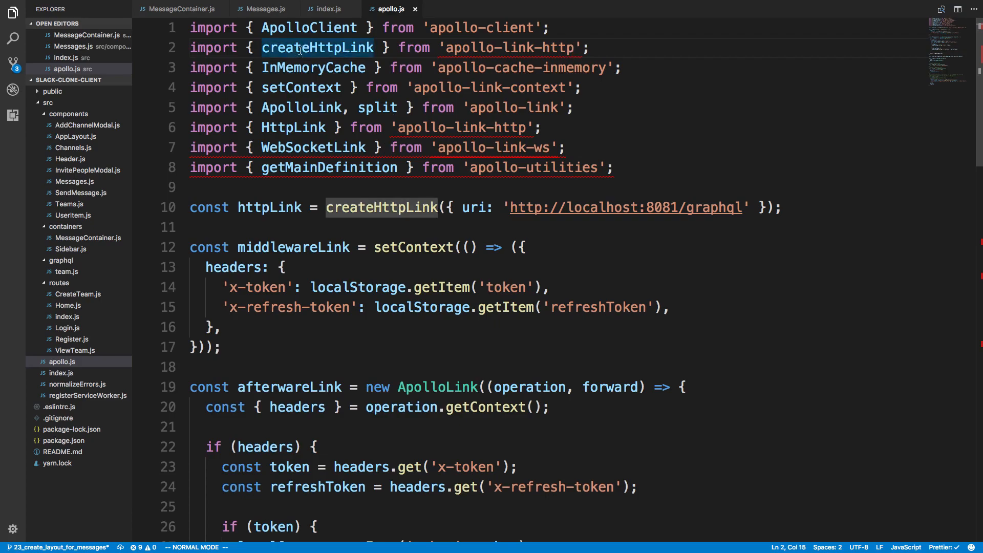
key("i")
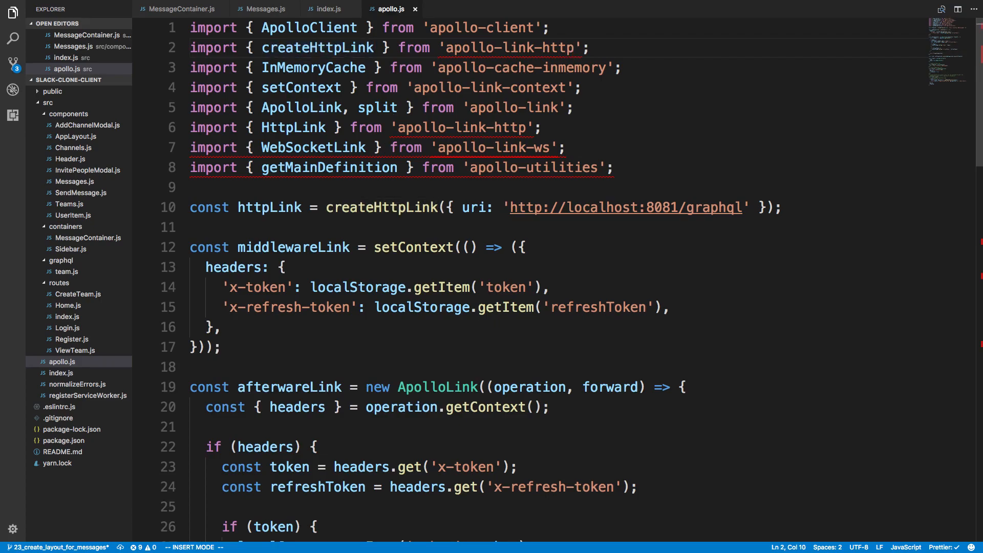
type("HttpLink")
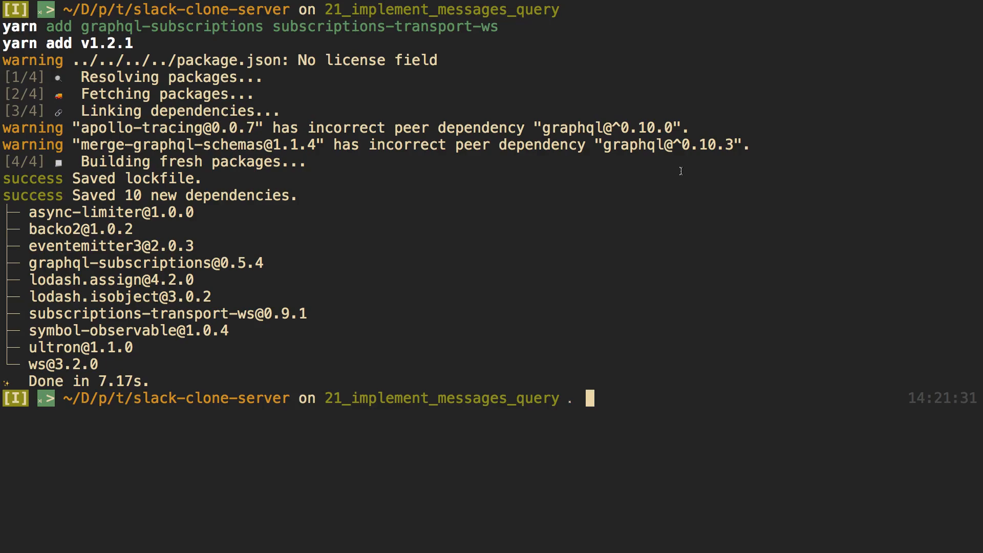
In slack-clone-client, run yarn add apollo-link-ws apollo-utilities.
type("cd ../slack-clone-client/")
type("yarn add apollo-link-ws")
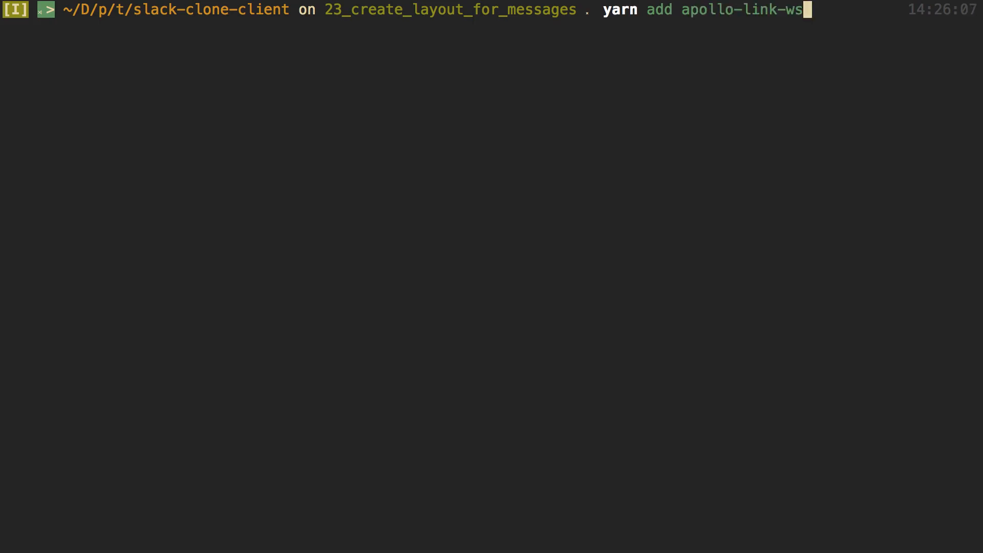
type("a")
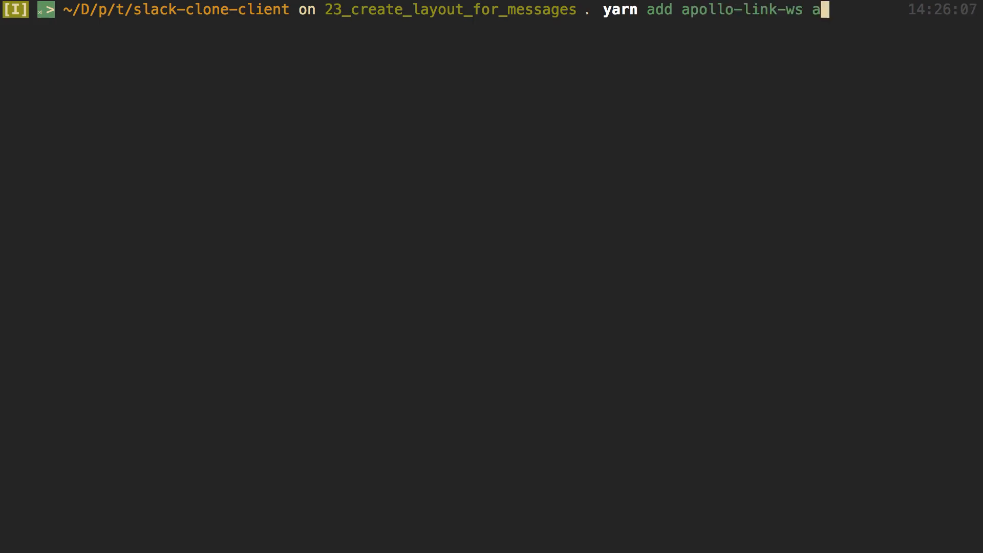
type("g")
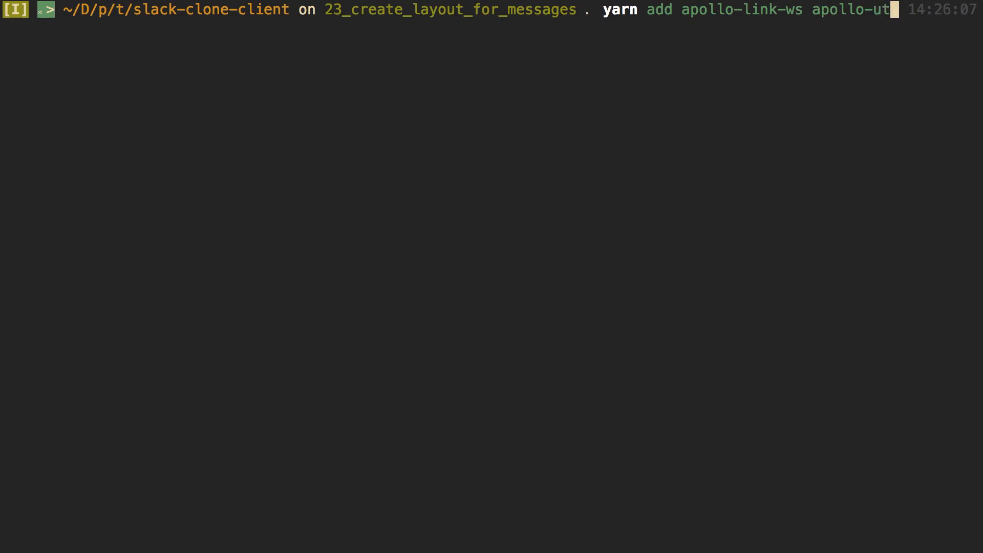
type("ilities")
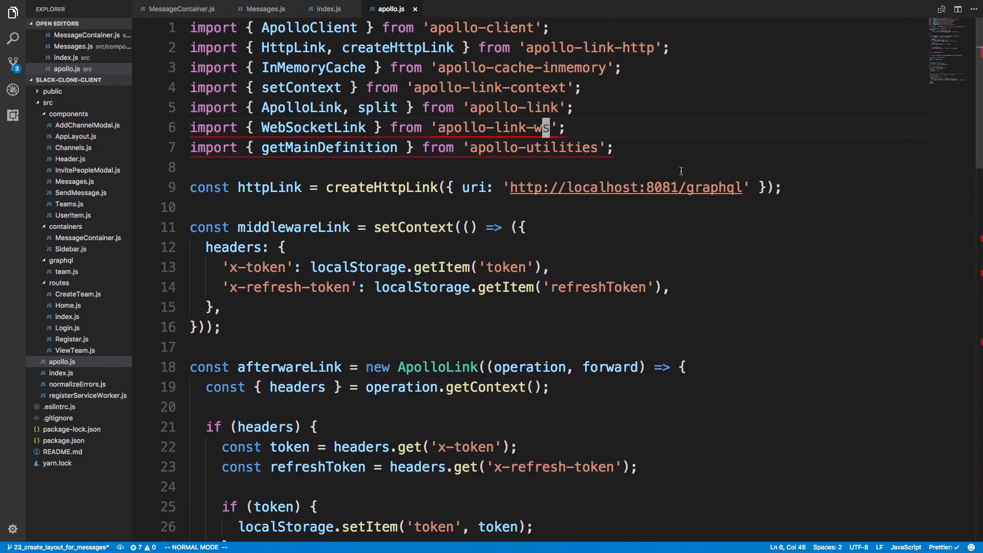
mouse_move(444, 277)
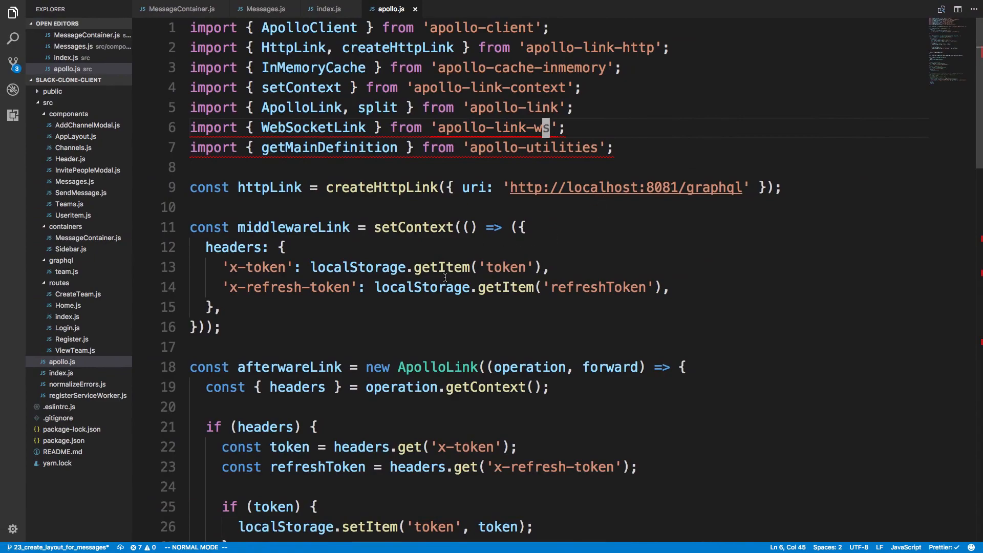
Delete the '// Create an http link' block and drop HttpLink from the apollo-link-http import.
scroll("down", 3)
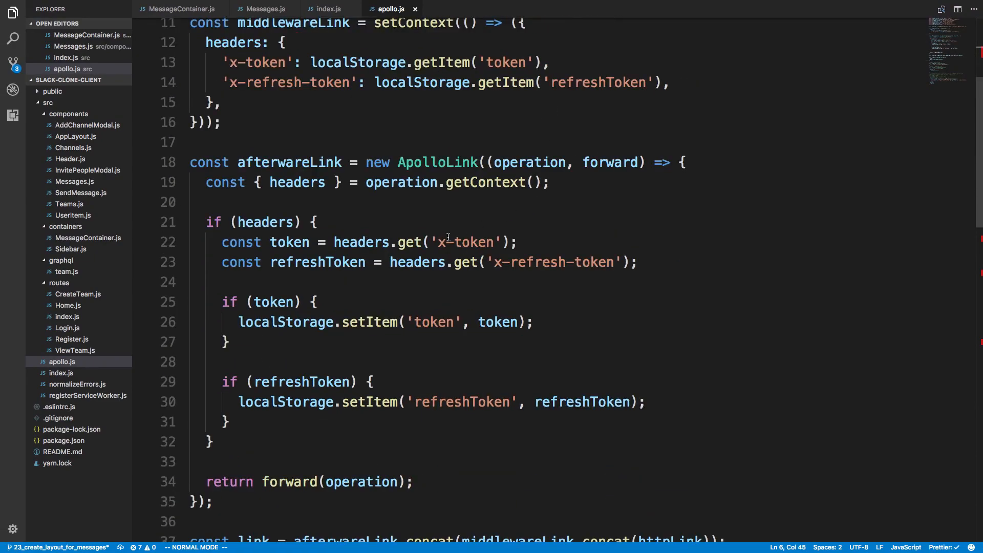
scroll("down", 3)
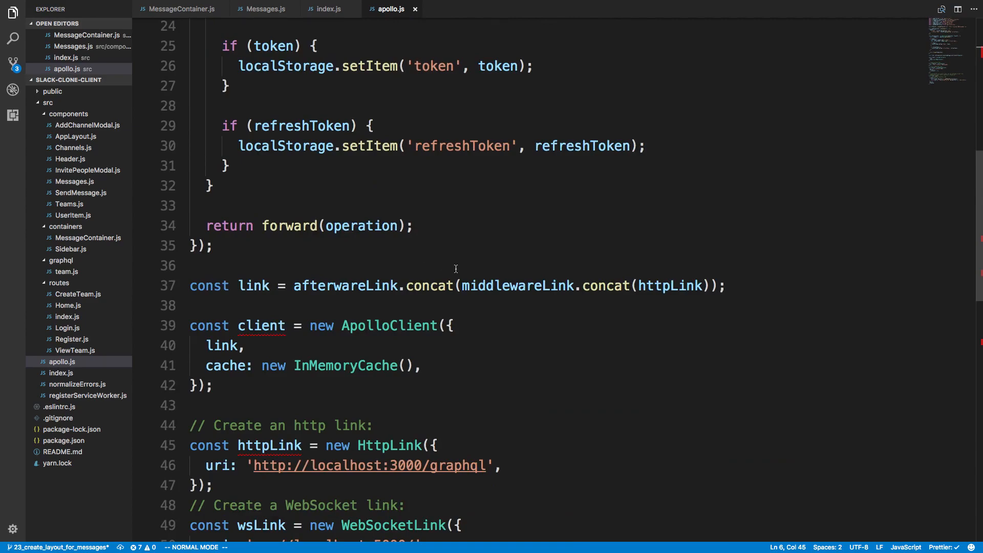
scroll("down", 3)
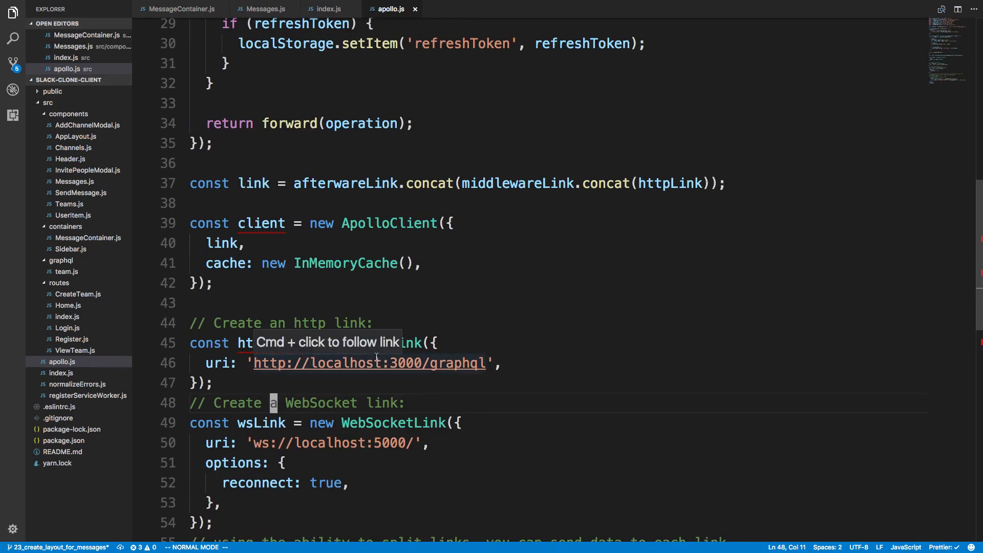
scroll("up", 3)
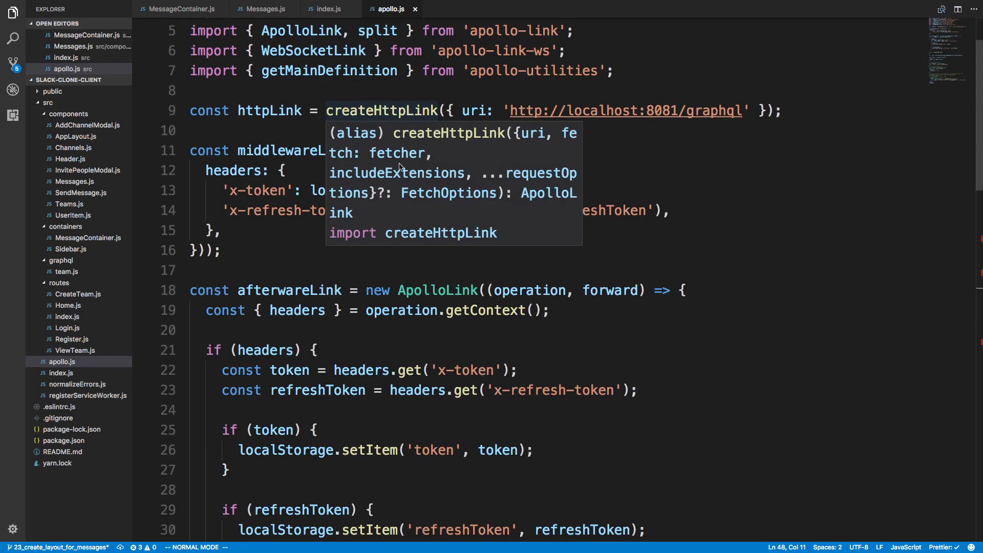
scroll("down", 3)
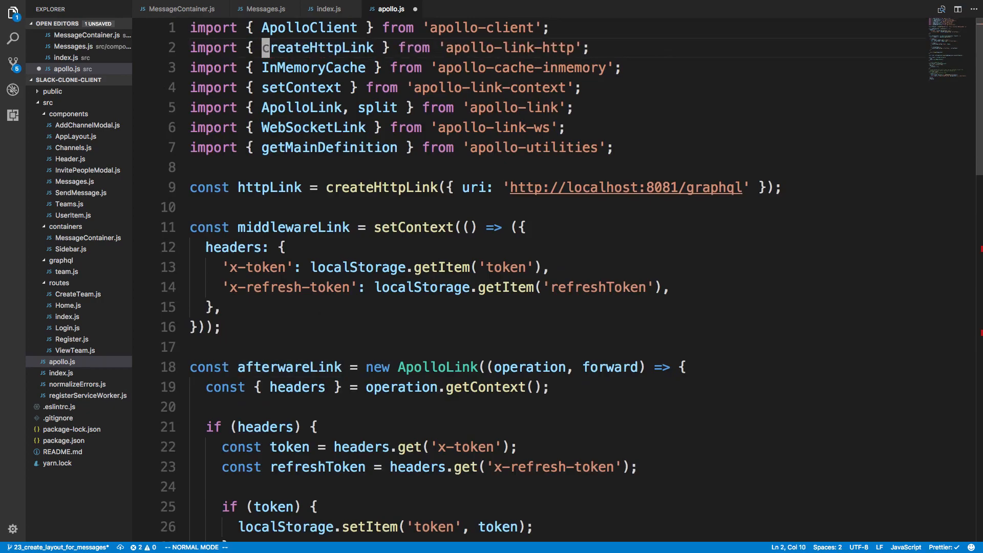
Delete the copied doc comments and the old const client = new ApolloClient block.
scroll("down", 3)
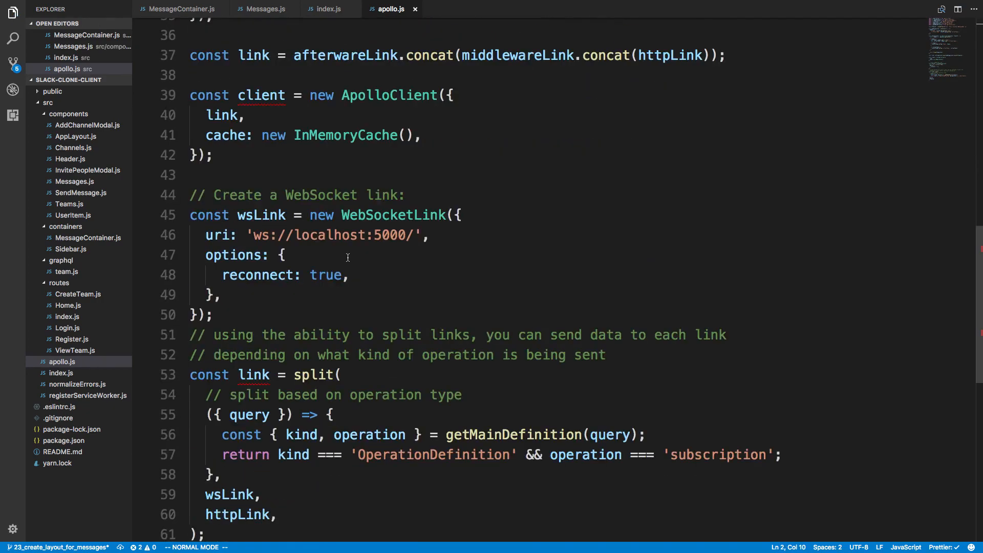
scroll("down", 3)
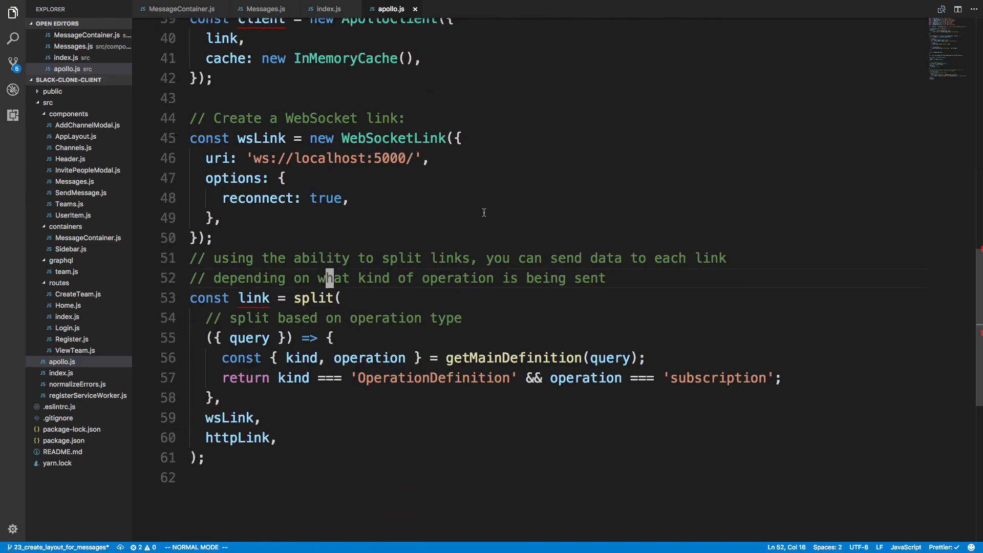
mouse_move(447, 266)
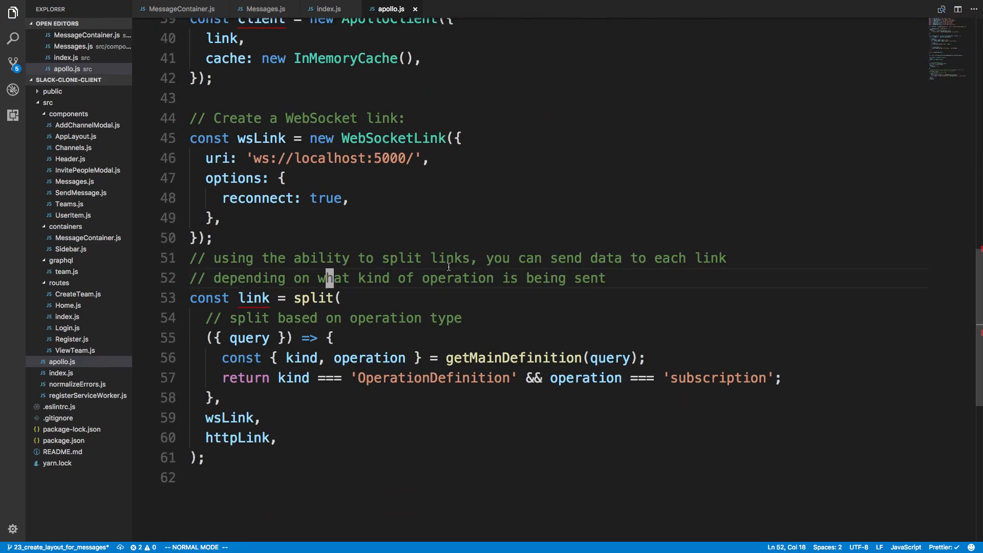
key("V")
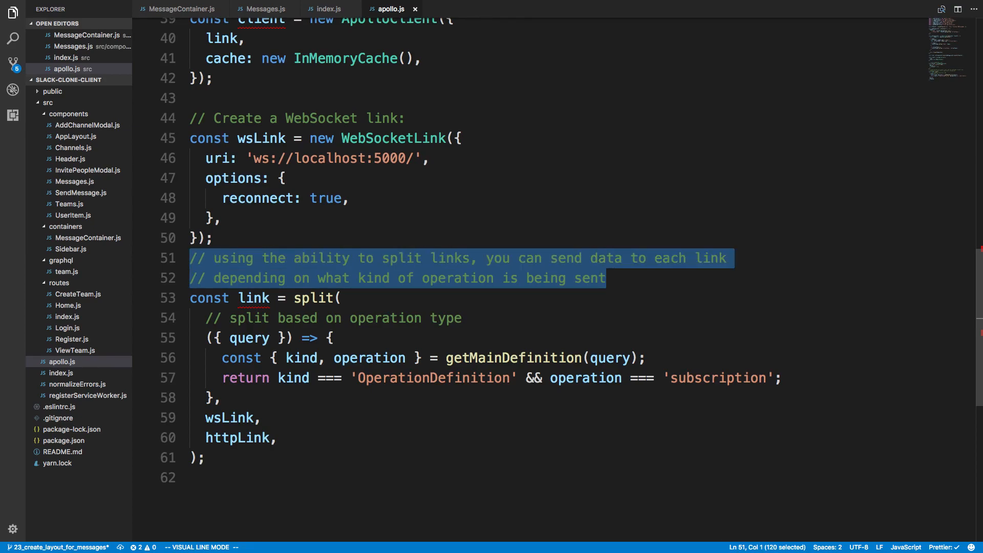
key("d")
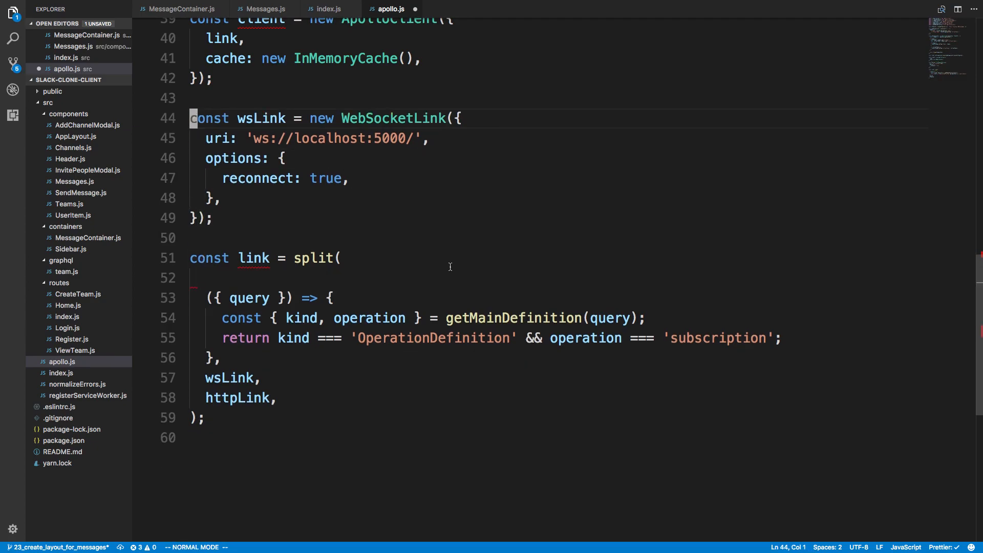
scroll("up", 3)
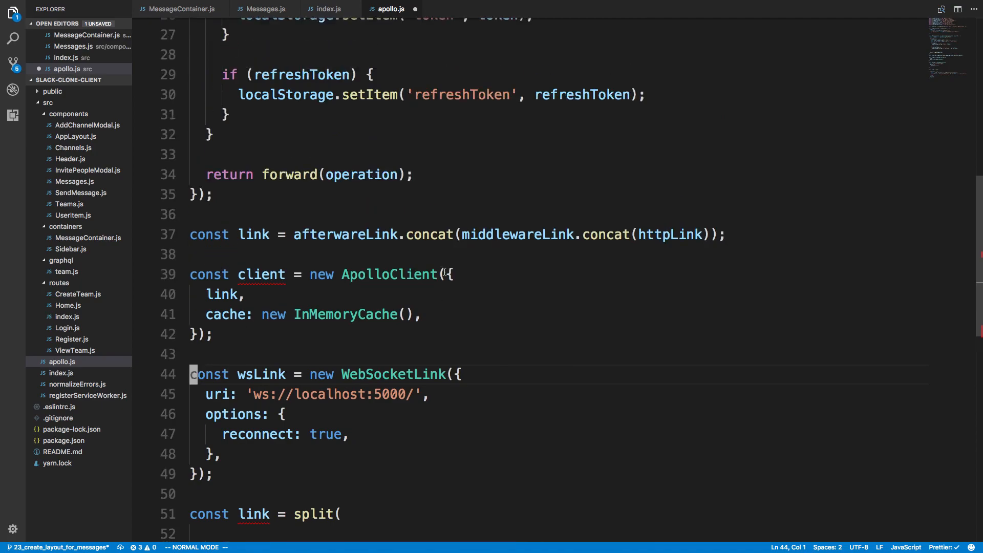
scroll("up", 3)
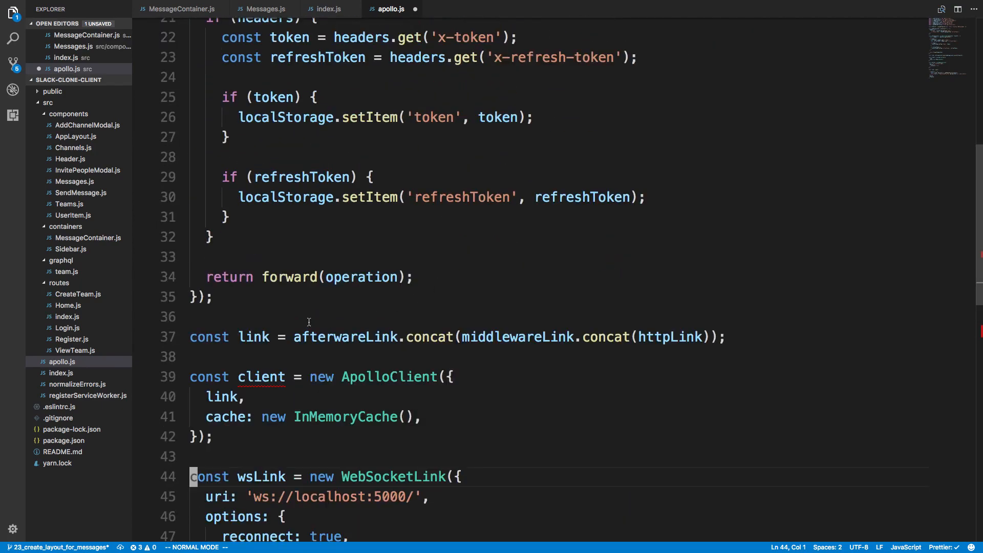
scroll("down", 3)
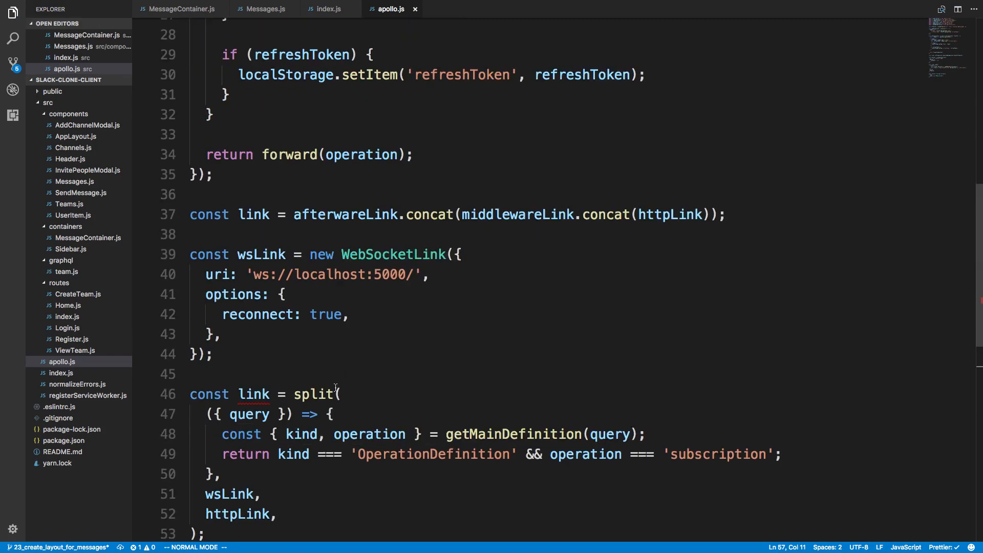
scroll("down", 3)
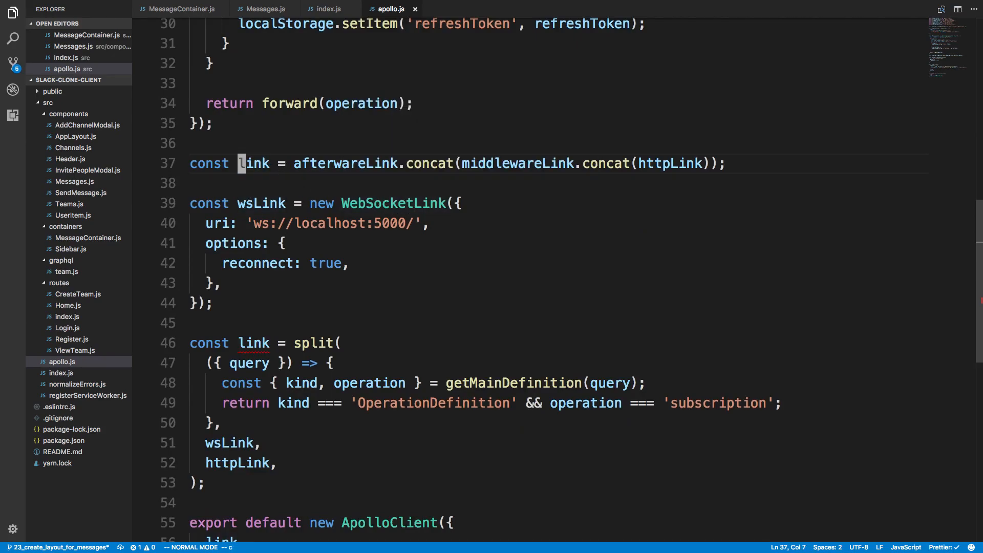
Rename the line 37 link variable to httpLinkWithMiddleware and use it as the split's HTTP branch.
type("httpLink")
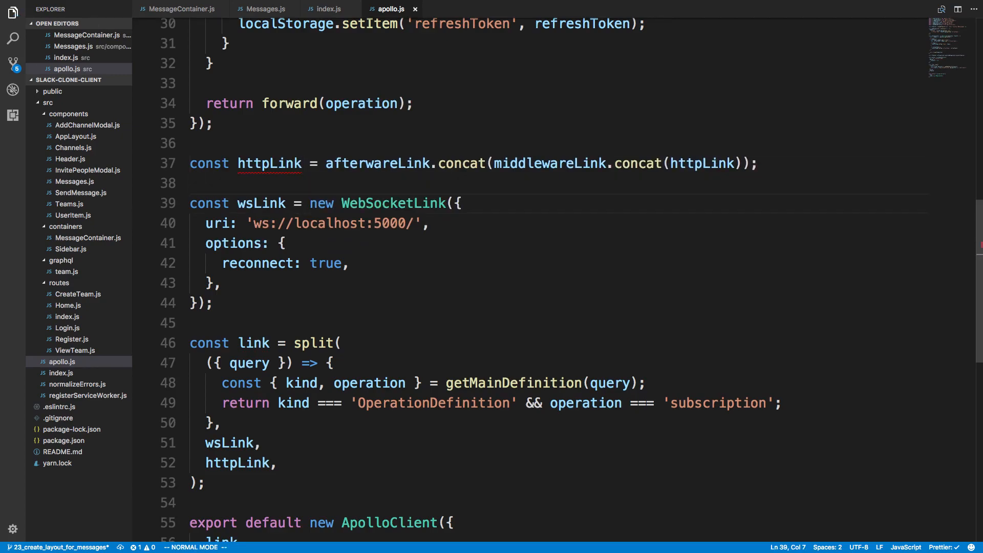
mouse_move(269, 163)
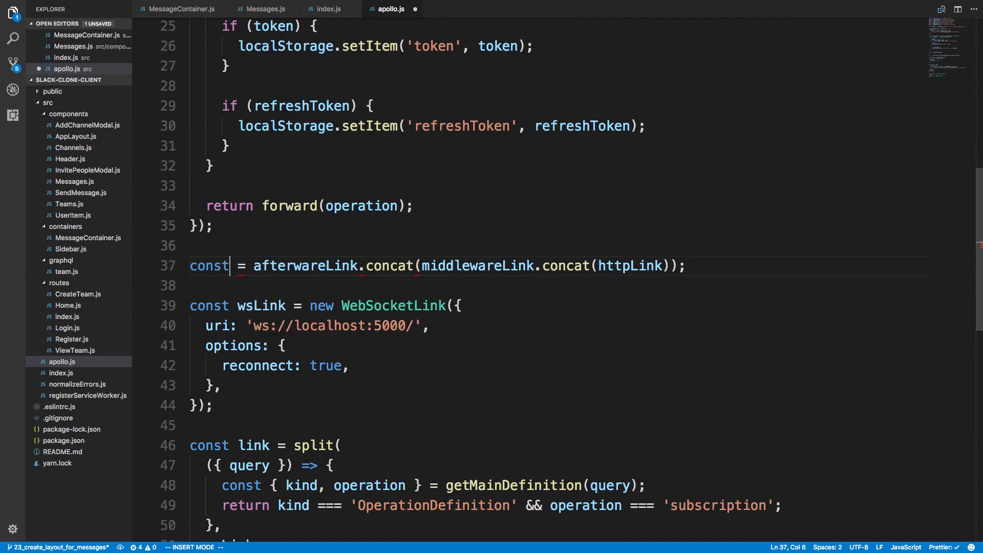
type("httpLinkWi")
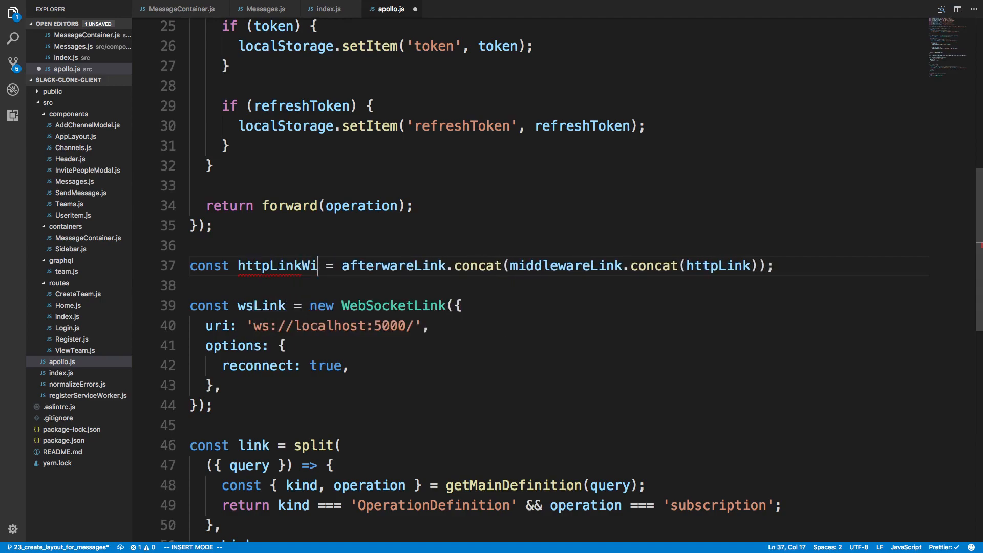
type("thMiddleware")
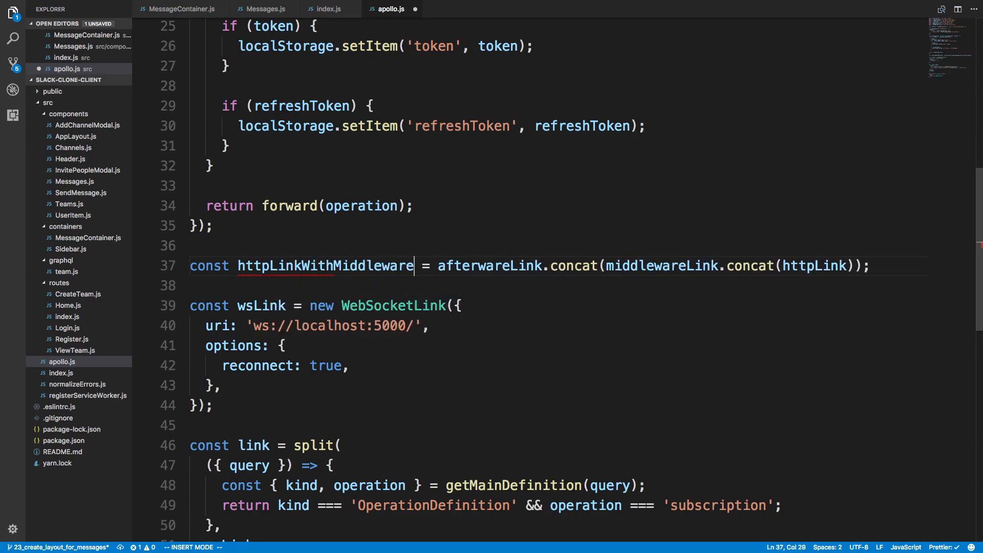
key("Escape")
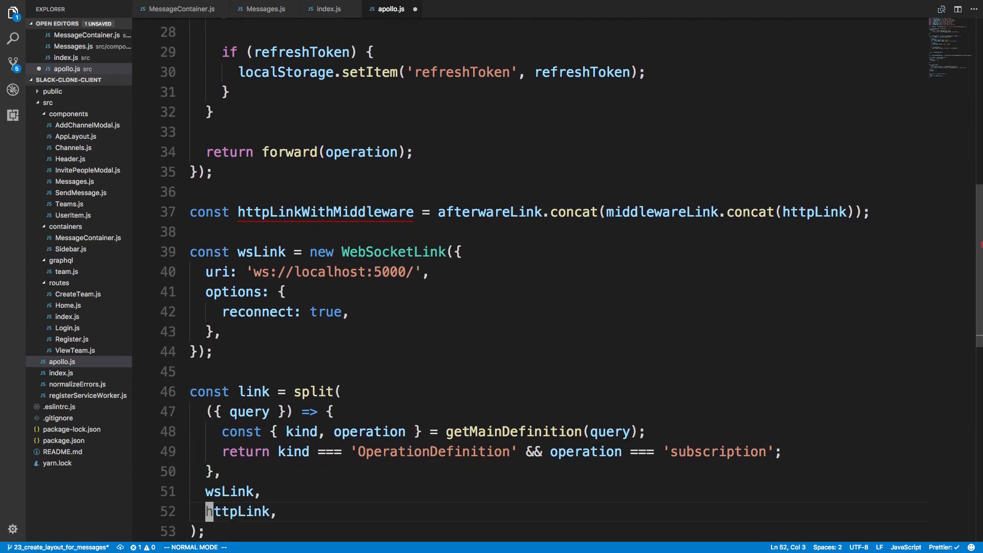
type("http")
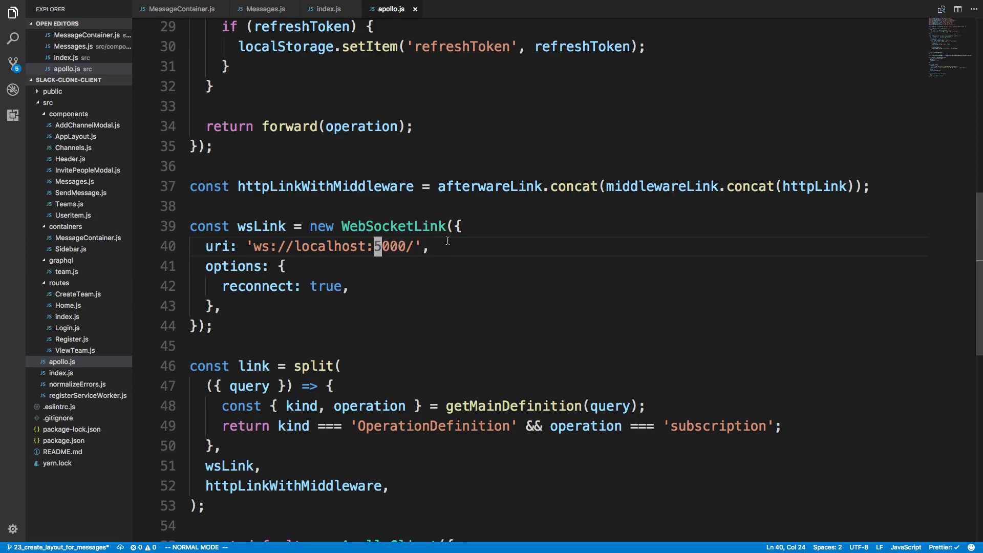
Set the wsLink uri to ws://localhost:8081/subscriptions, checking the server index.js endpoint.
type("8081")
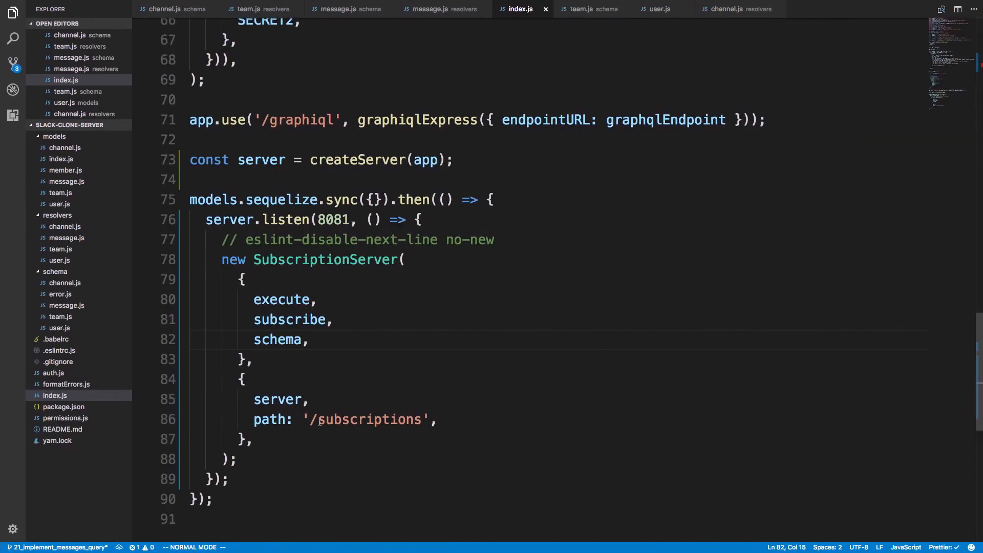
left_click(418, 419)
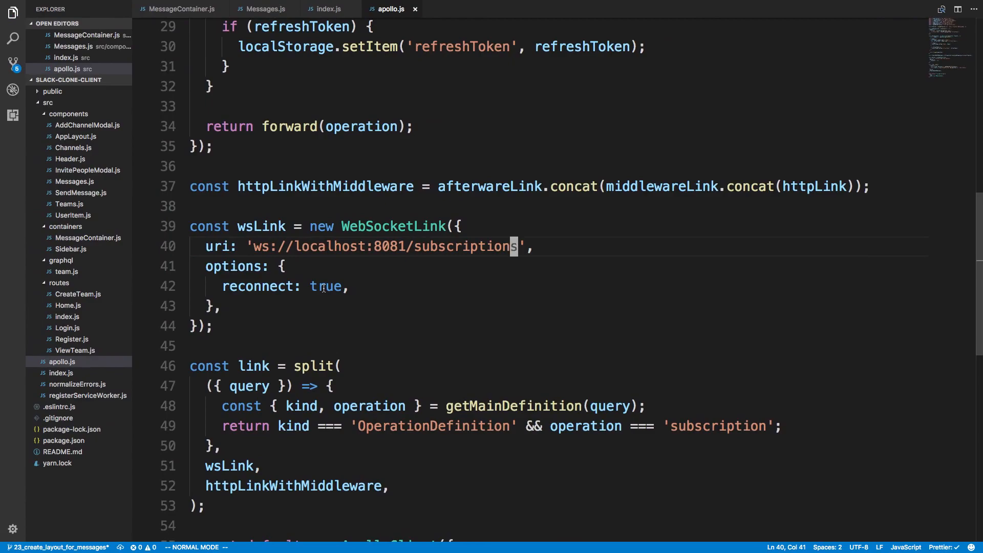
scroll("down", 3)
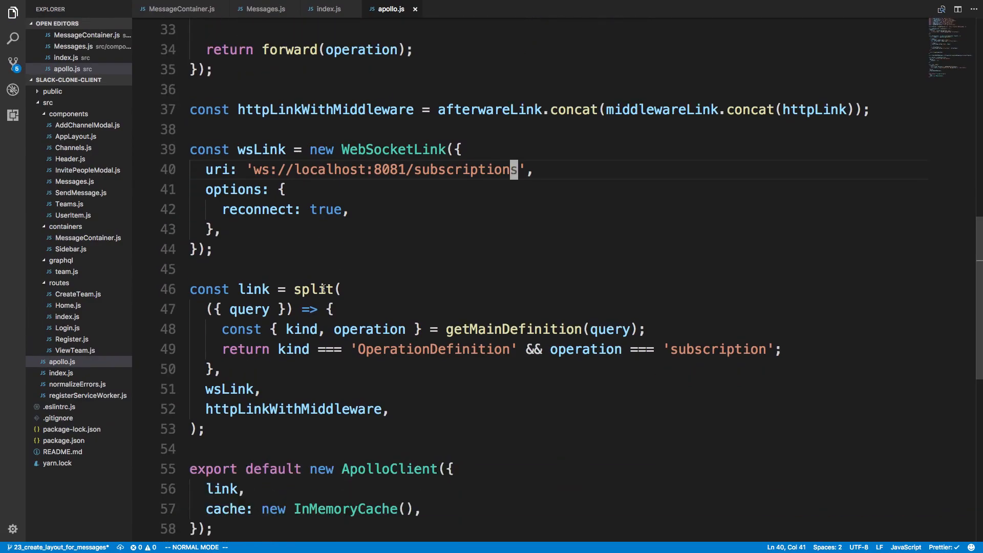
scroll("down", 3)
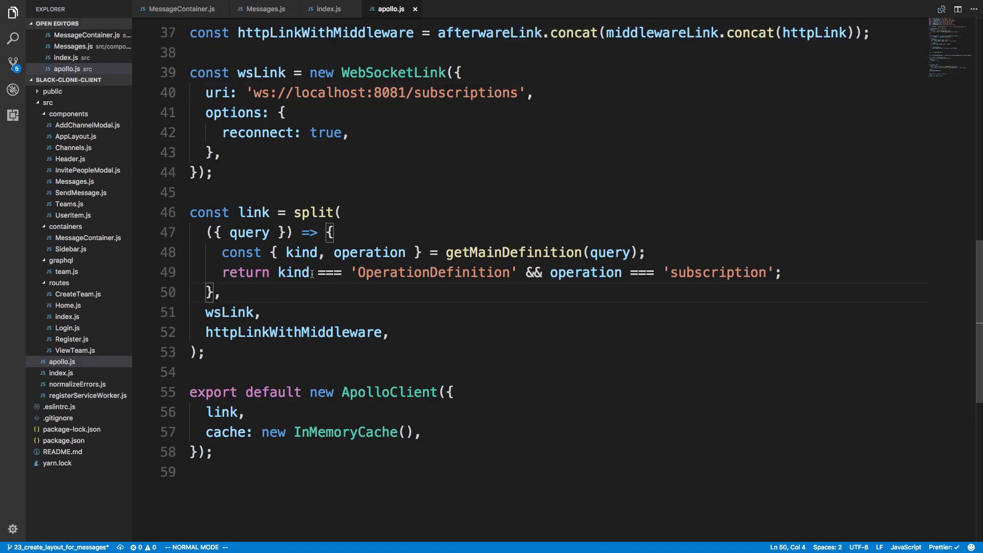
scroll("up", 3)
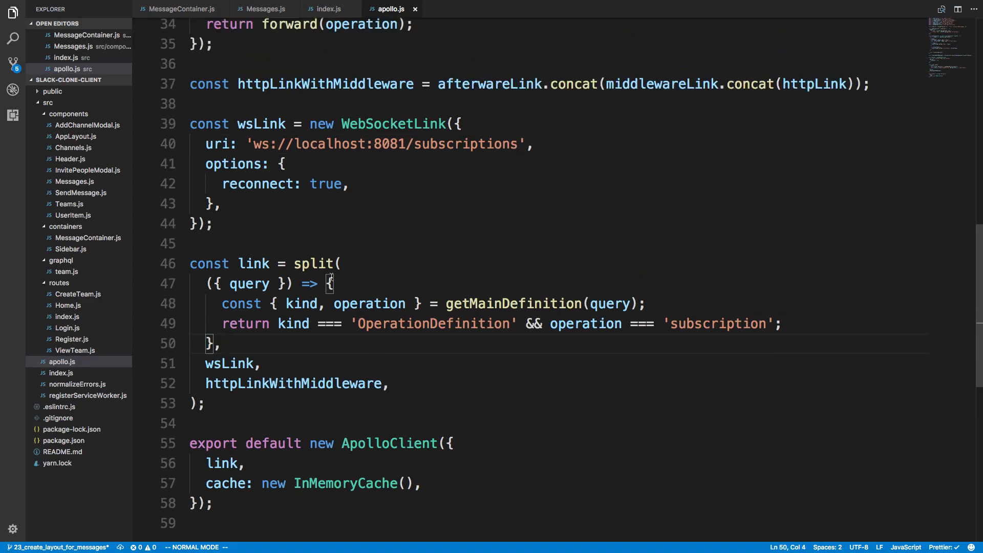
scroll("up", 3)
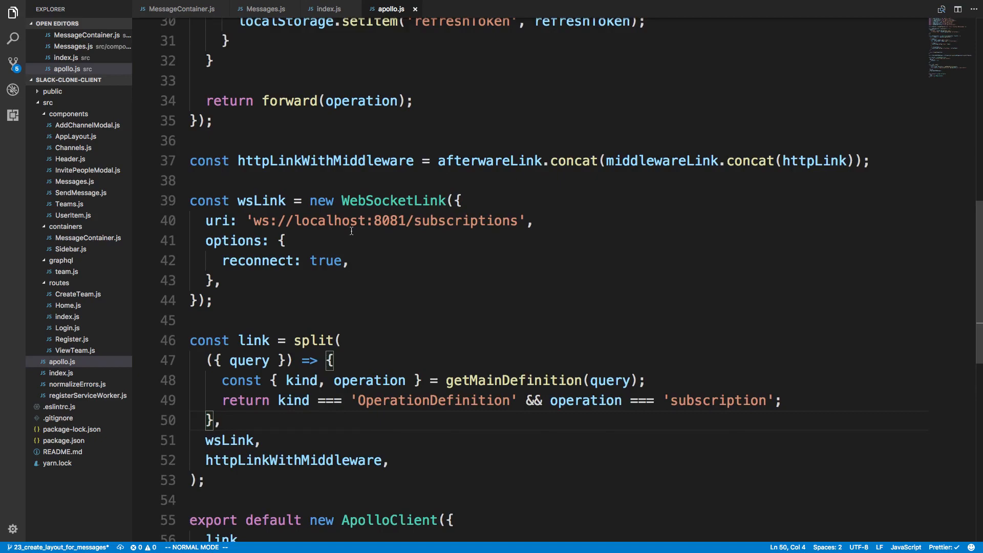
scroll("up", 3)
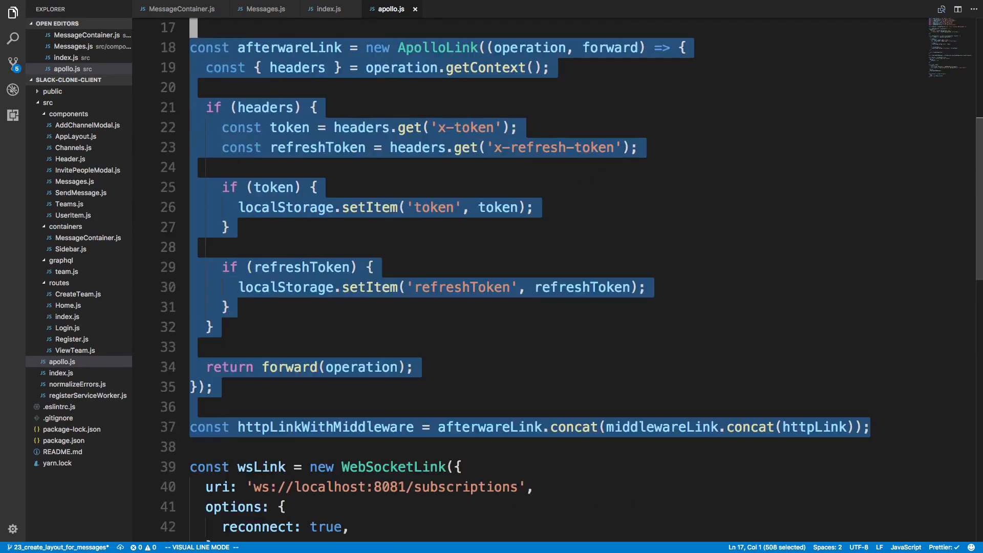
scroll("up", 3)
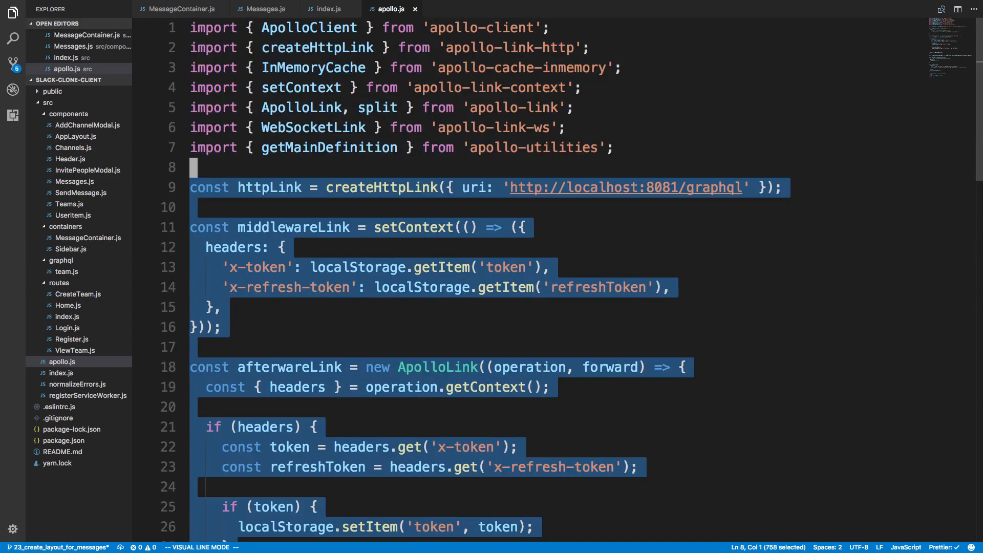
scroll("down", 3)
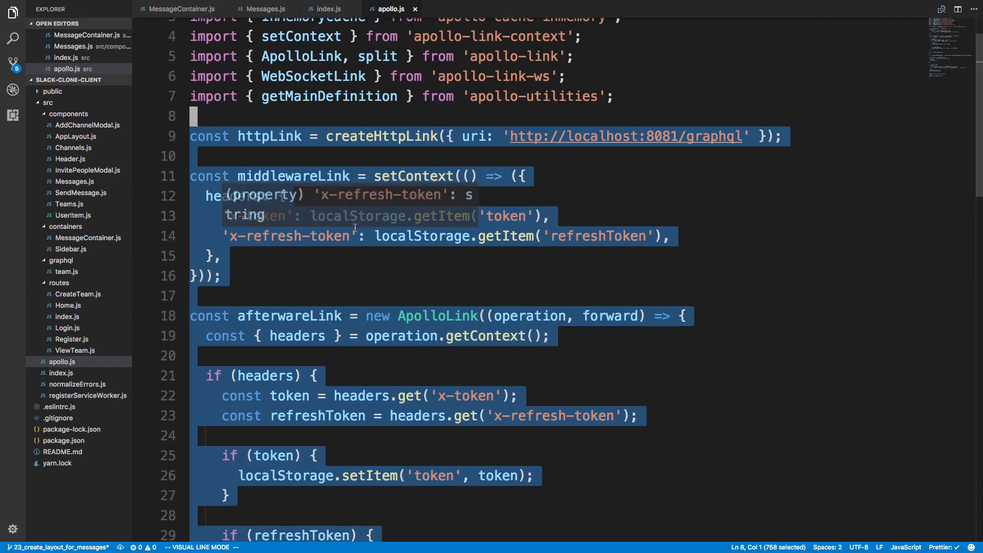
scroll("down", 3)
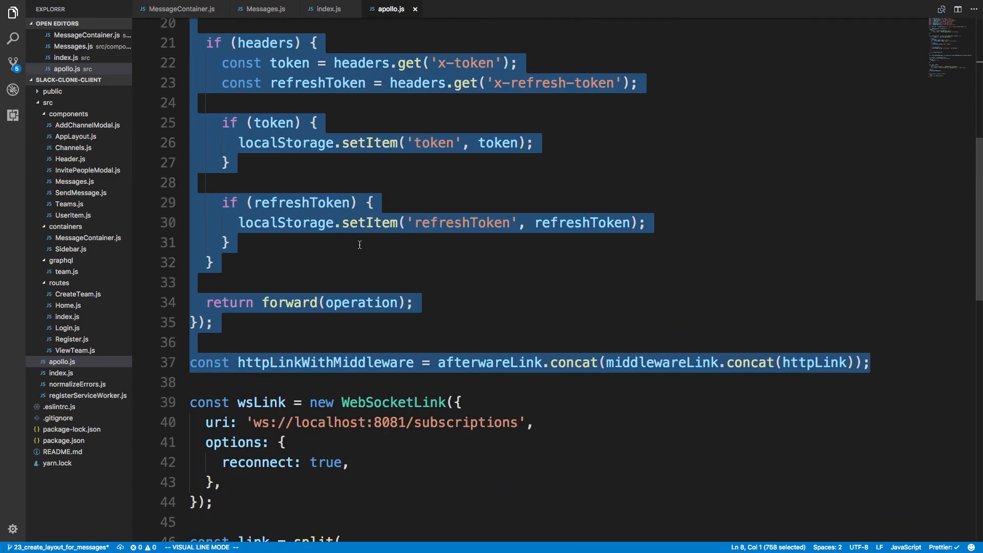
scroll("down", 3)
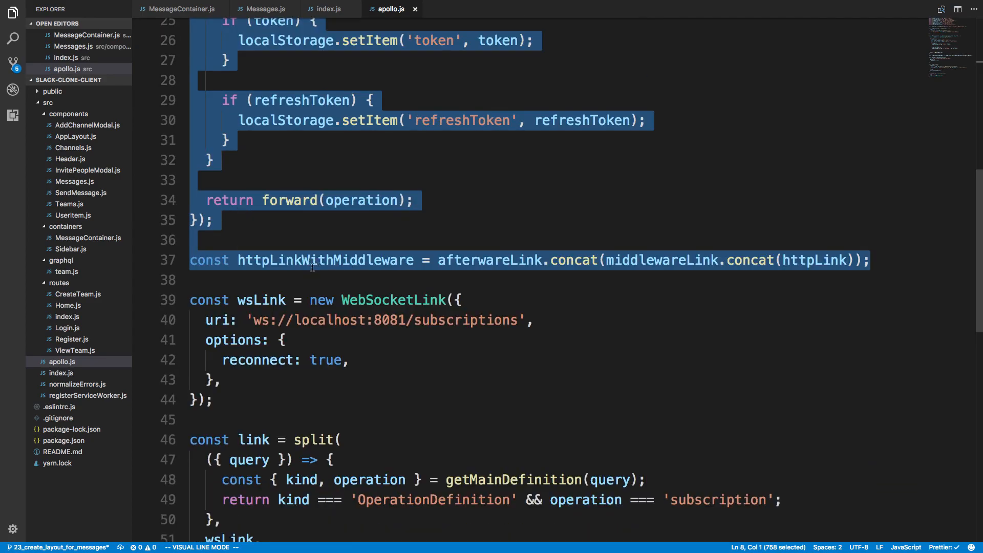
left_click(313, 259)
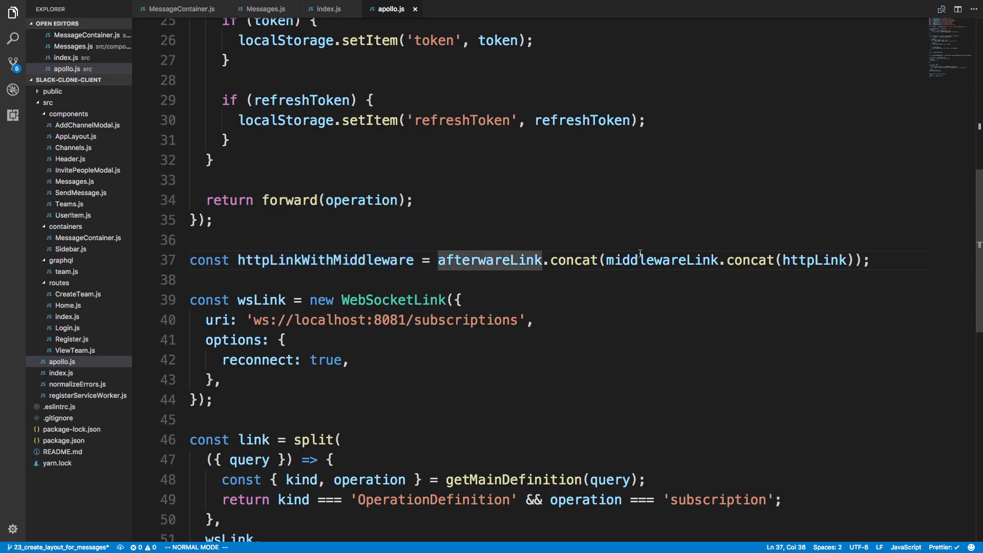
scroll("up", 3)
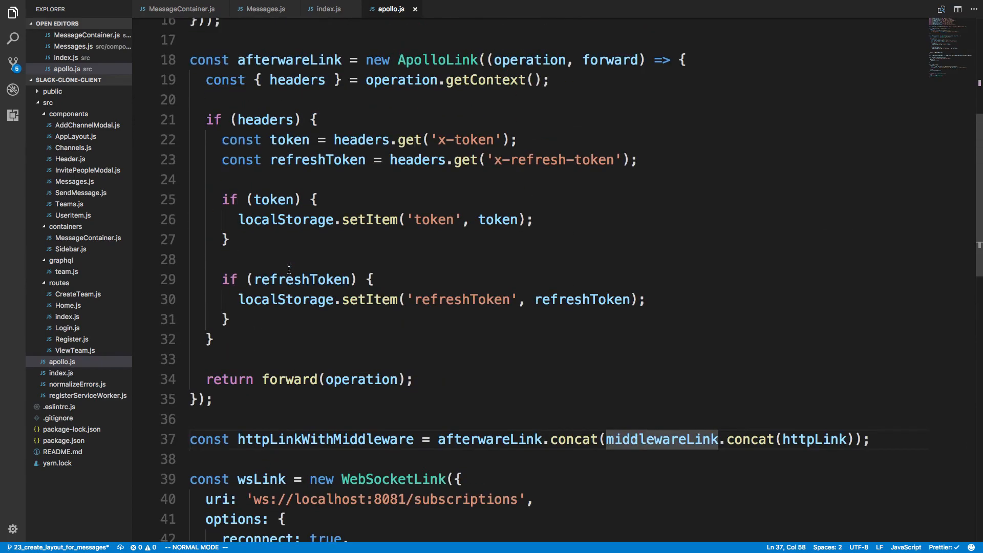
scroll("down", 3)
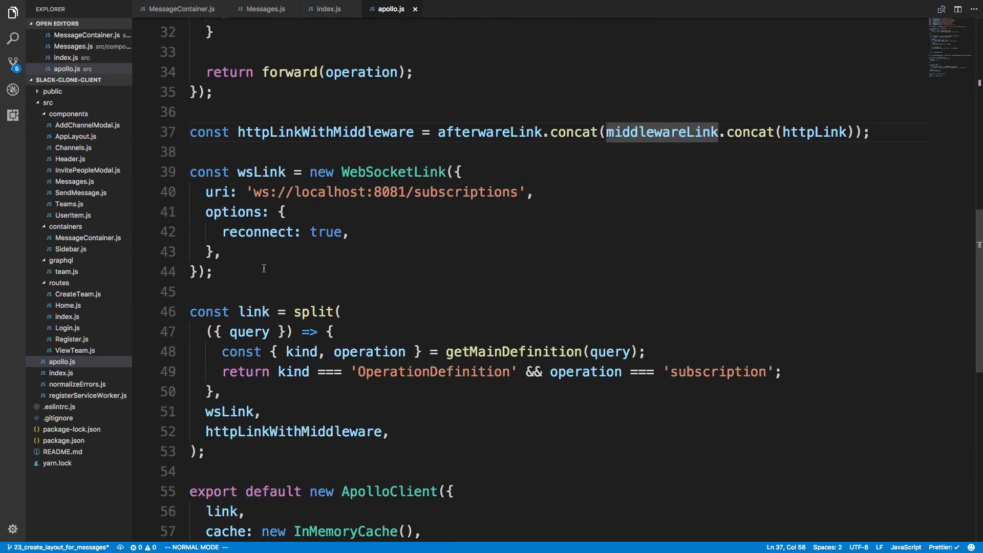
mouse_move(339, 209)
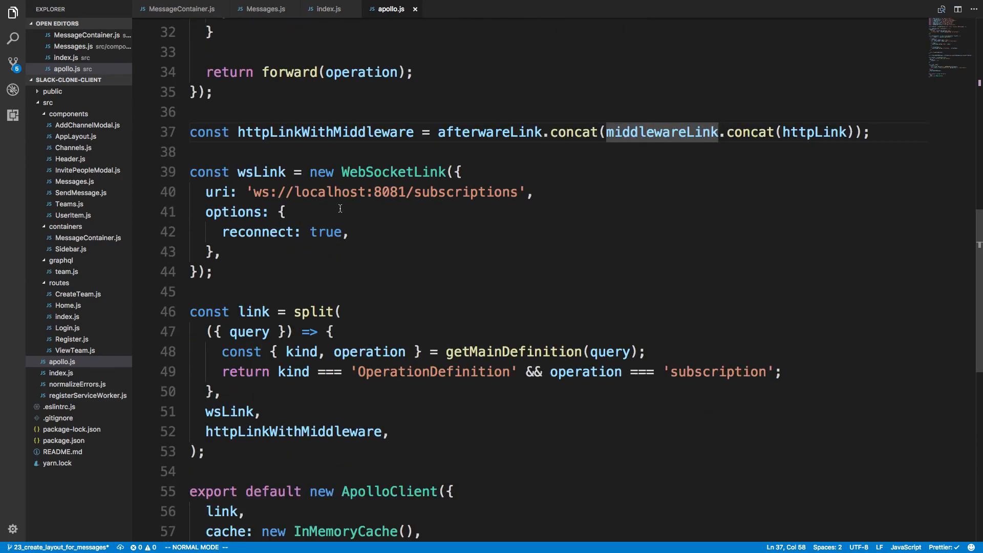
mouse_move(398, 226)
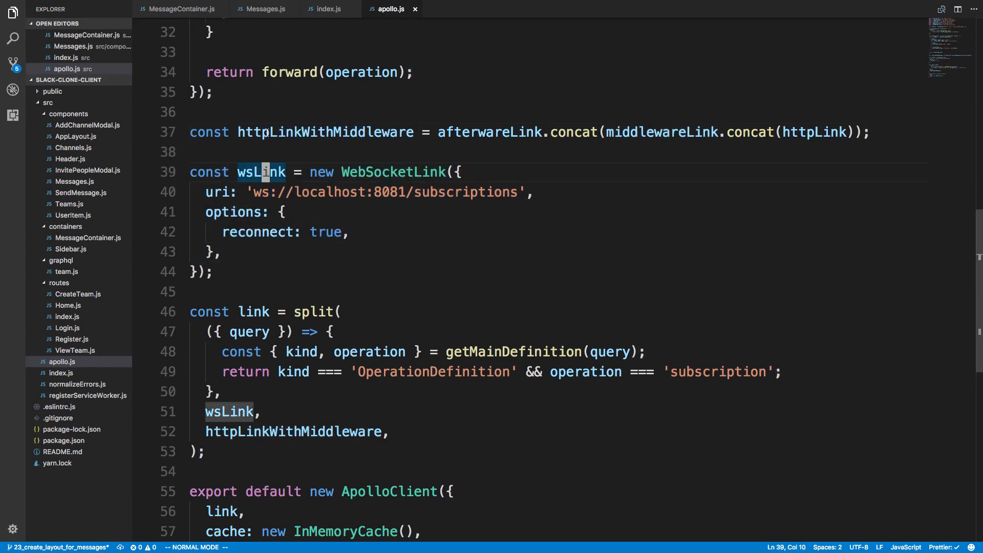
scroll("down", 3)
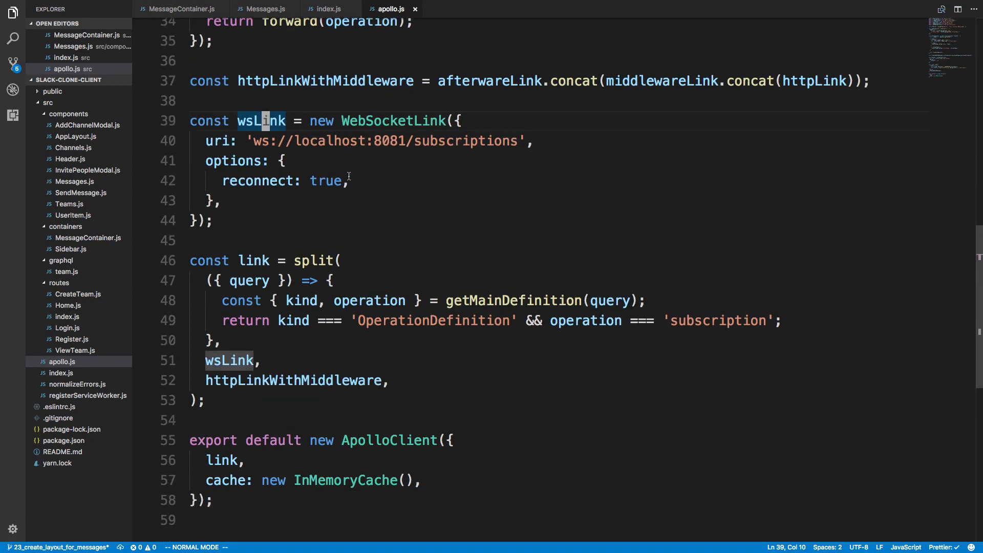
mouse_move(189, 365)
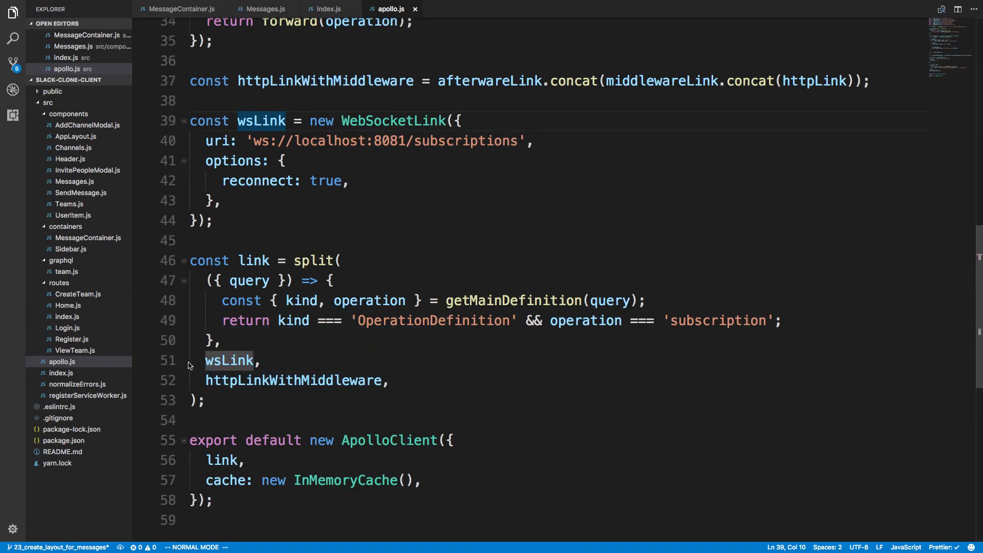
left_click(228, 380)
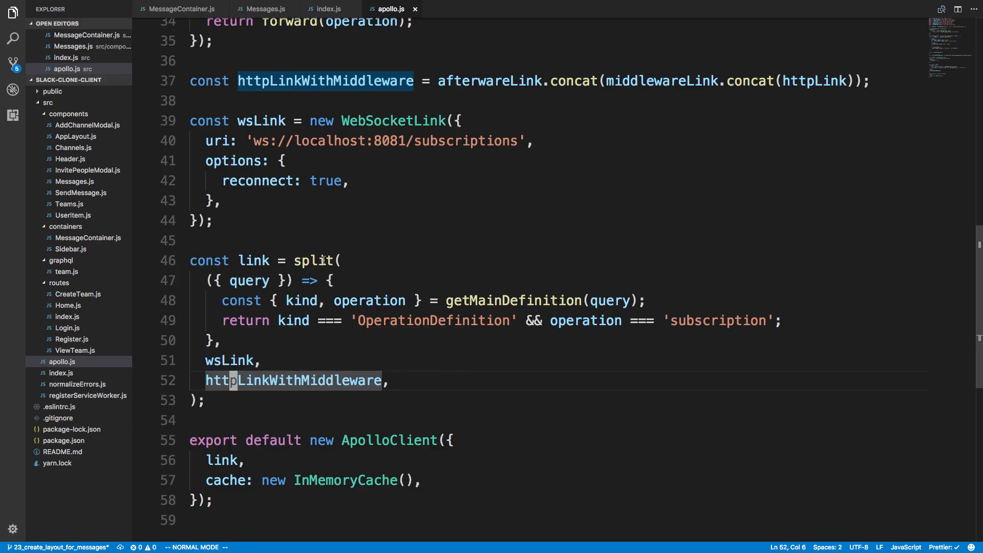
double_click(313, 260)
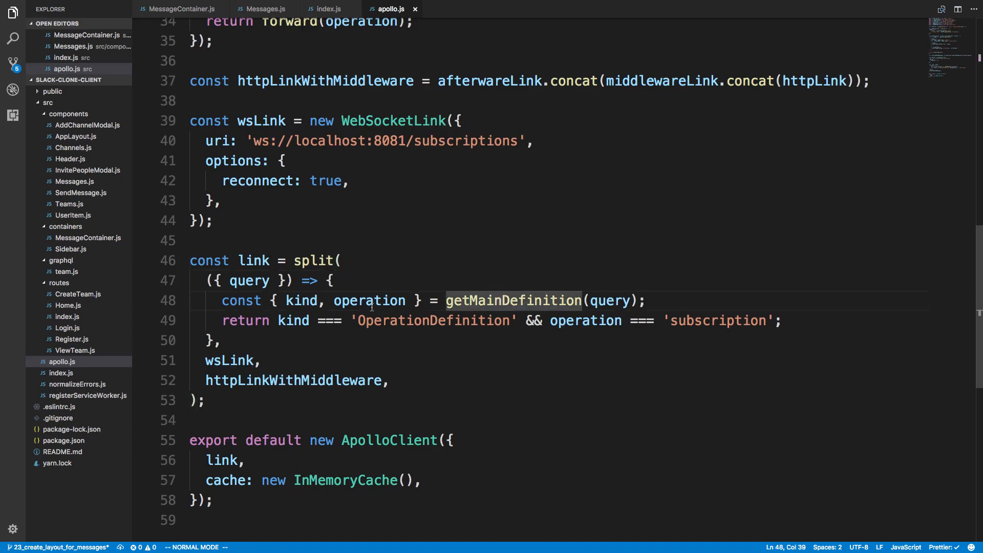
mouse_move(513, 300)
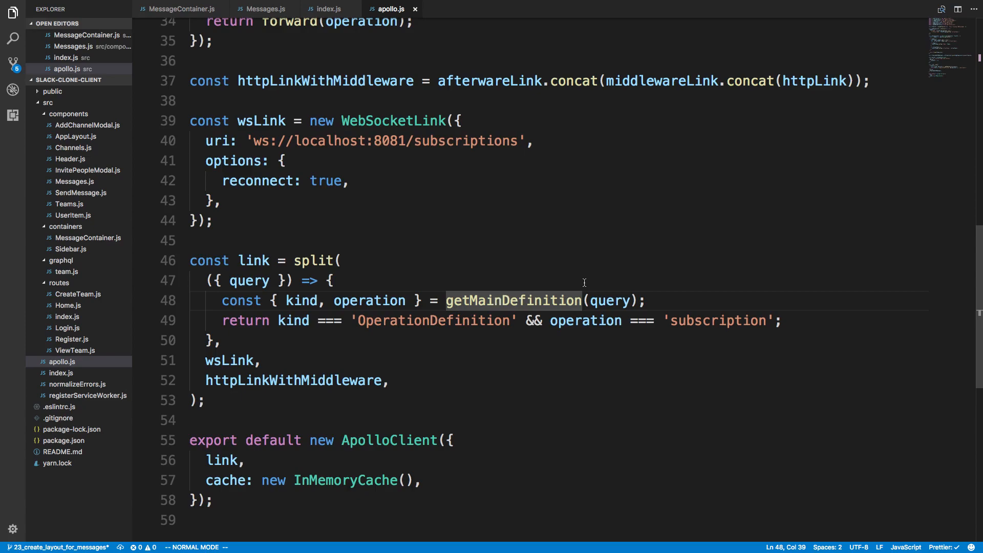
mouse_move(575, 302)
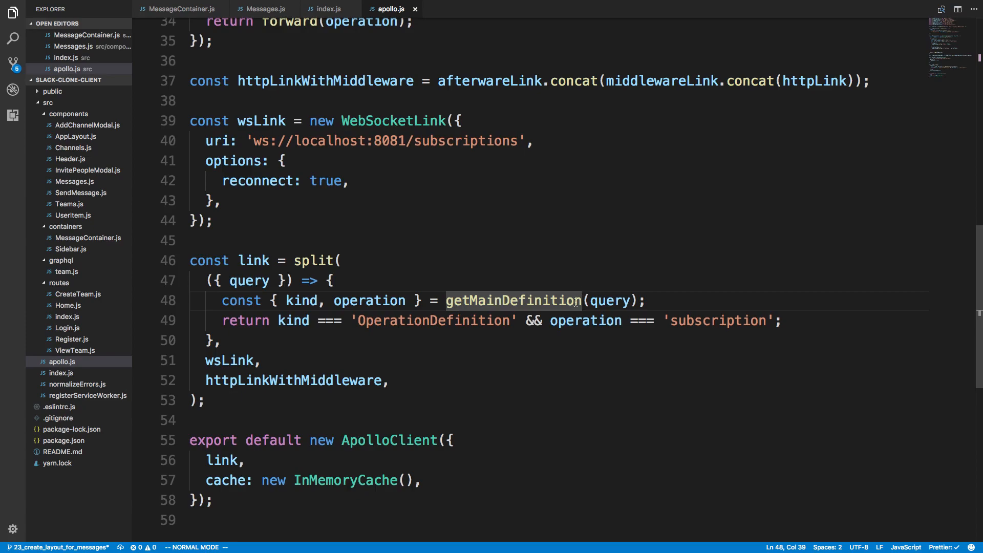
mouse_move(292, 321)
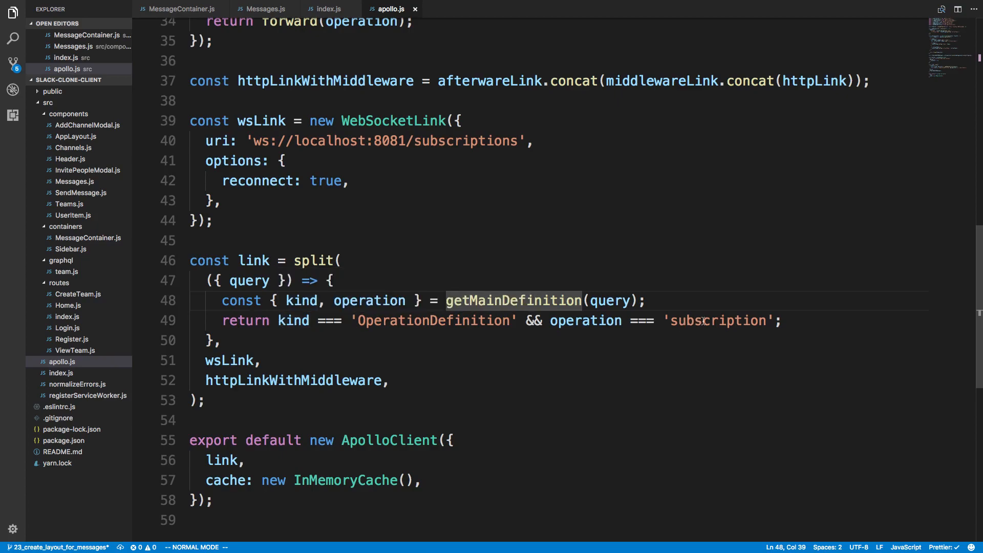
left_click(228, 360)
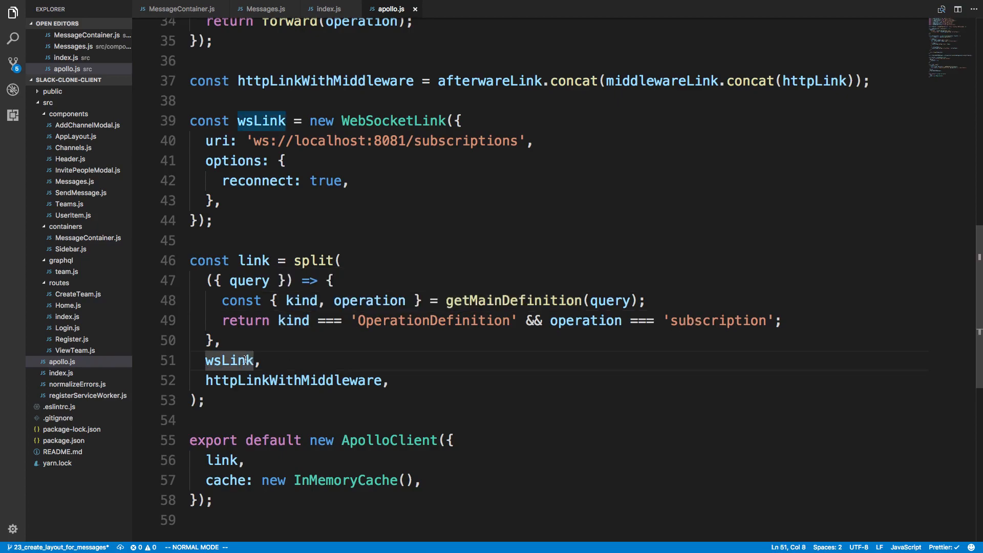
left_click(341, 379)
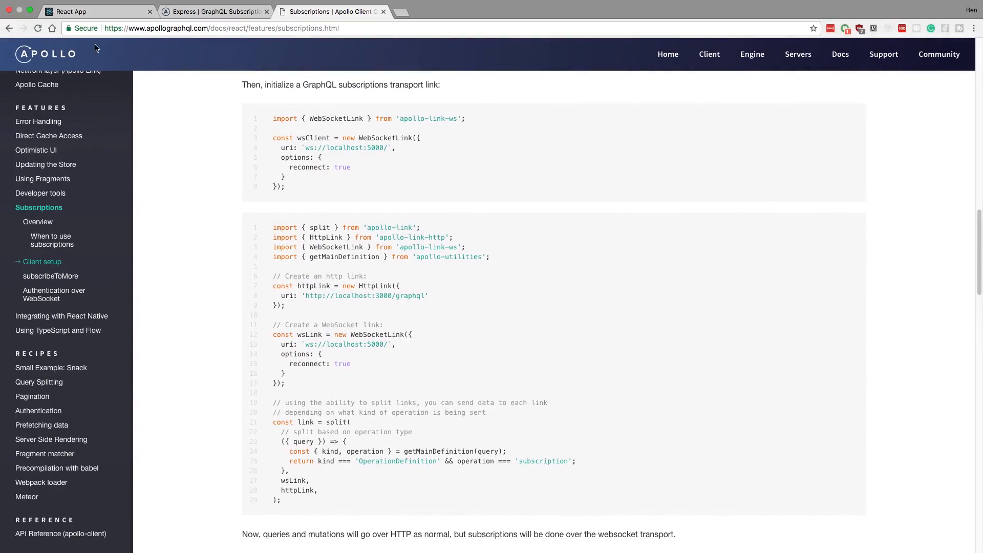
Switch to the Chrome 'Subscriptions | Apollo Client' tab to view the split link client setup sample.
left_click(97, 12)
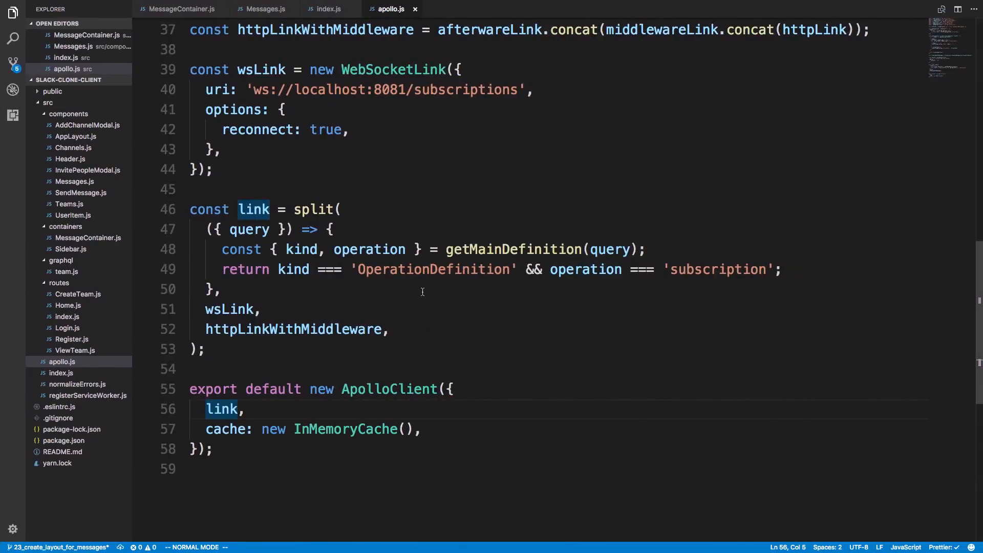
mouse_move(414, 289)
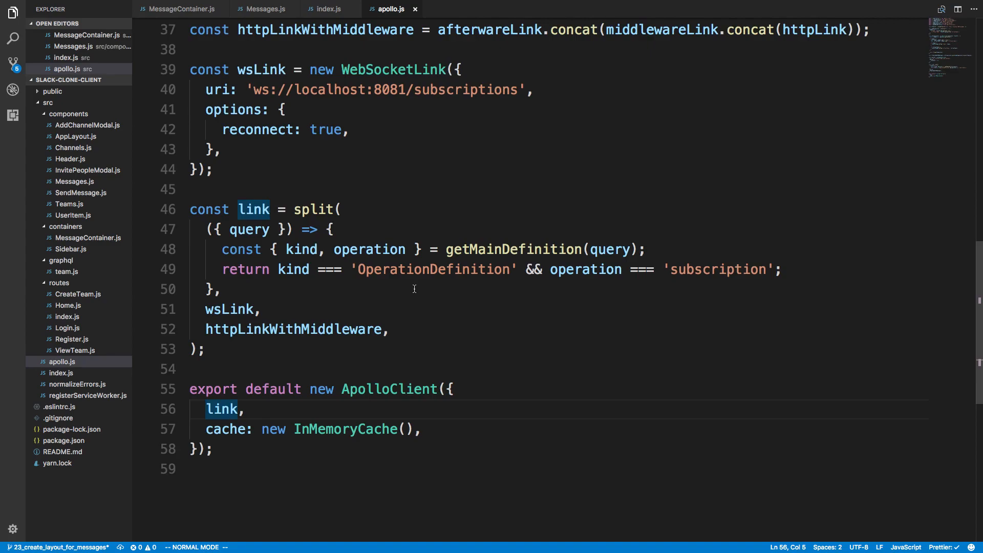
mouse_move(464, 305)
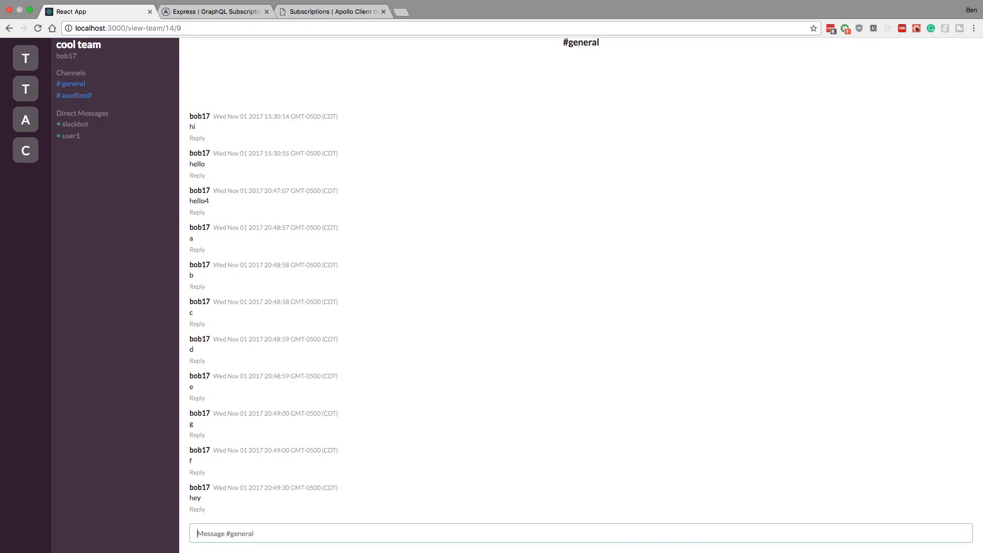
mouse_move(360, 482)
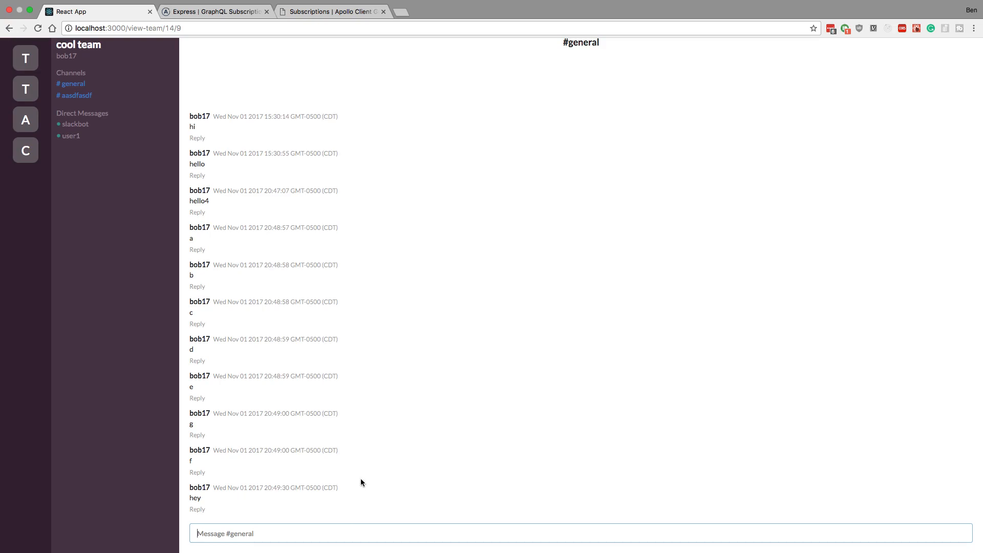